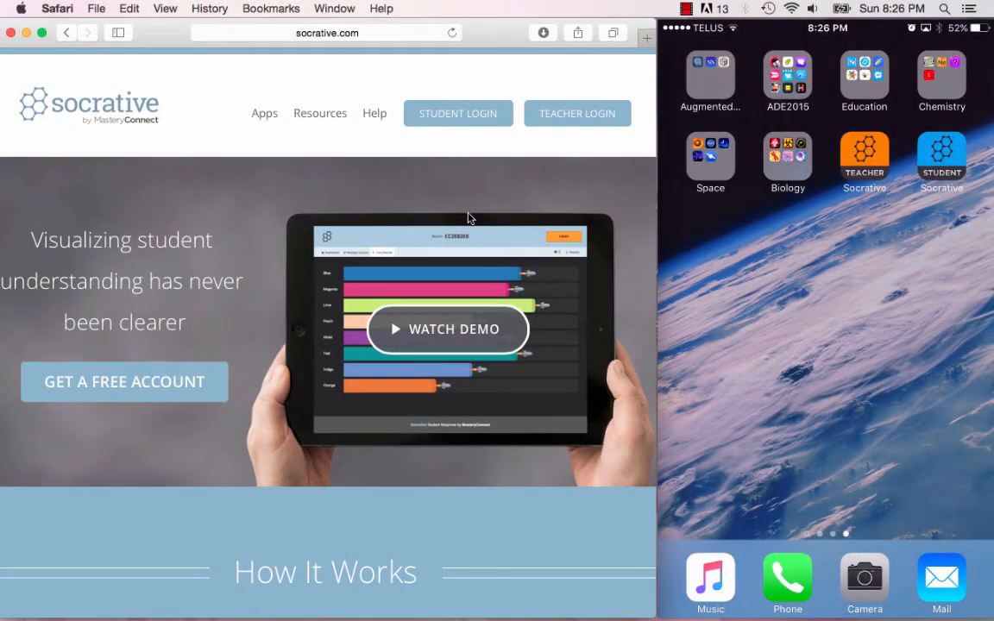
mouse_move(240, 170)
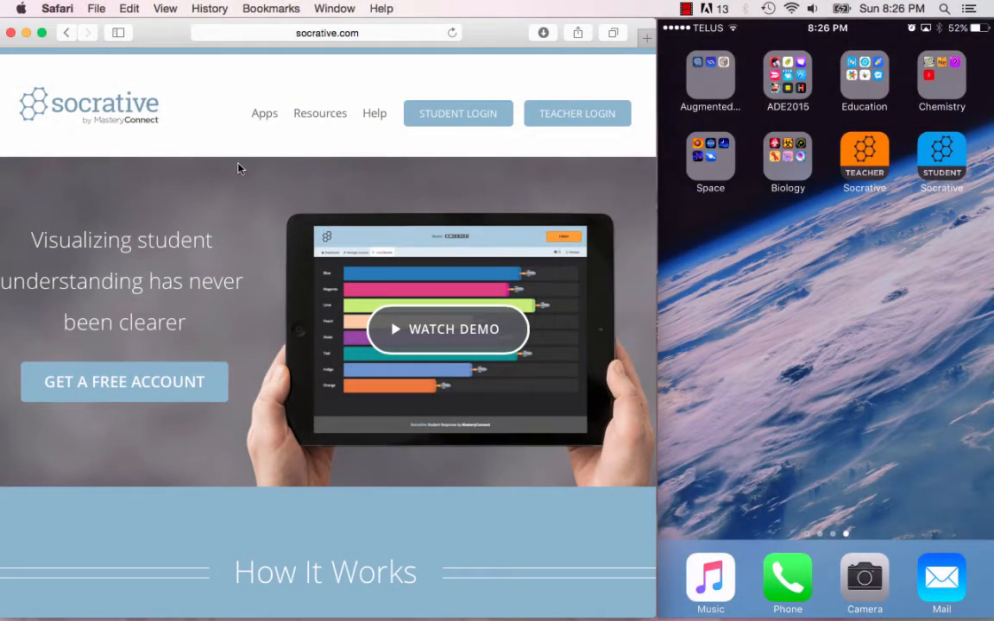
mouse_move(552, 190)
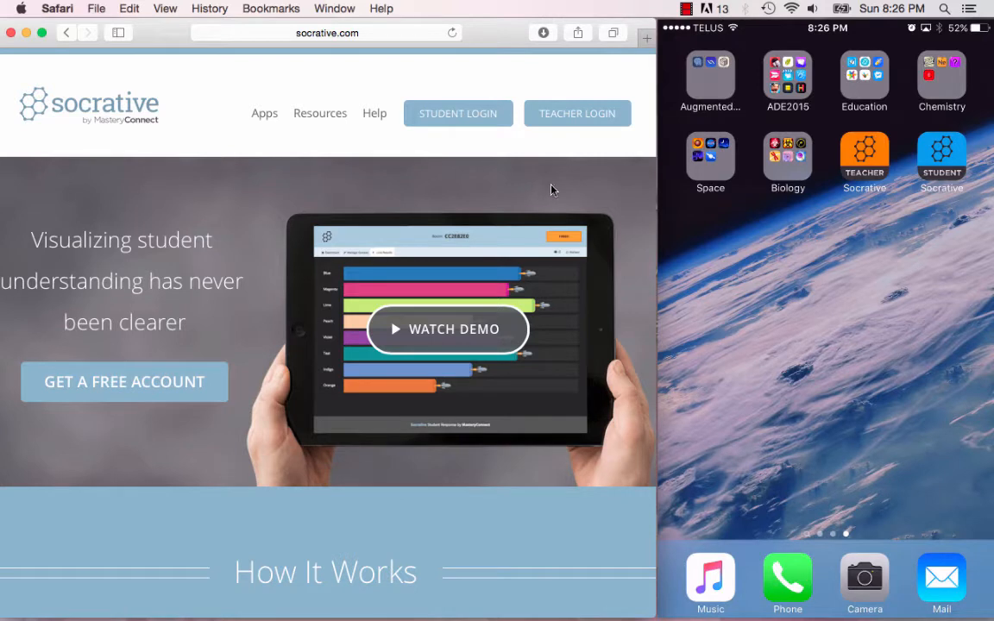
mouse_move(552, 305)
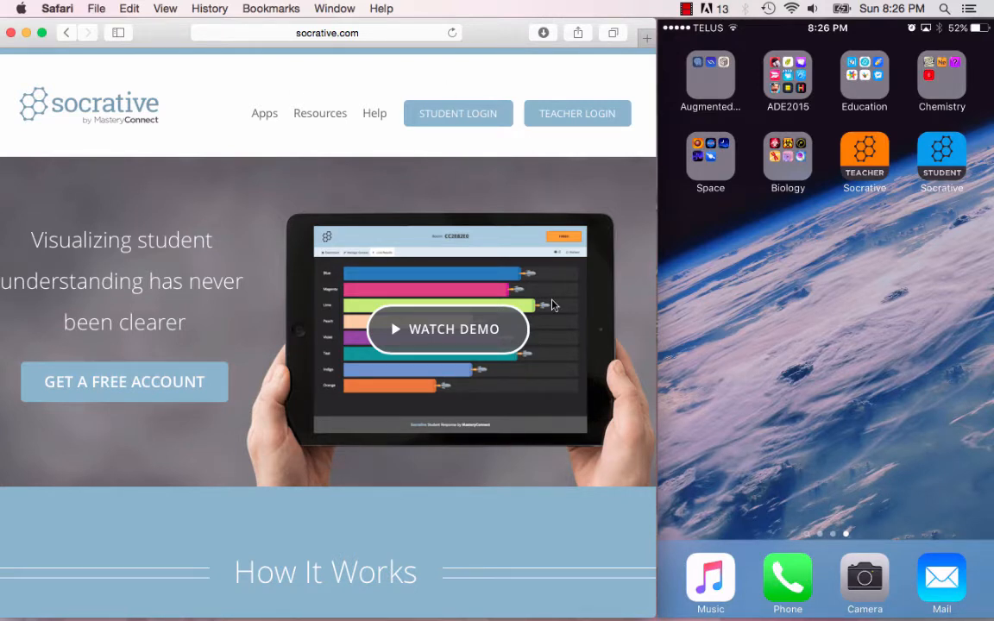
mouse_move(725, 284)
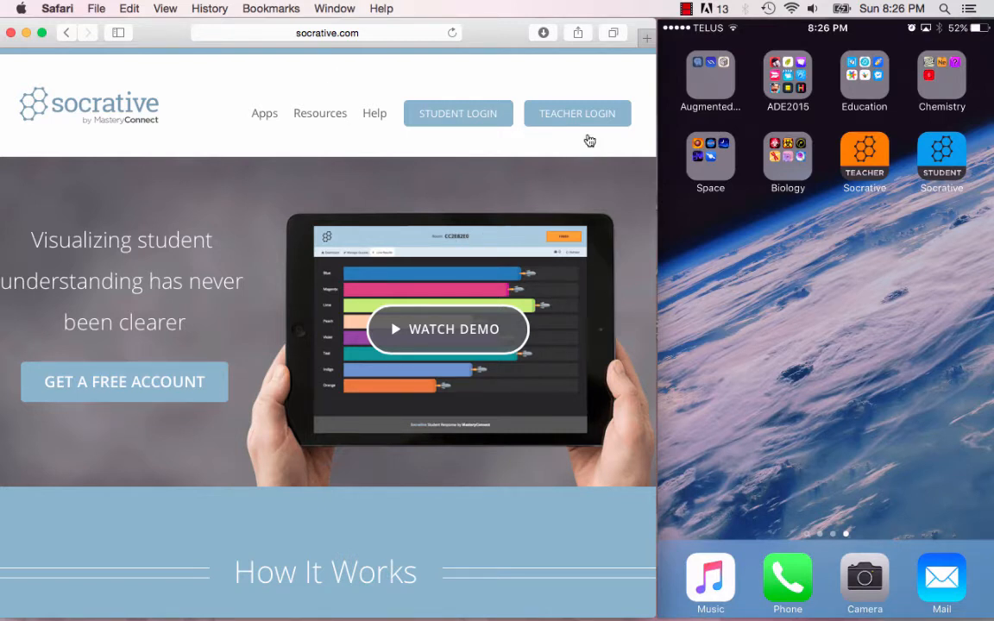
mouse_move(785, 255)
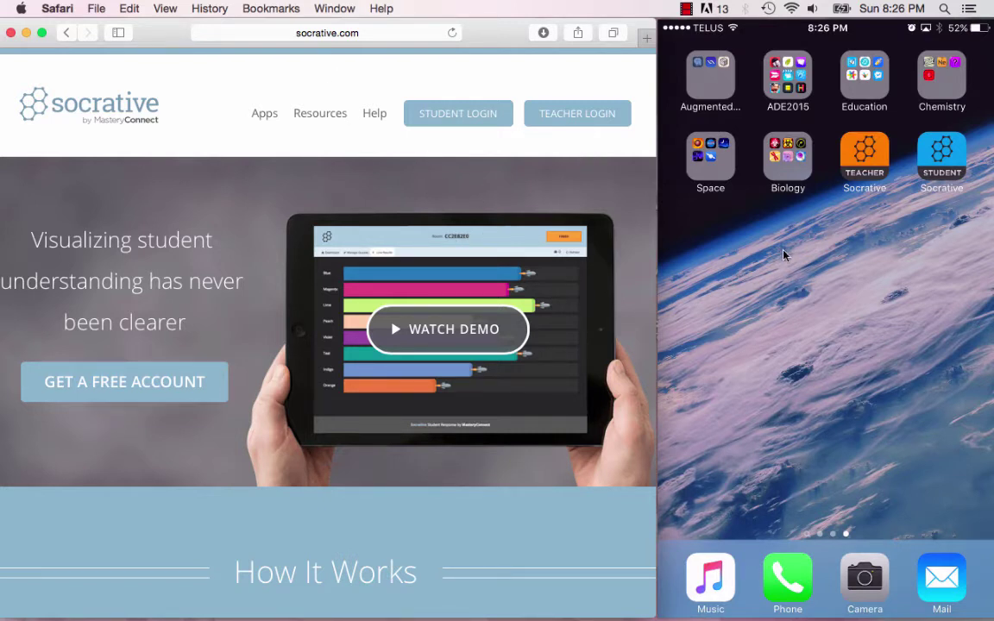
mouse_move(908, 311)
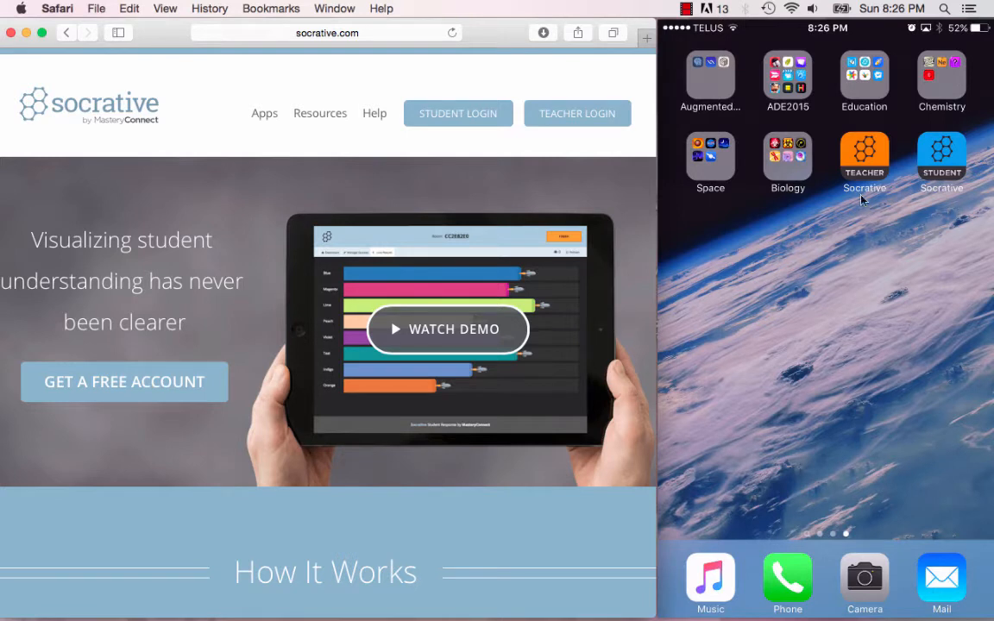
mouse_move(891, 209)
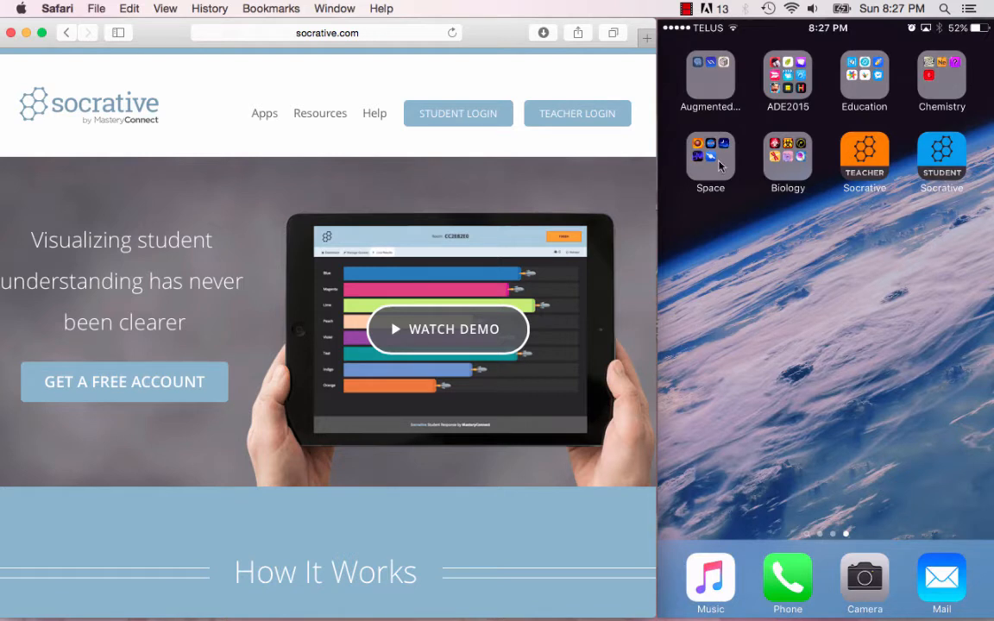
mouse_move(598, 183)
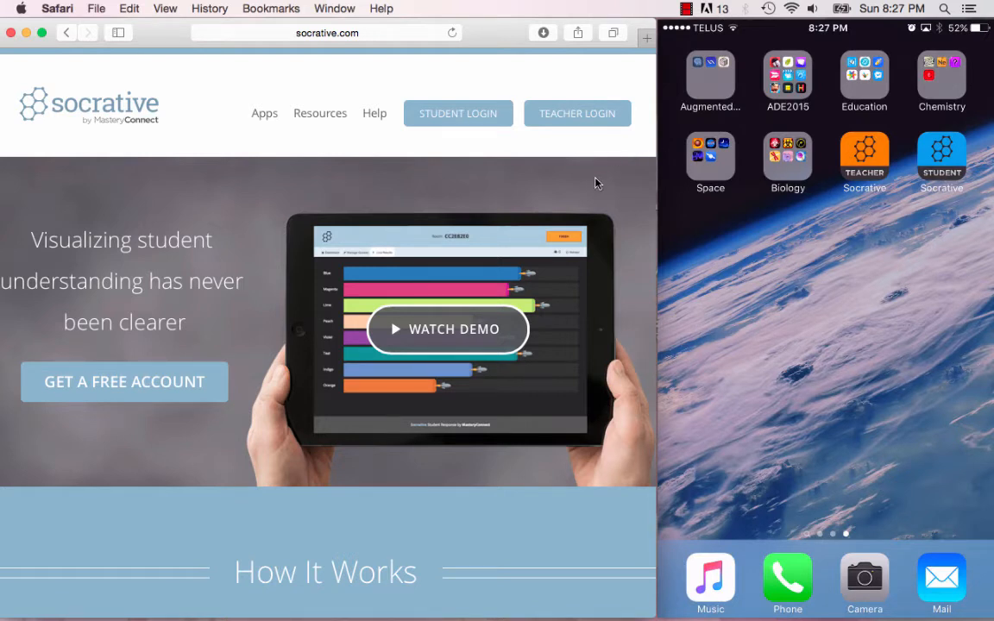
mouse_move(860, 159)
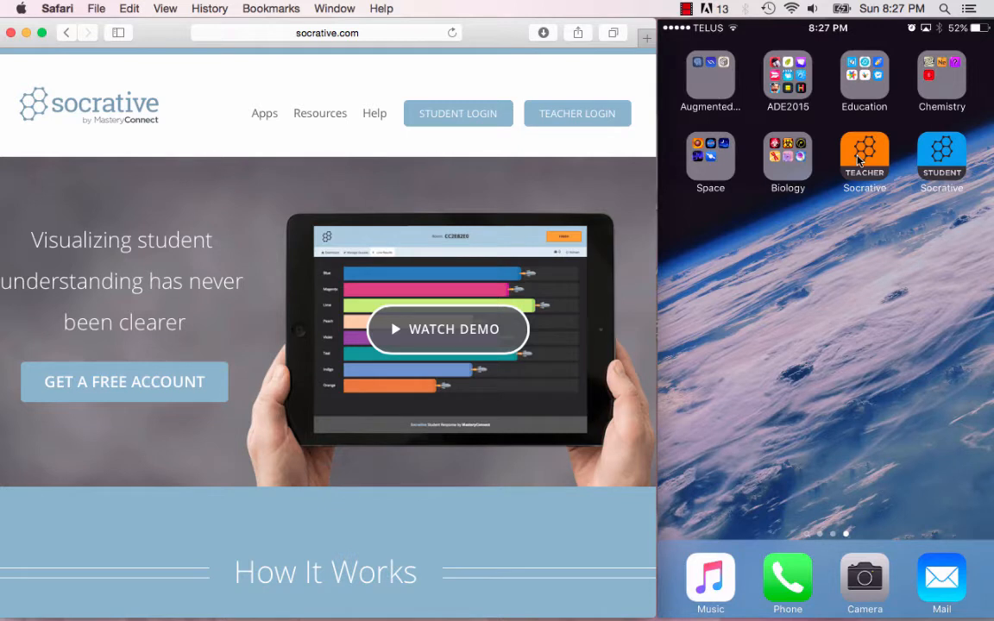
mouse_move(421, 183)
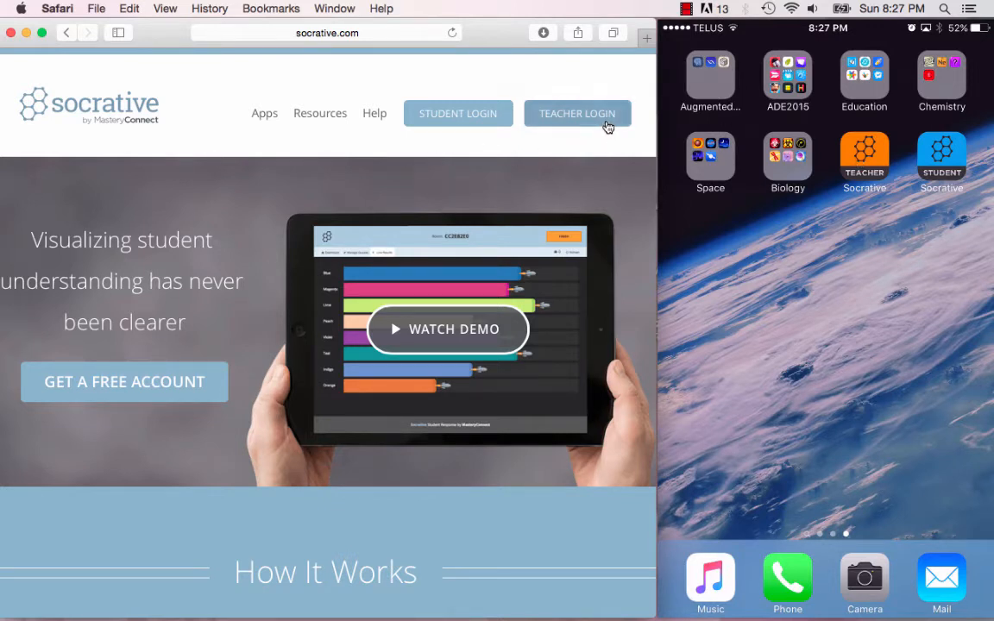
click(577, 114)
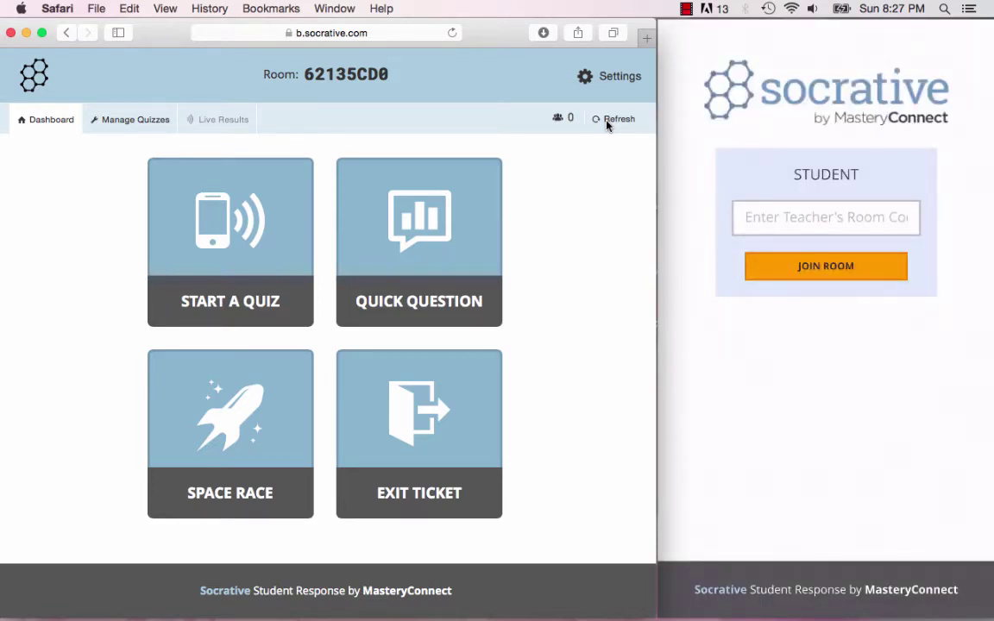
click(825, 204)
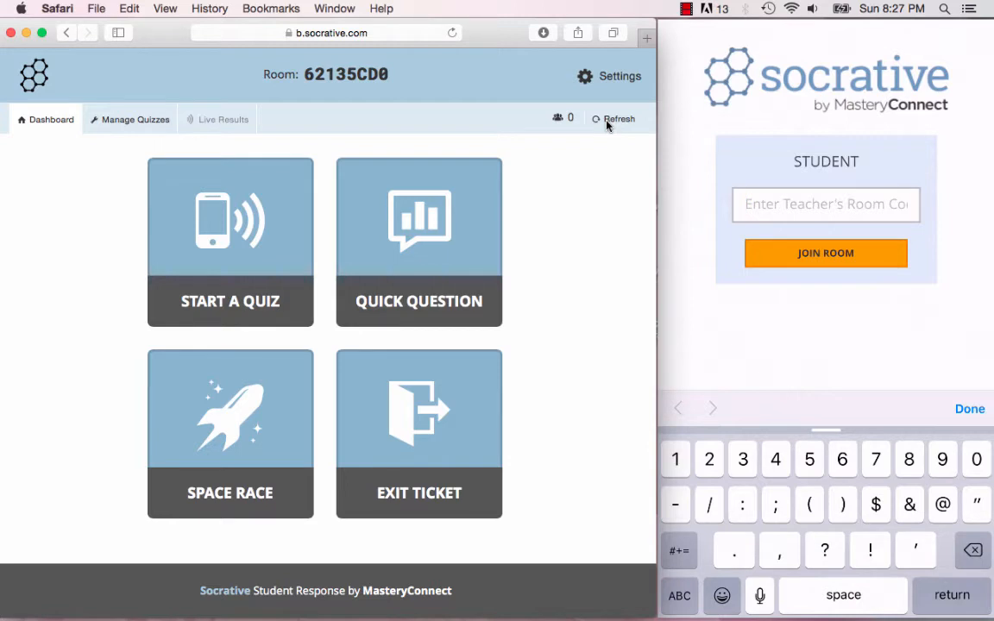
click(680, 596)
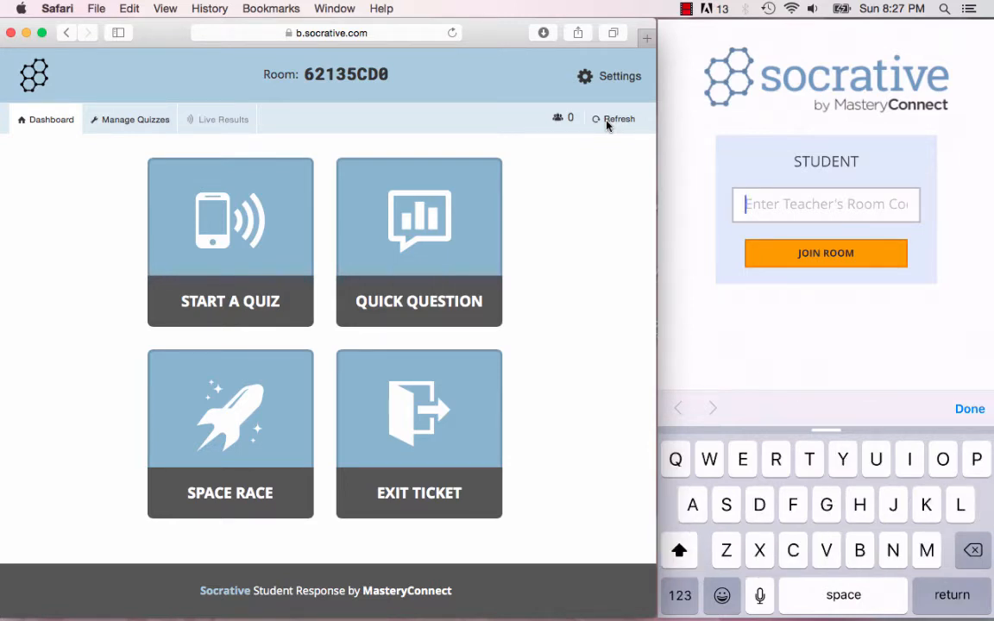
text(6)
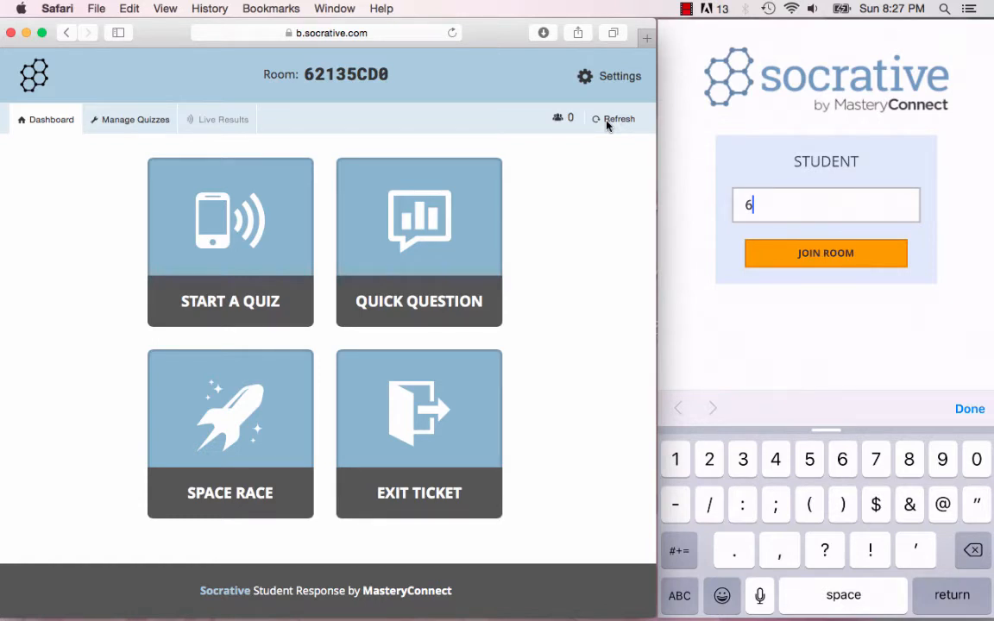
click(826, 252)
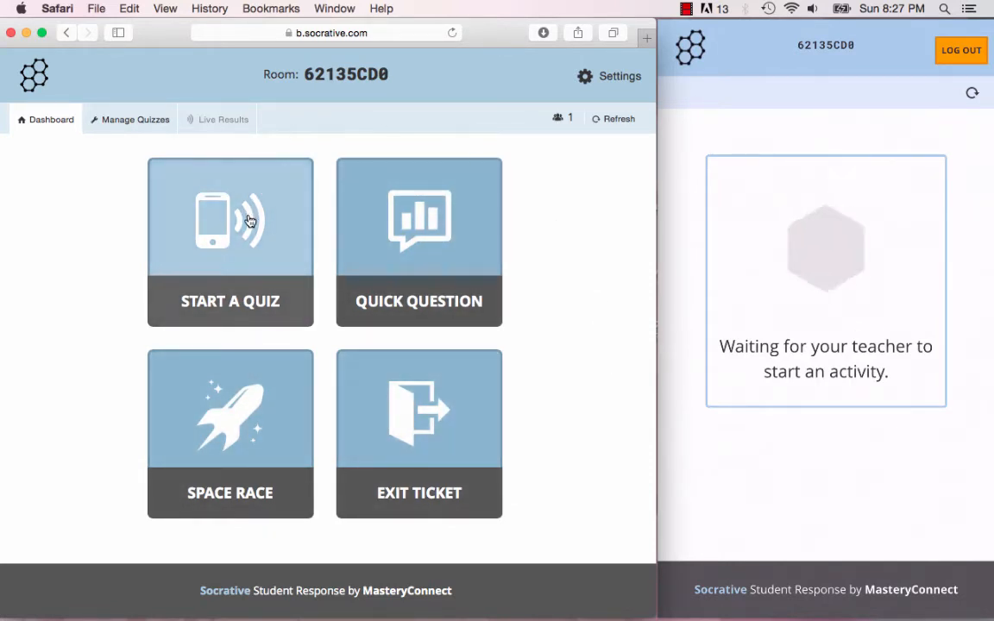
- Start a quiz launch and review the Student Paced and Teacher Paced type options
click(232, 241)
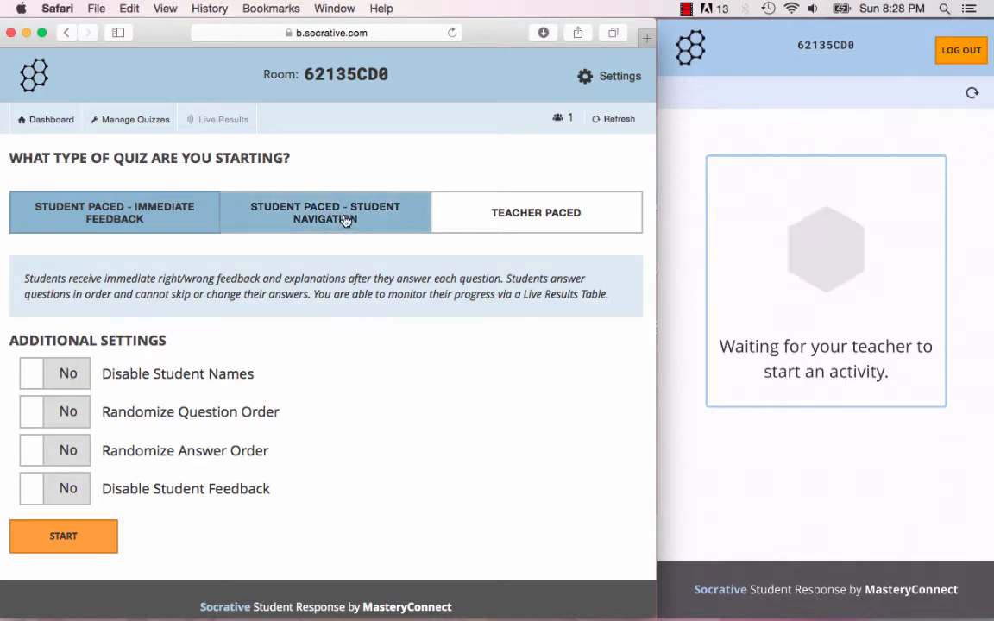
click(535, 213)
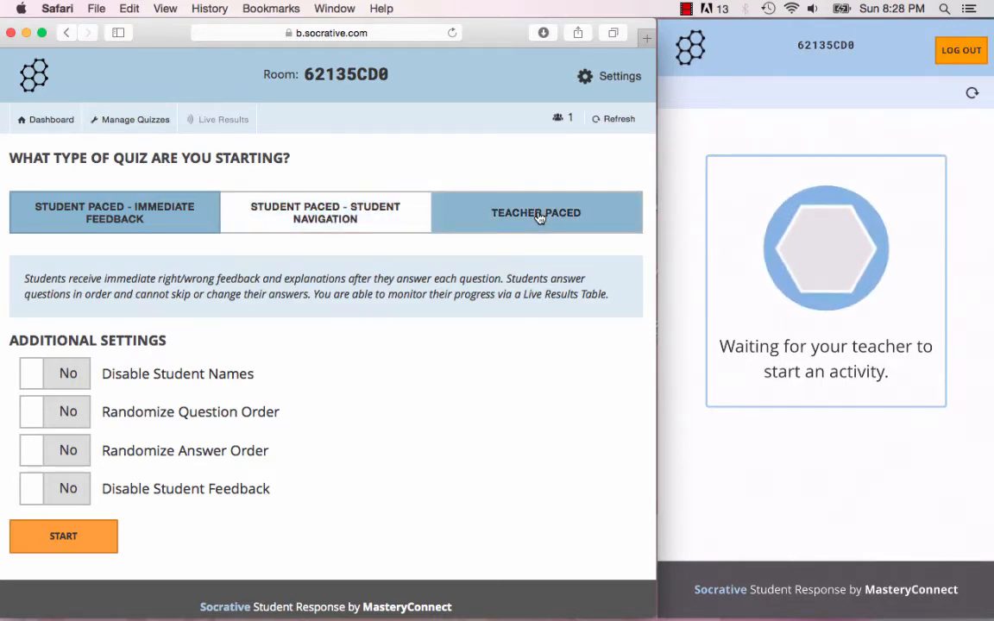
click(113, 212)
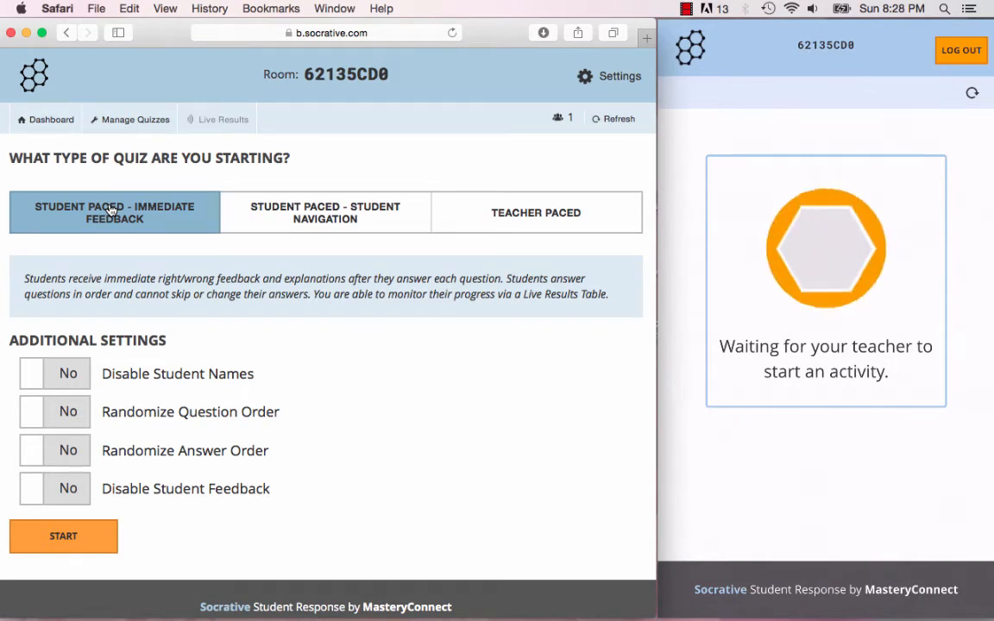
click(62, 535)
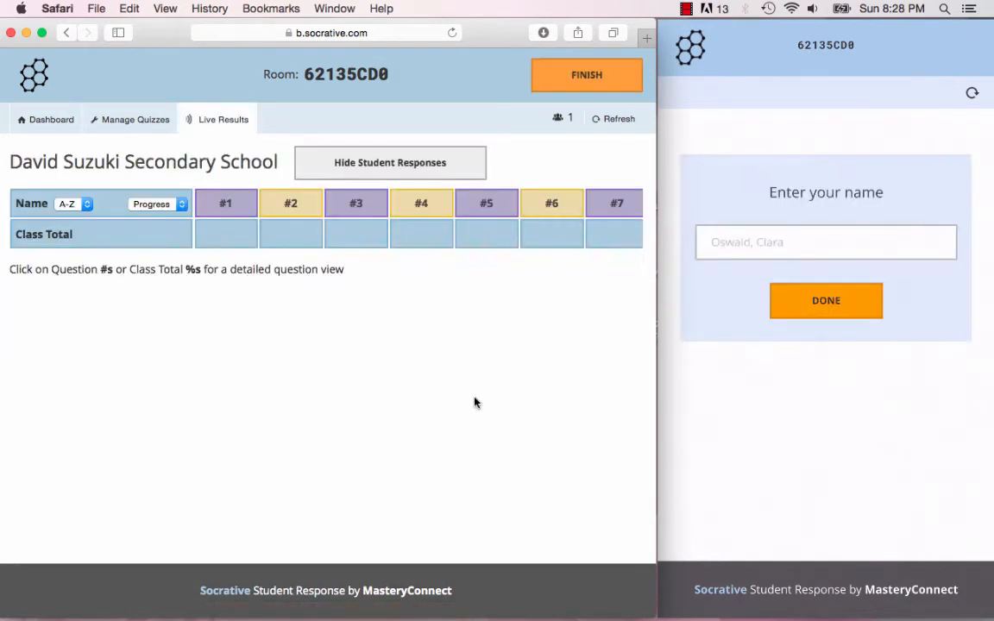
mouse_move(224, 262)
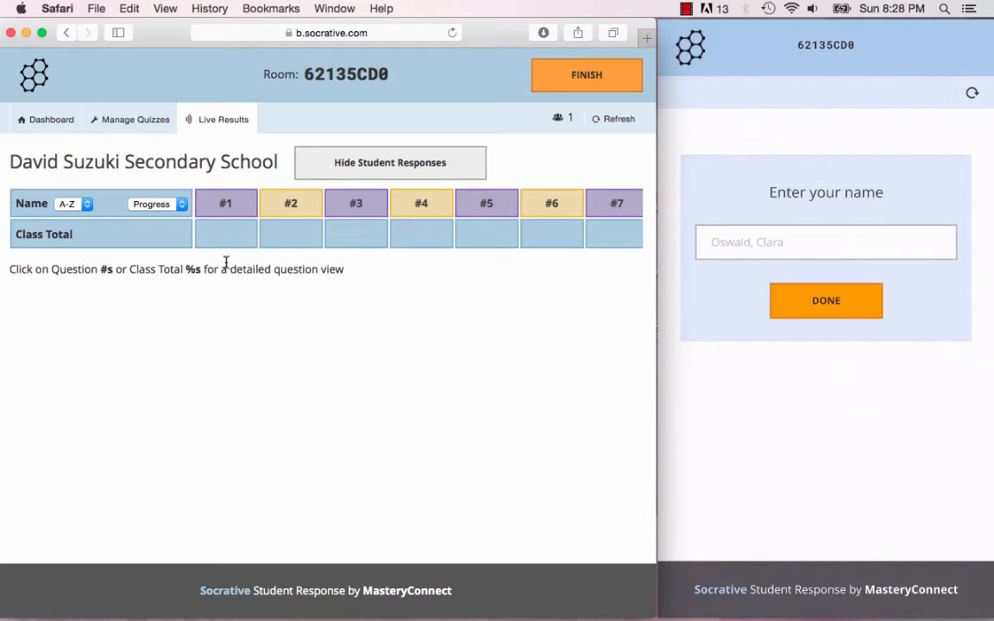
mouse_move(226, 204)
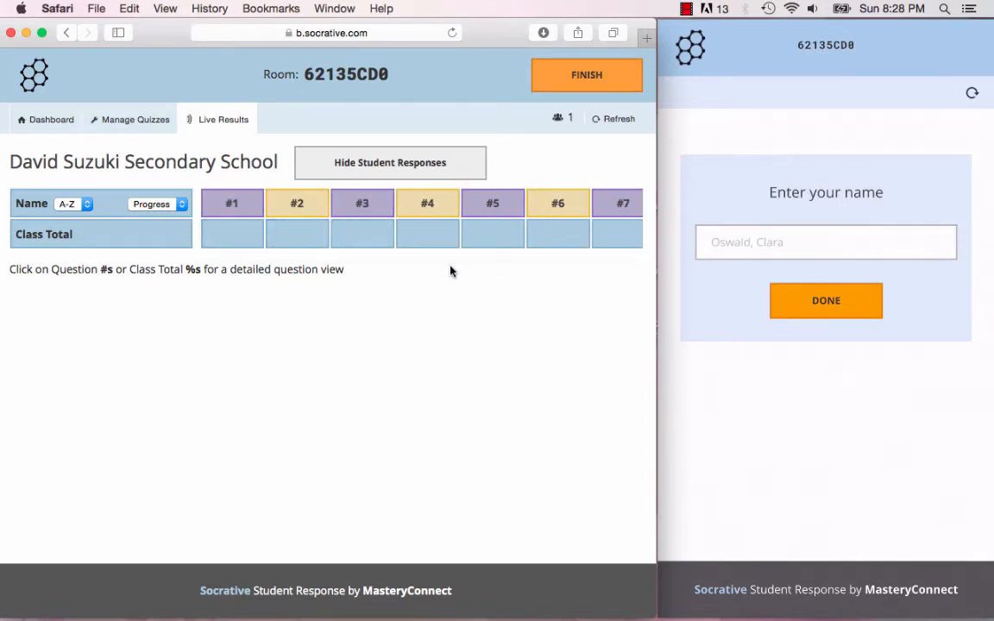
mouse_move(698, 442)
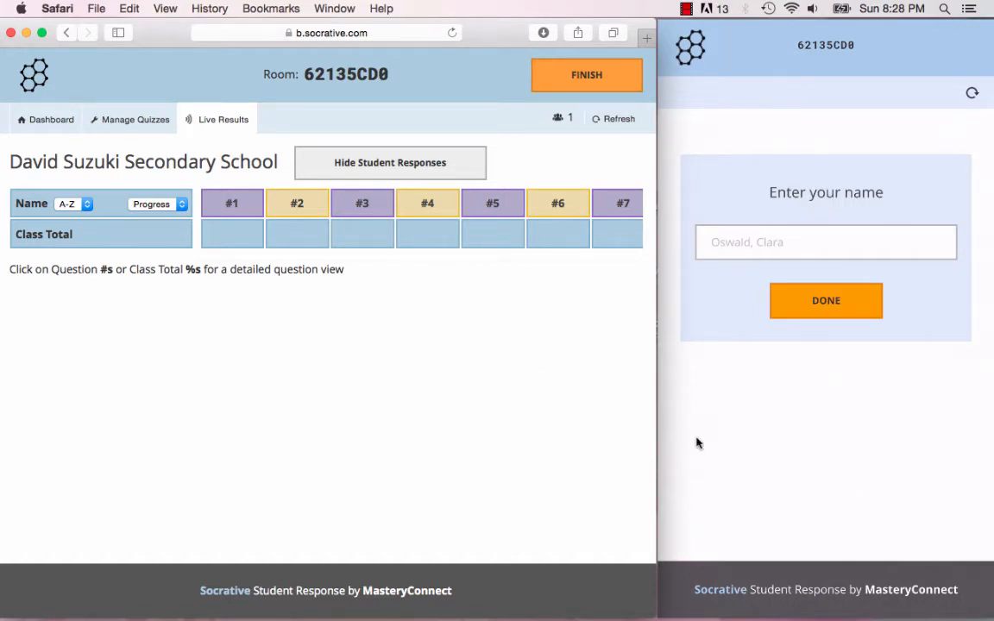
mouse_move(834, 468)
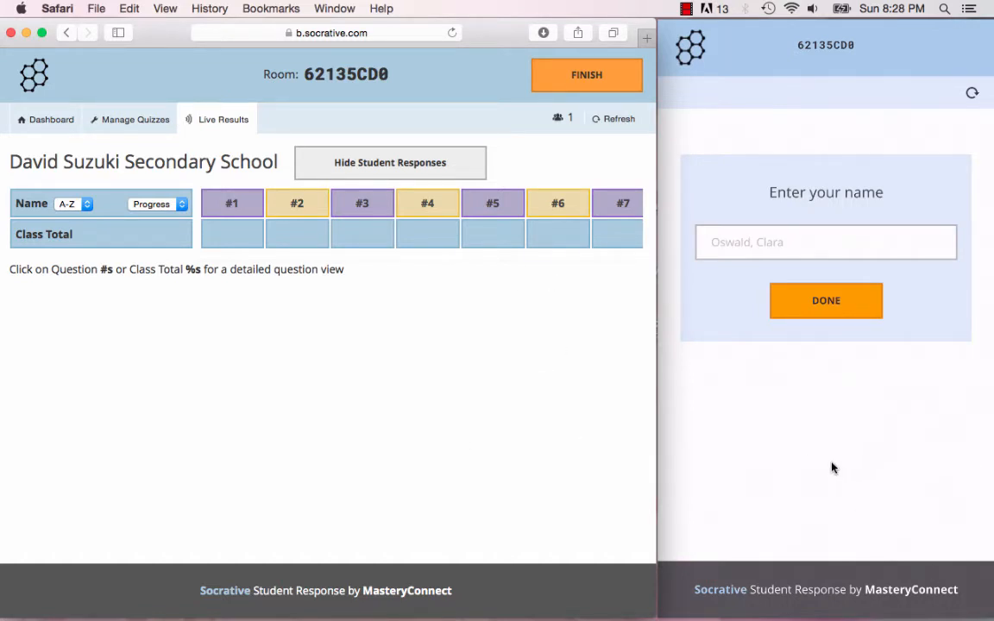
click(825, 241)
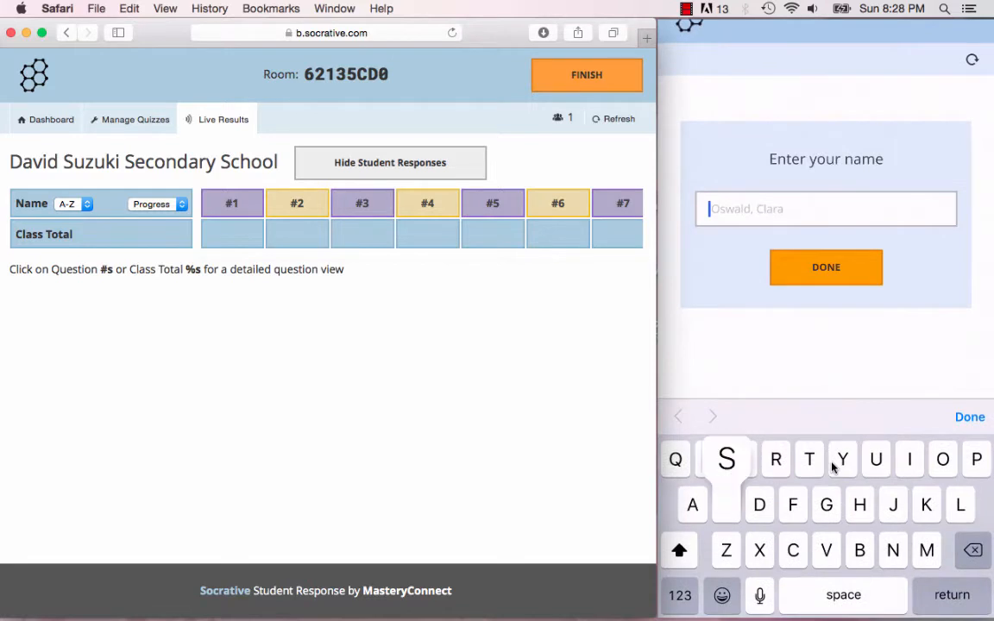
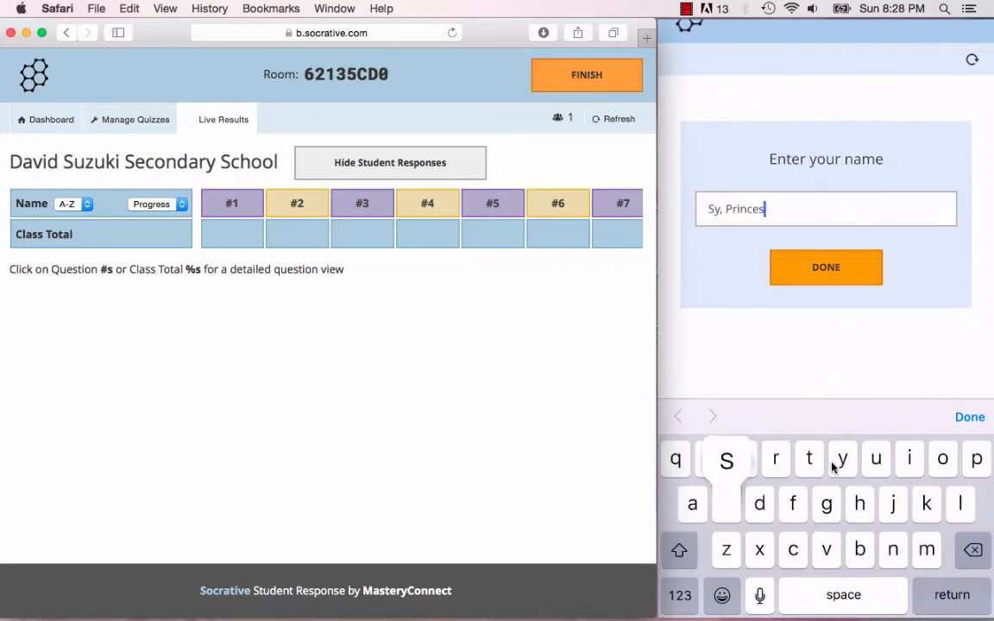
click(725, 459)
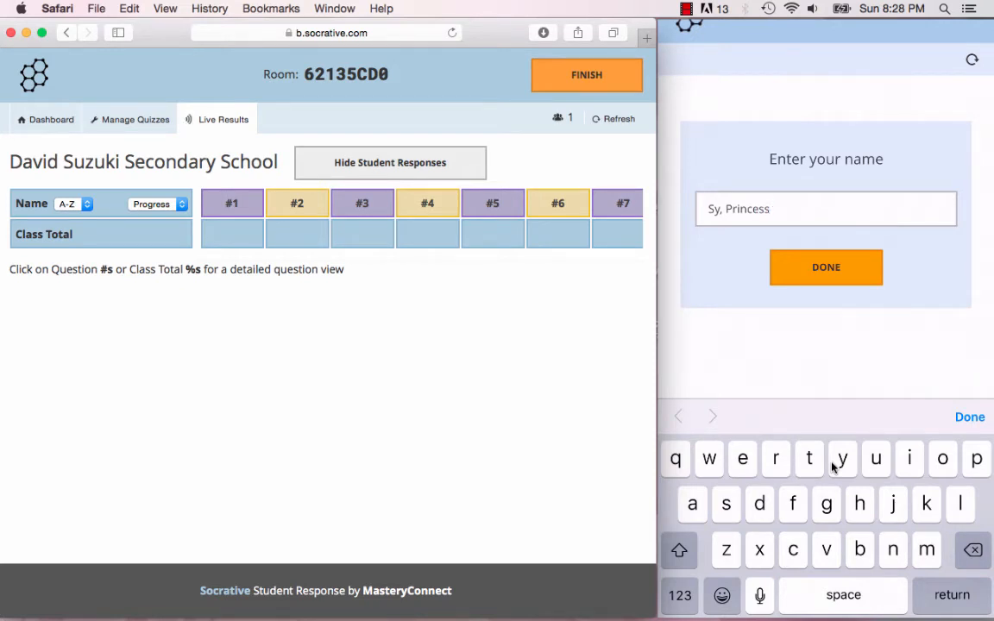
click(825, 266)
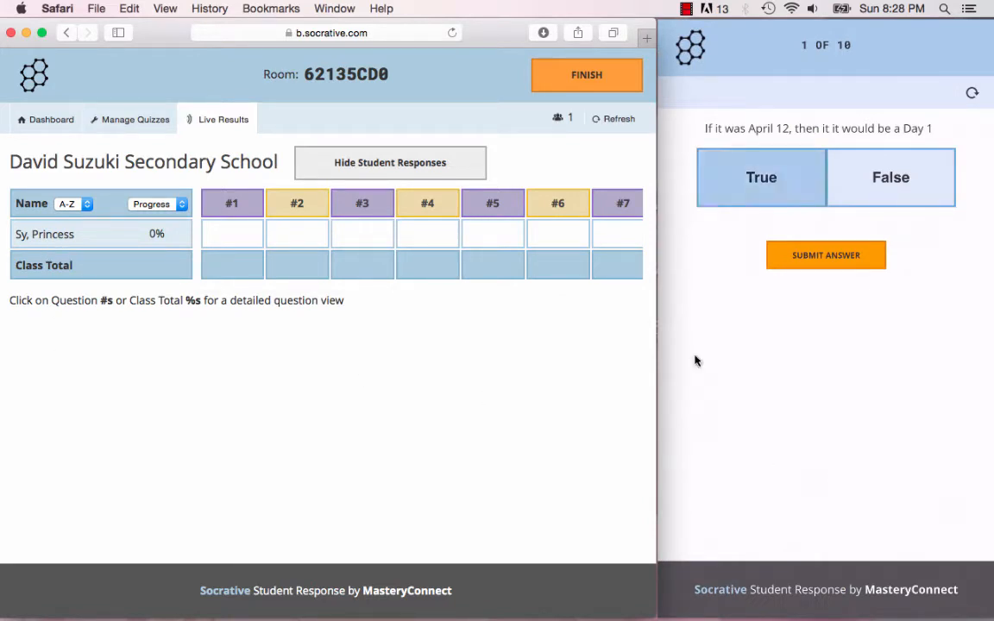
- Answer True to question 1, 3 vice principals to question 2, and submit question 3
click(825, 255)
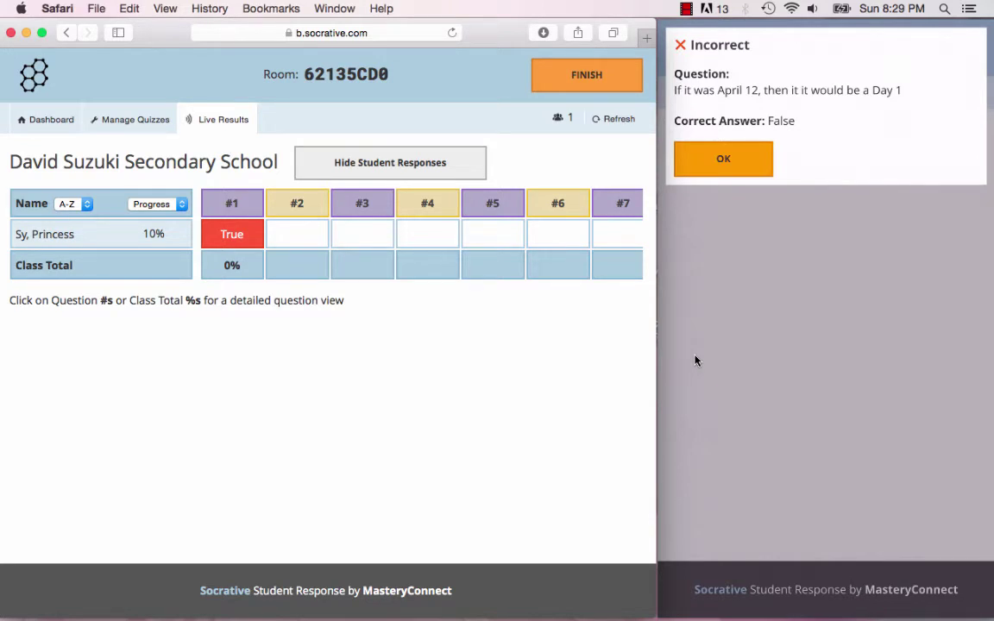
click(723, 159)
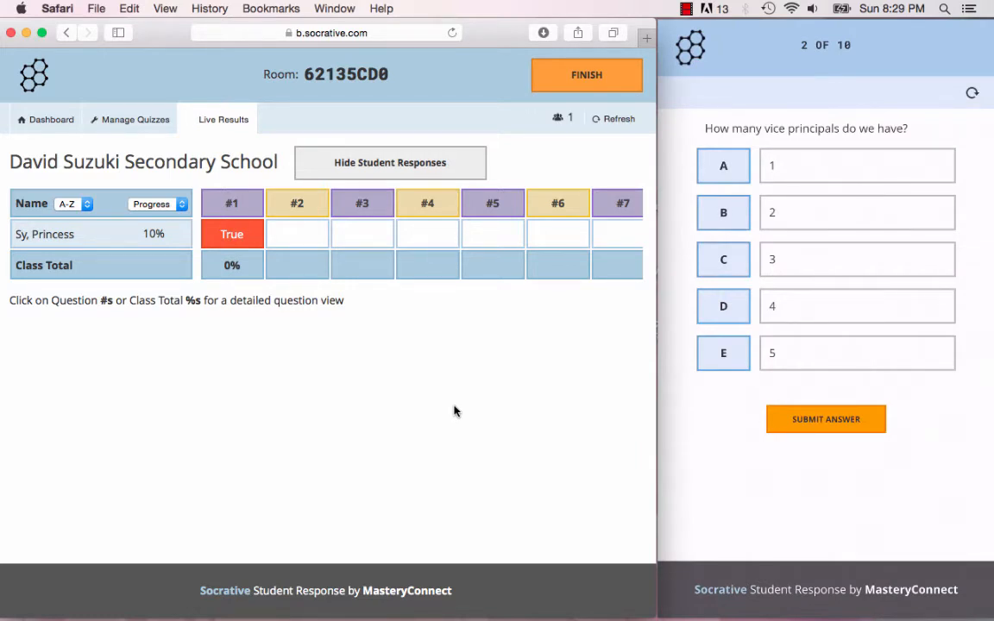
click(825, 419)
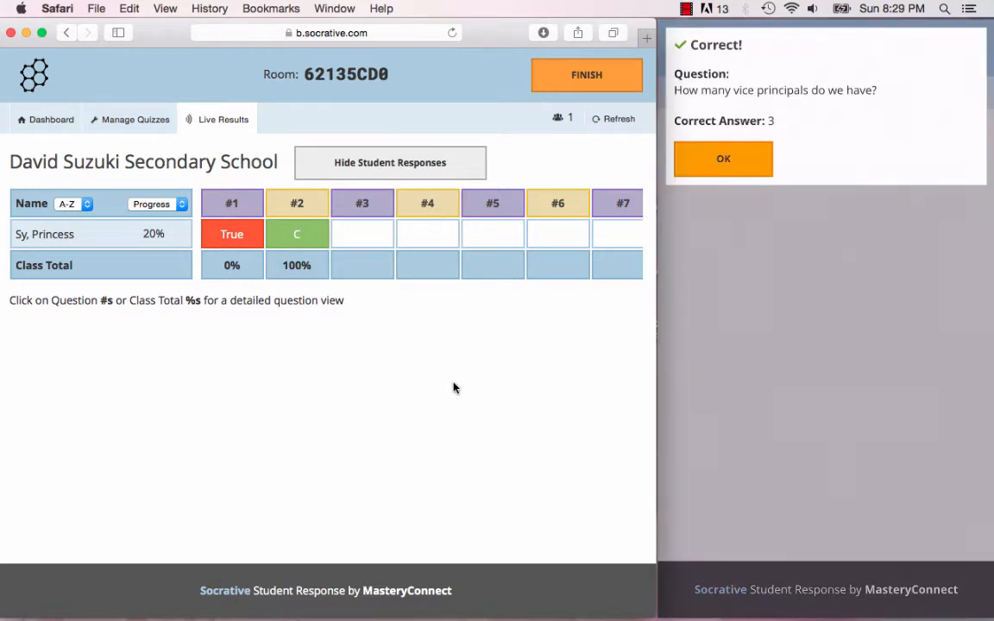
click(723, 159)
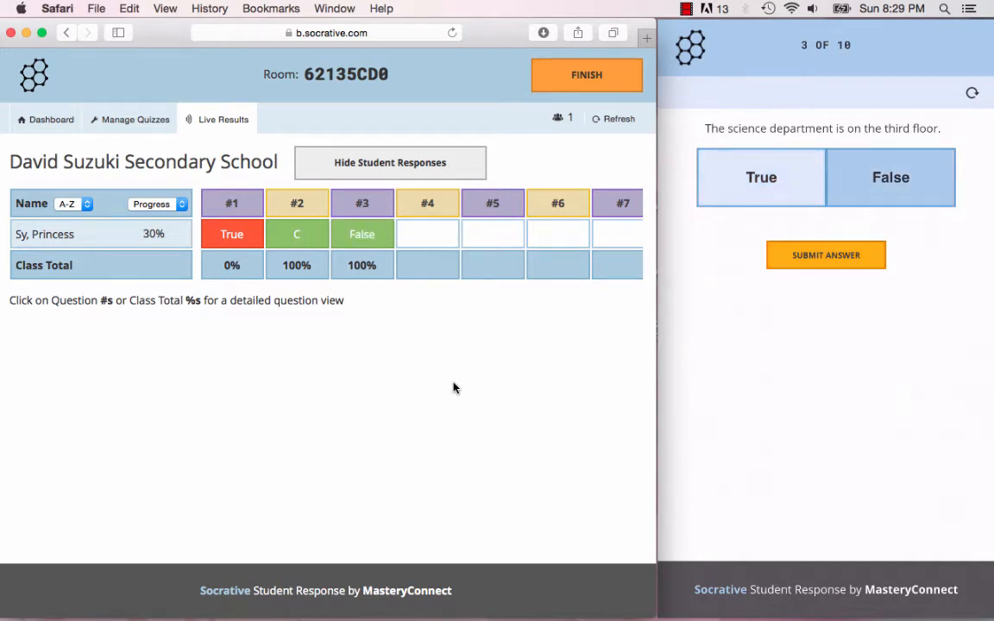
click(825, 255)
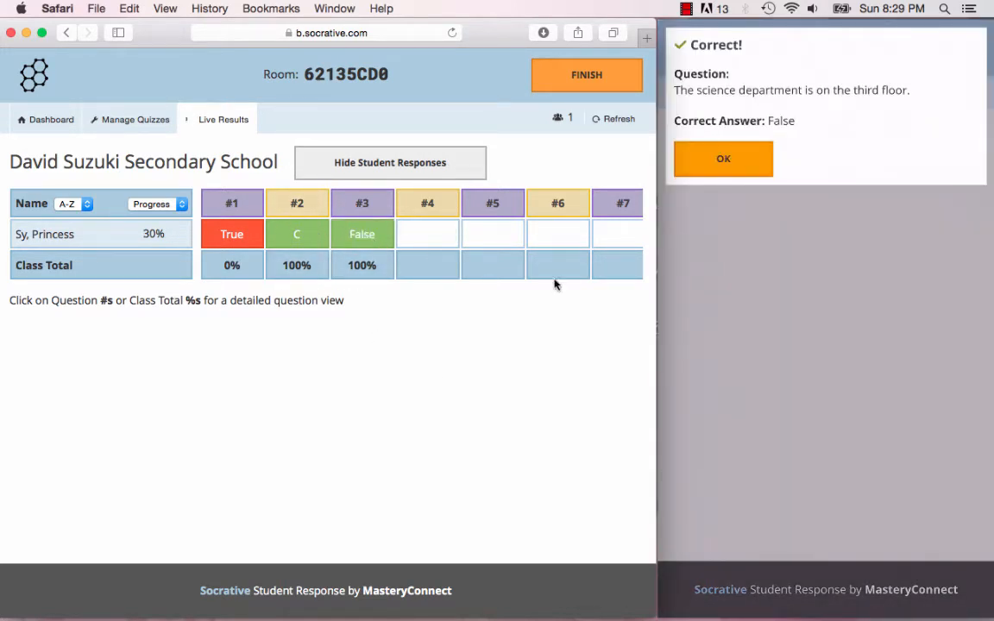
mouse_move(525, 263)
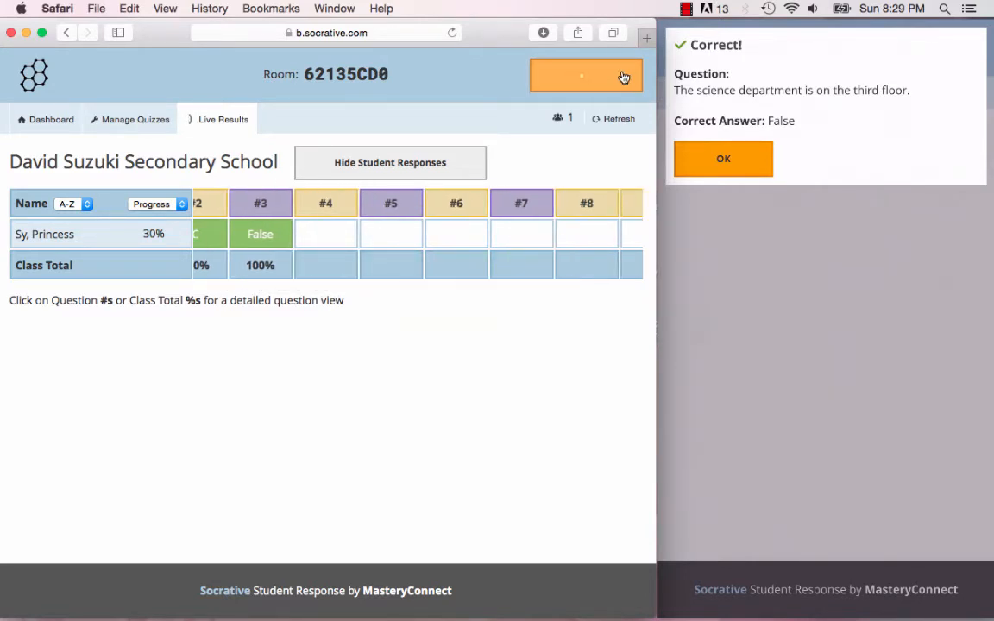
- Finish the quiz, view its report options, and return to the dashboard
click(587, 76)
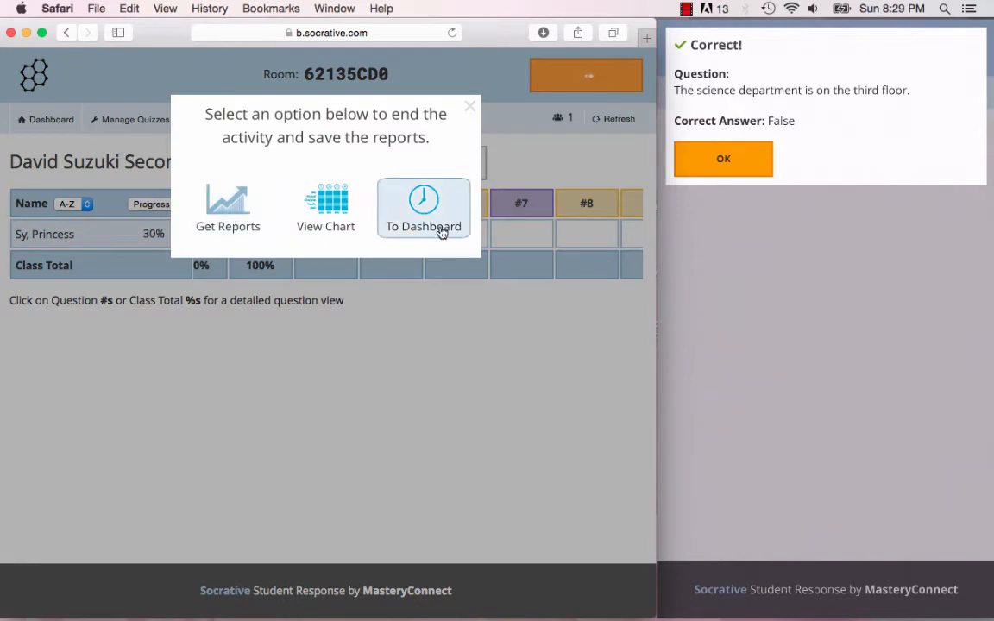
mouse_move(324, 207)
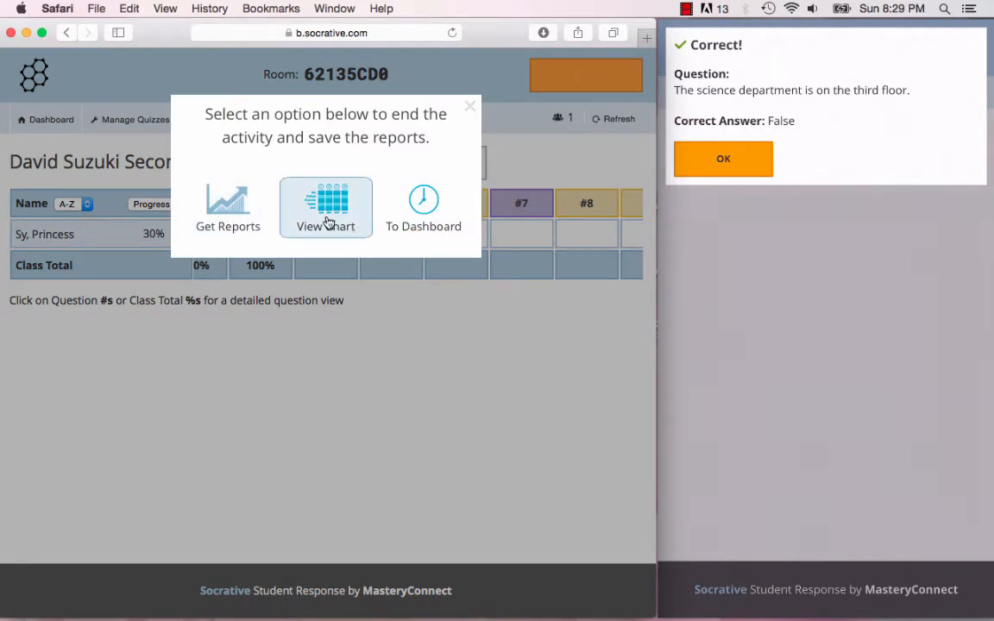
mouse_move(228, 215)
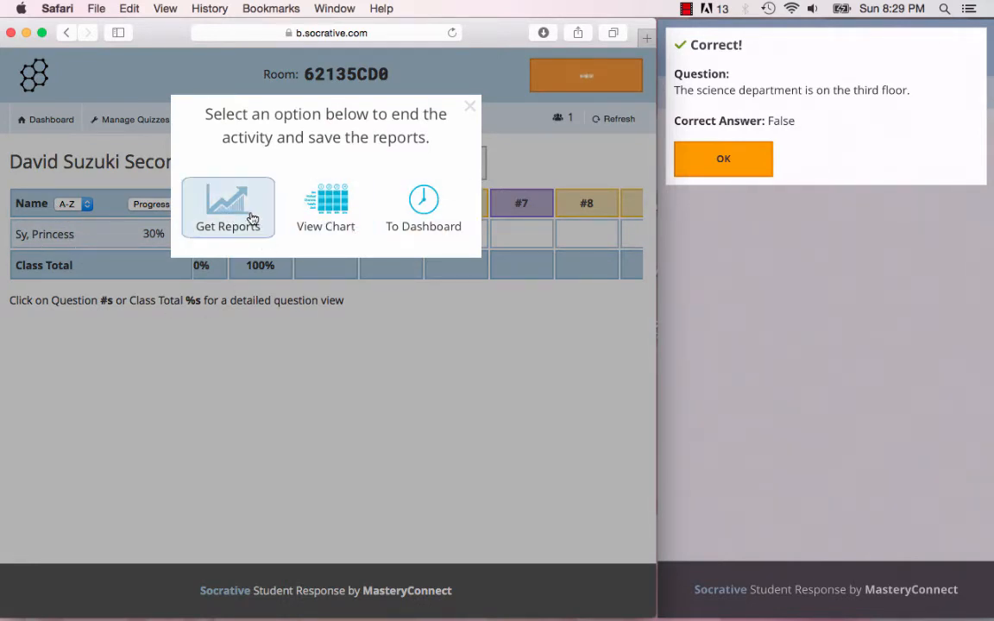
click(228, 207)
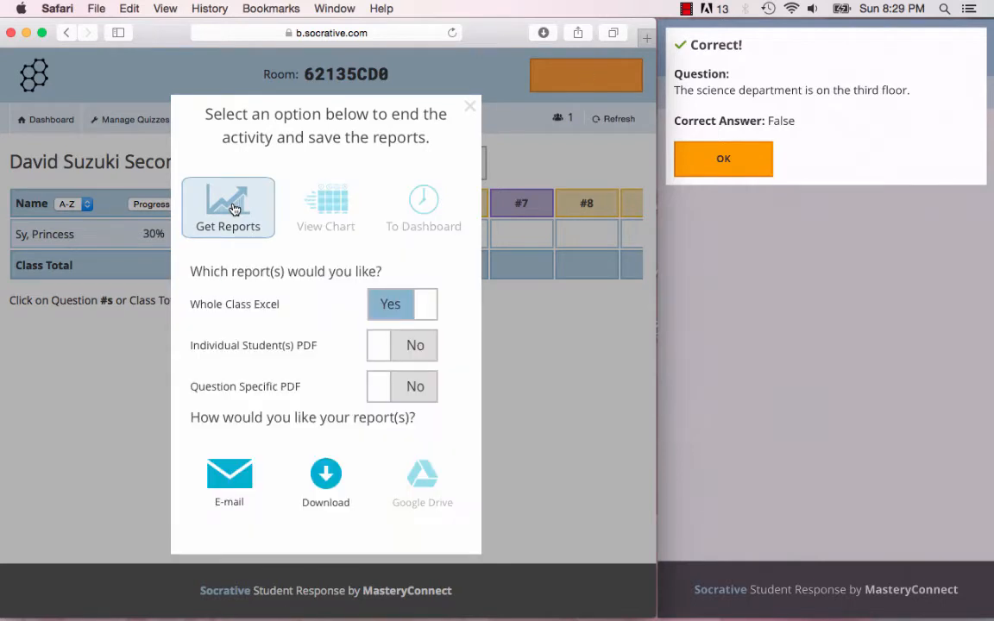
mouse_move(405, 307)
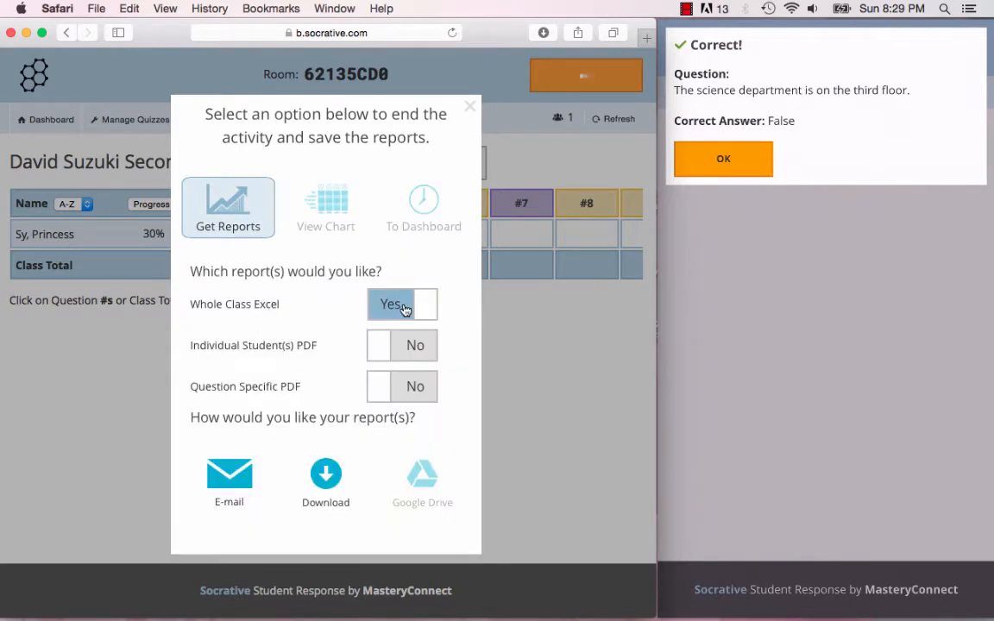
mouse_move(315, 330)
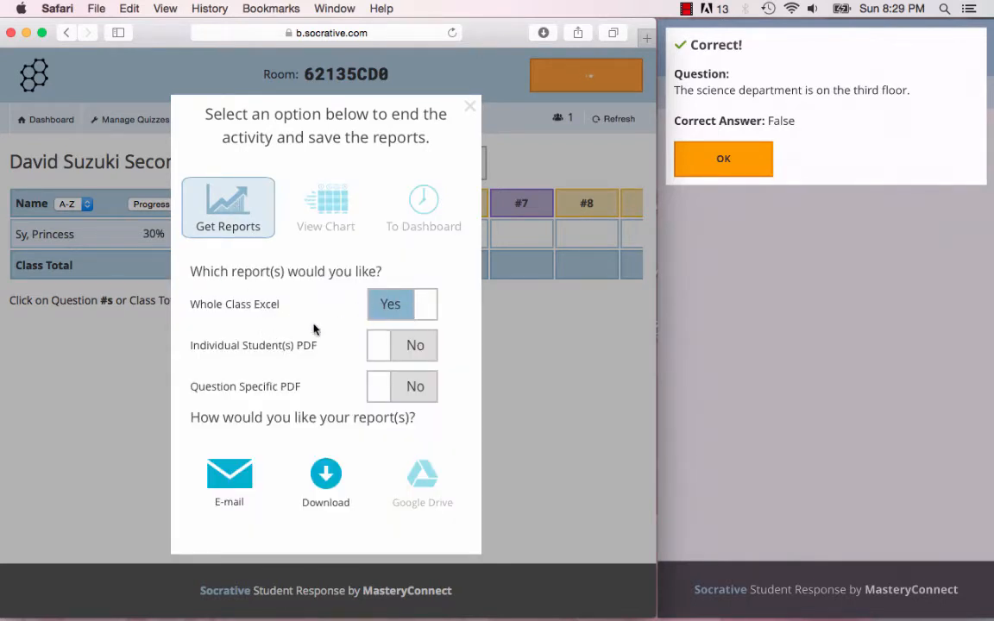
mouse_move(342, 352)
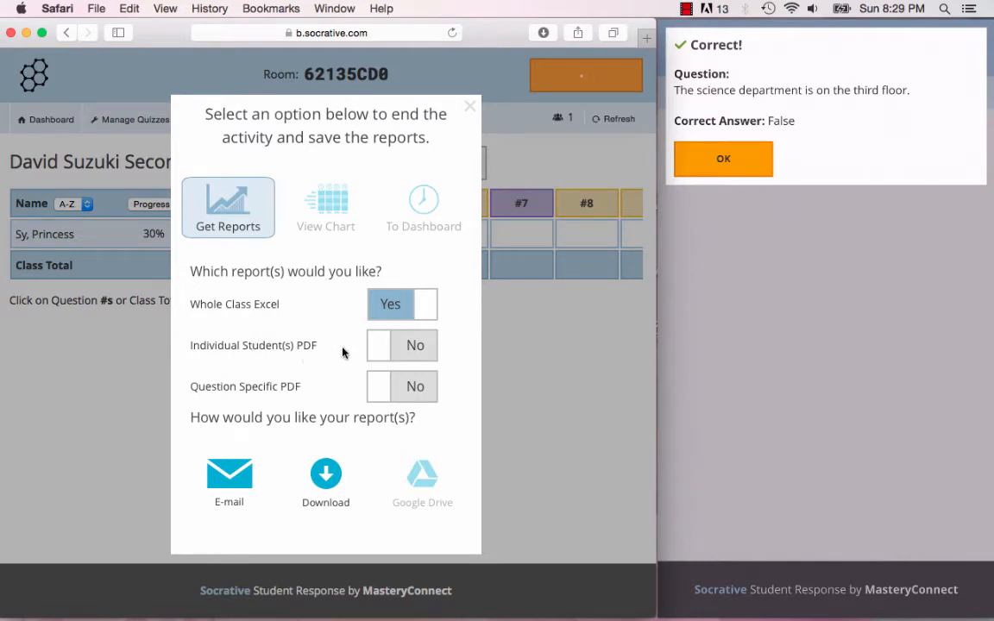
mouse_move(338, 361)
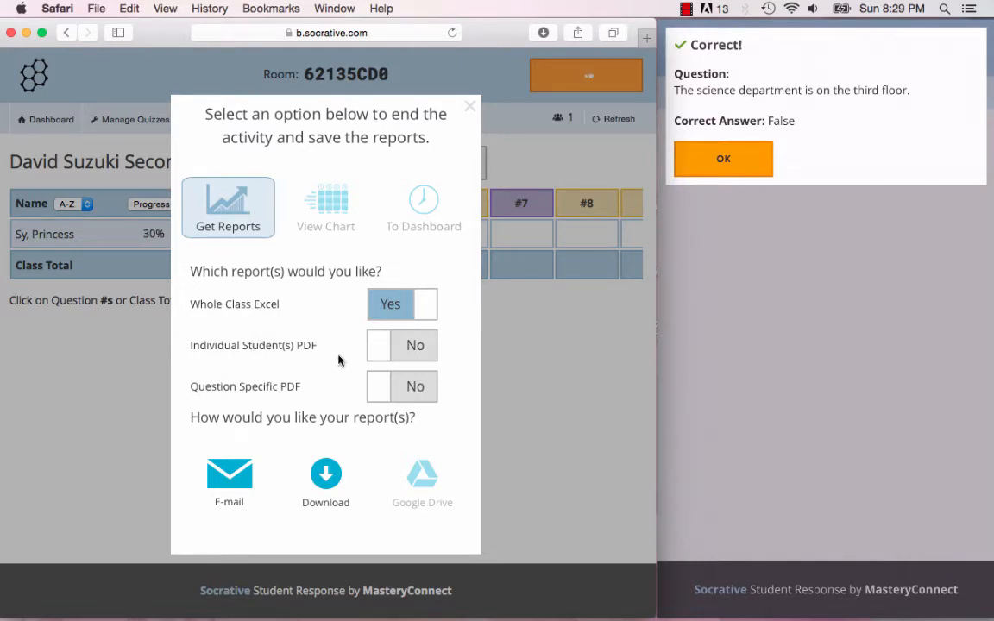
mouse_move(314, 396)
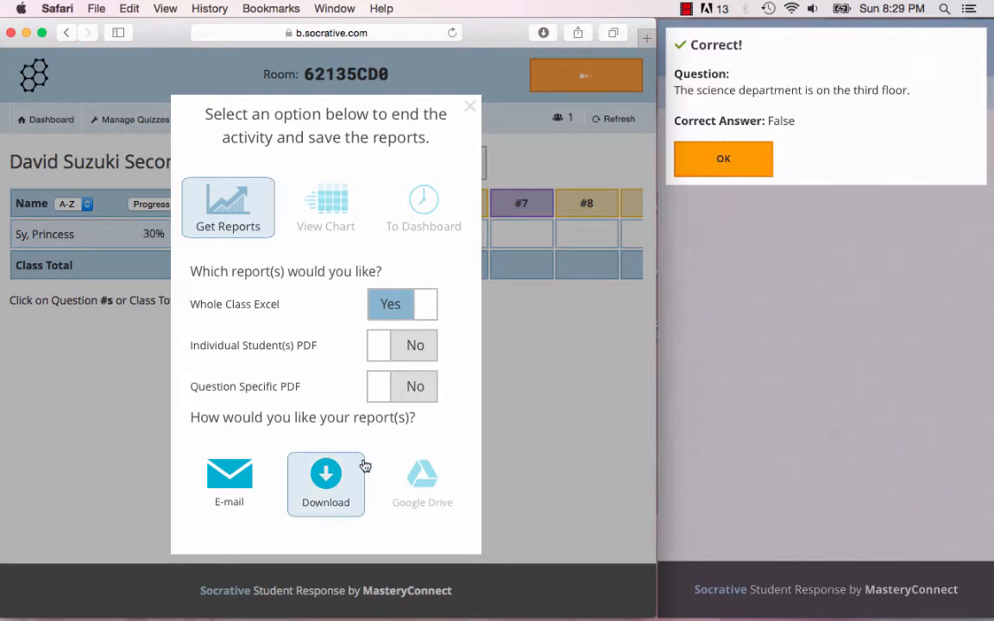
mouse_move(471, 112)
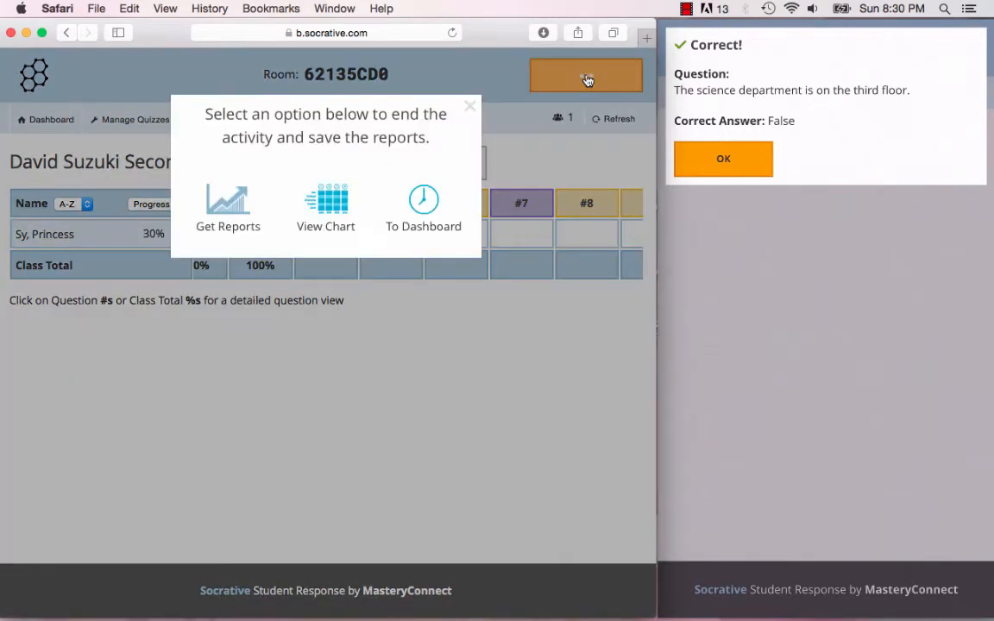
click(469, 108)
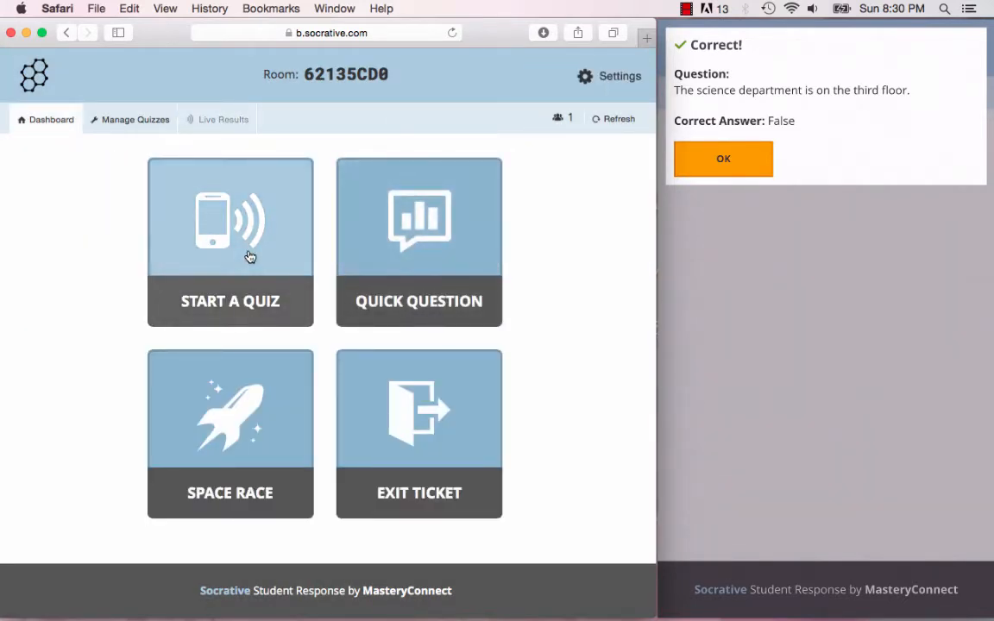
click(724, 159)
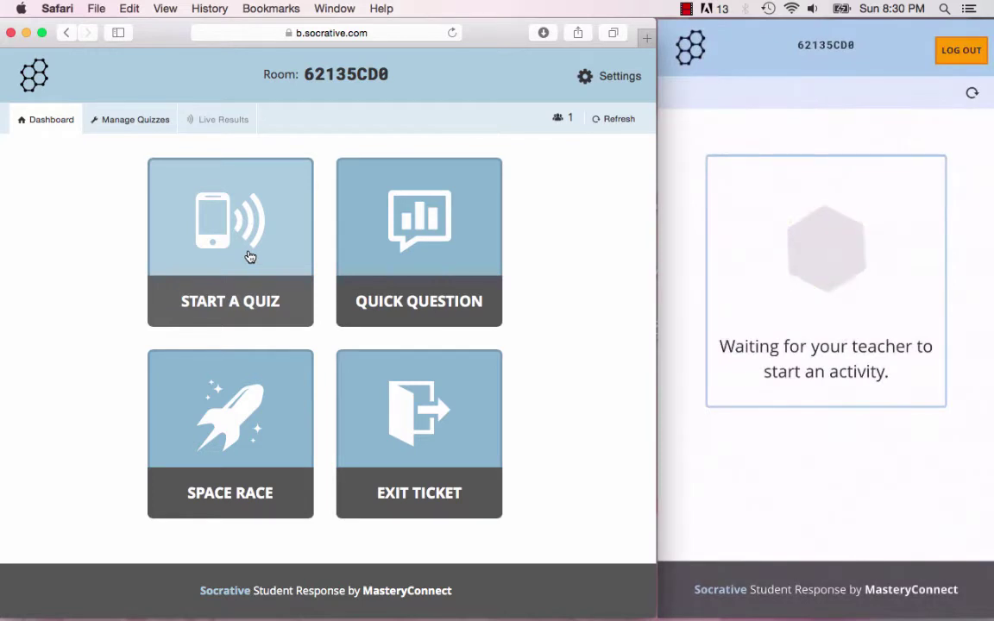
- Start the David Suzuki Secondary School quiz as Student Paced – Student Navigation
click(230, 242)
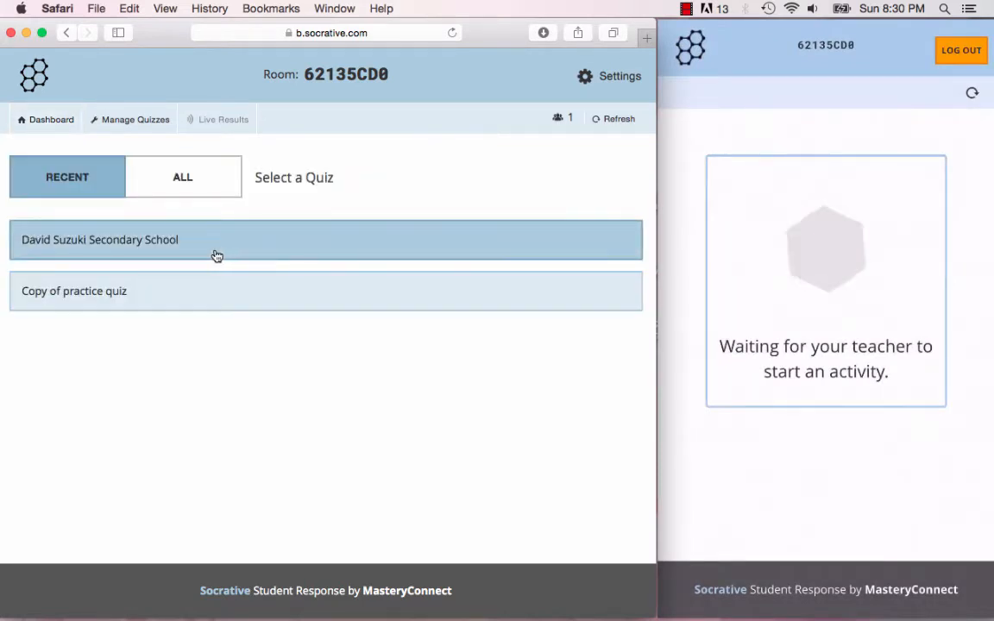
click(216, 255)
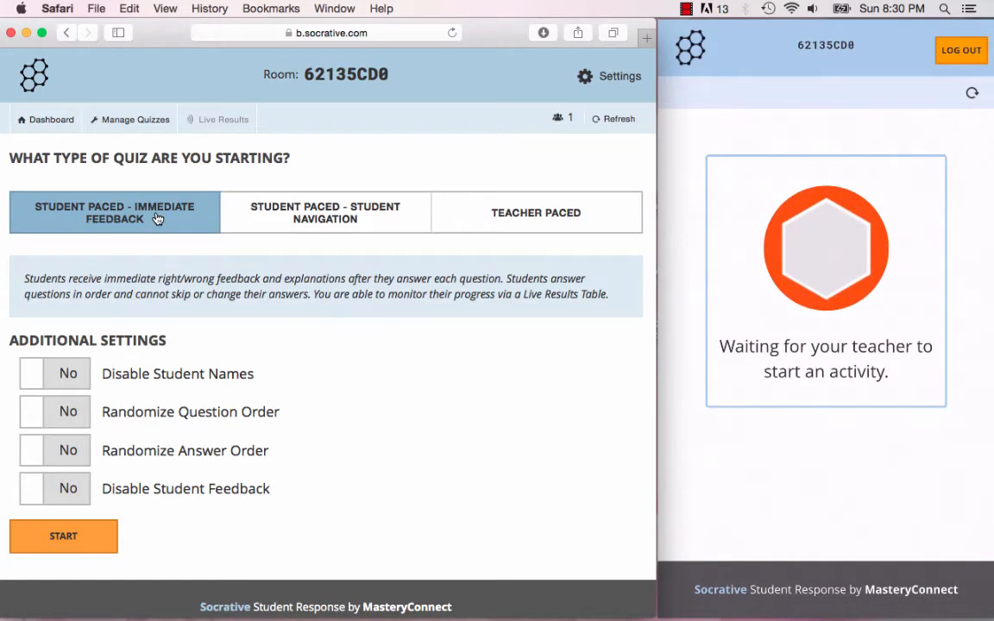
click(325, 212)
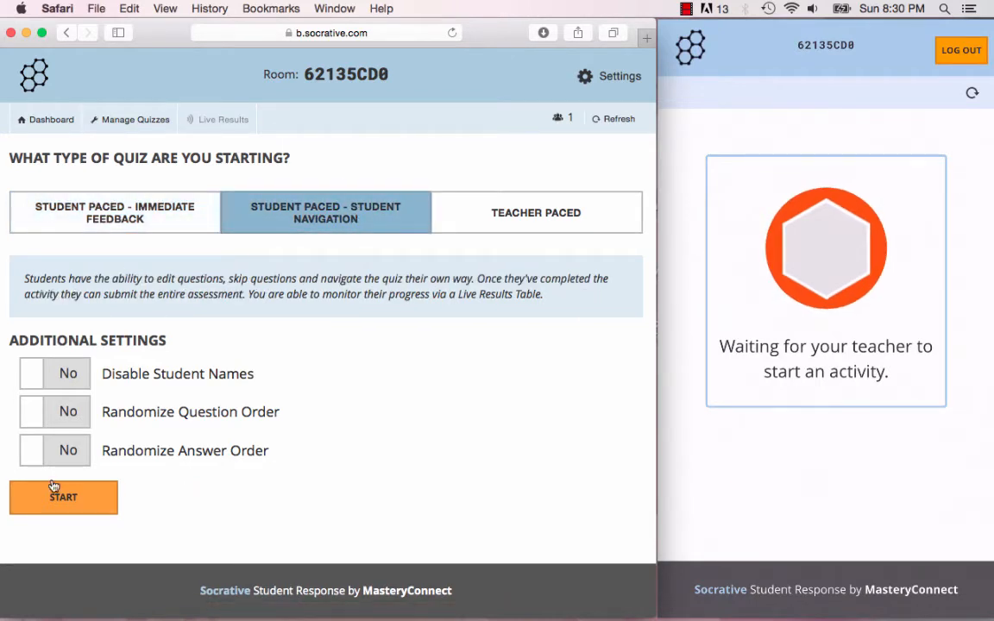
click(62, 497)
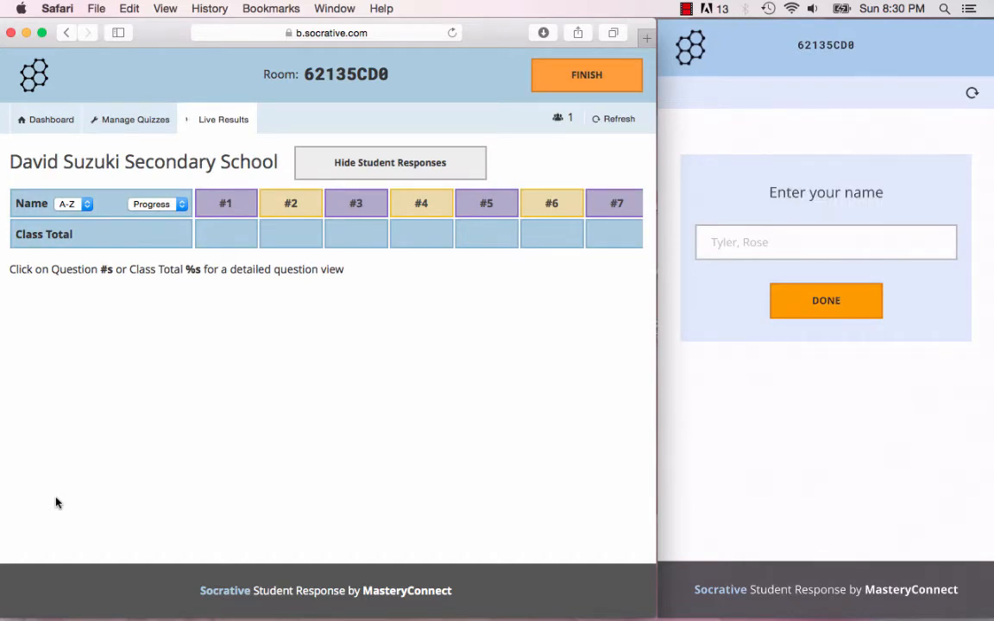
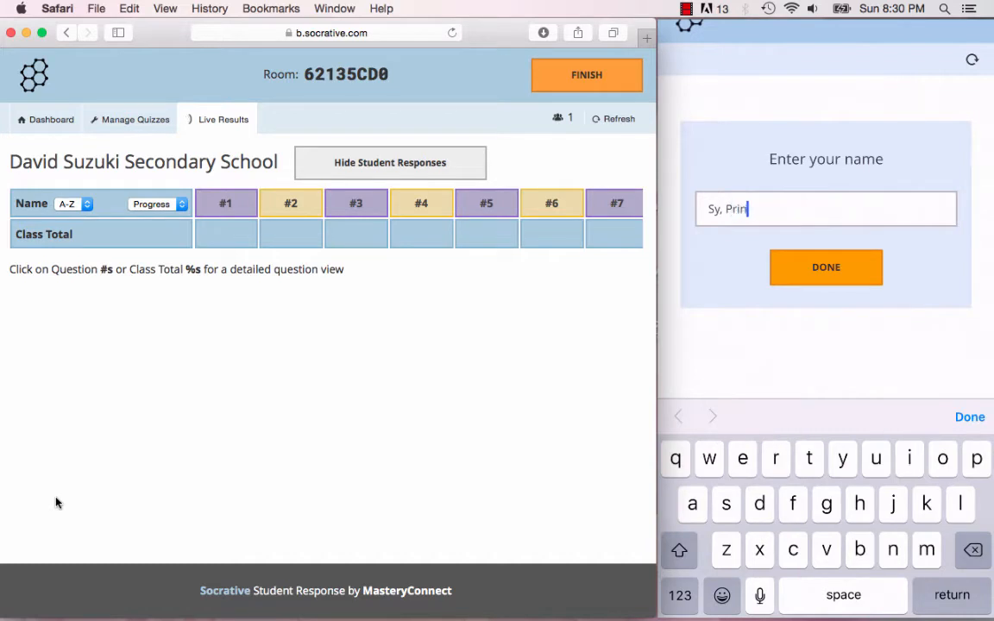
click(825, 266)
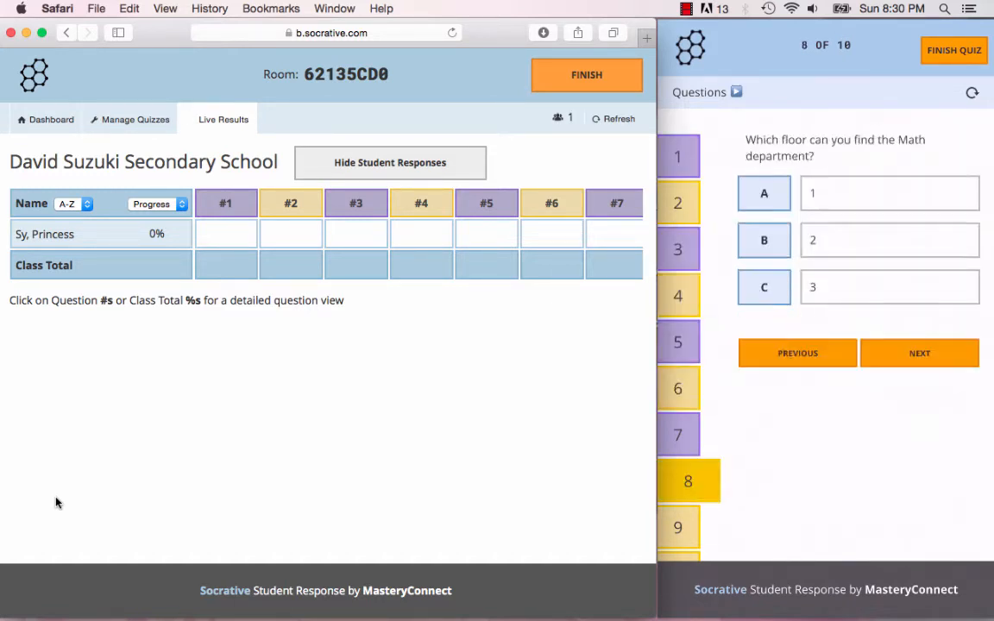
- Navigate the questions and answer 1 through 6, advancing to the final question
click(687, 155)
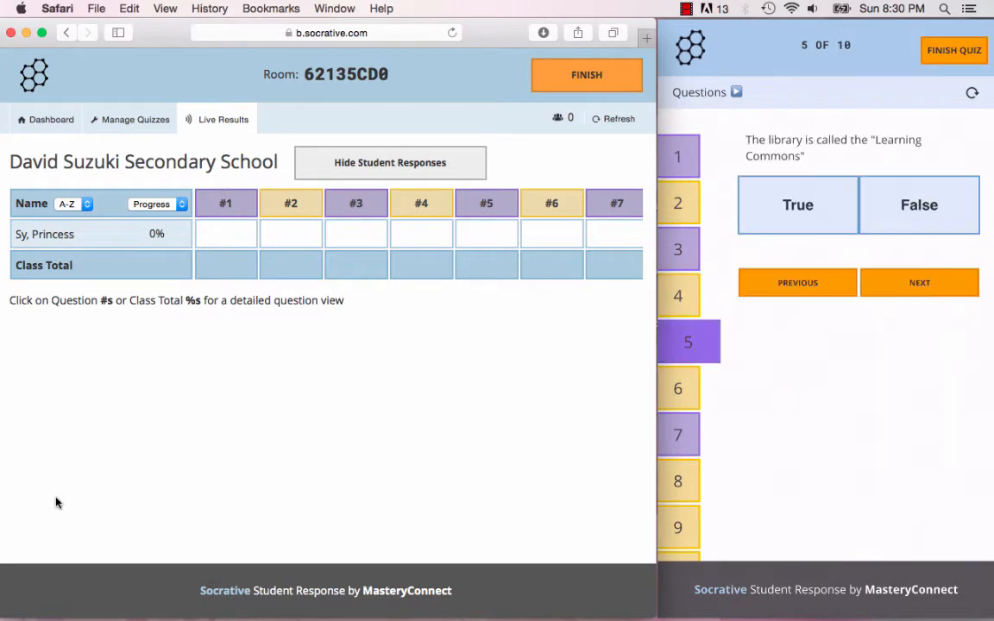
click(918, 283)
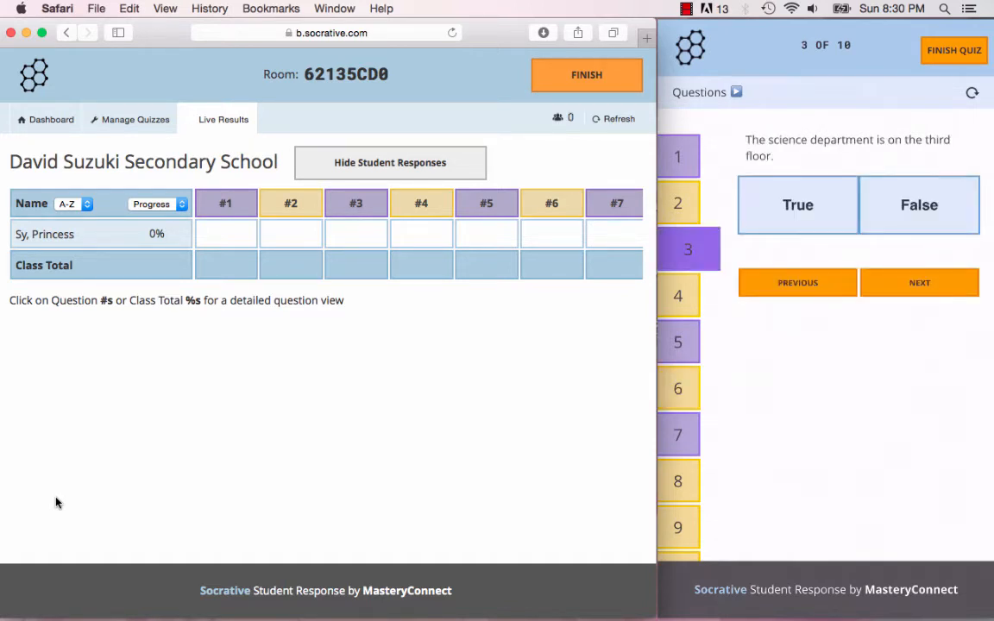
click(797, 283)
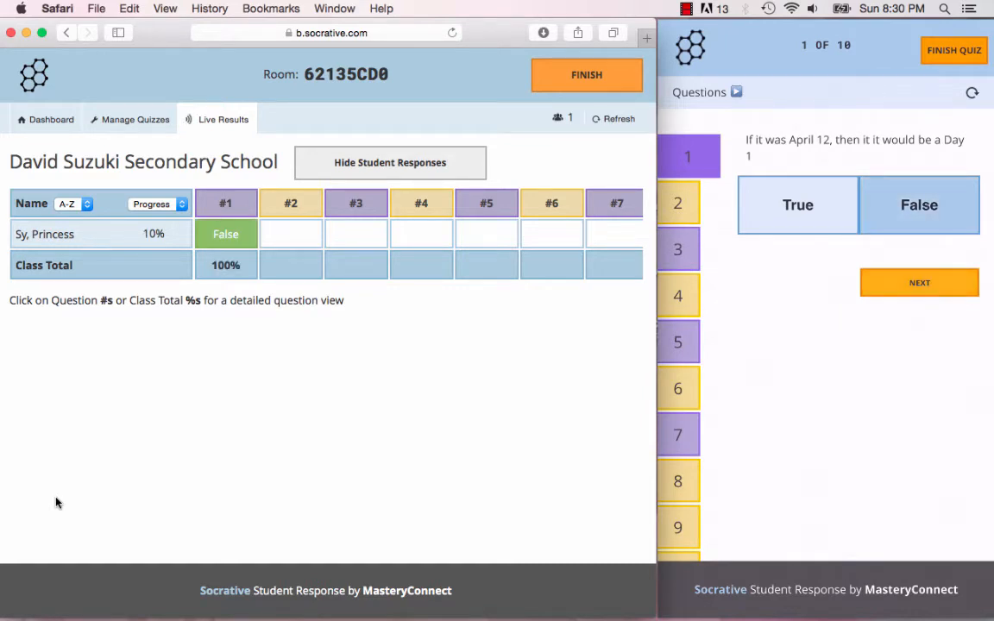
click(918, 283)
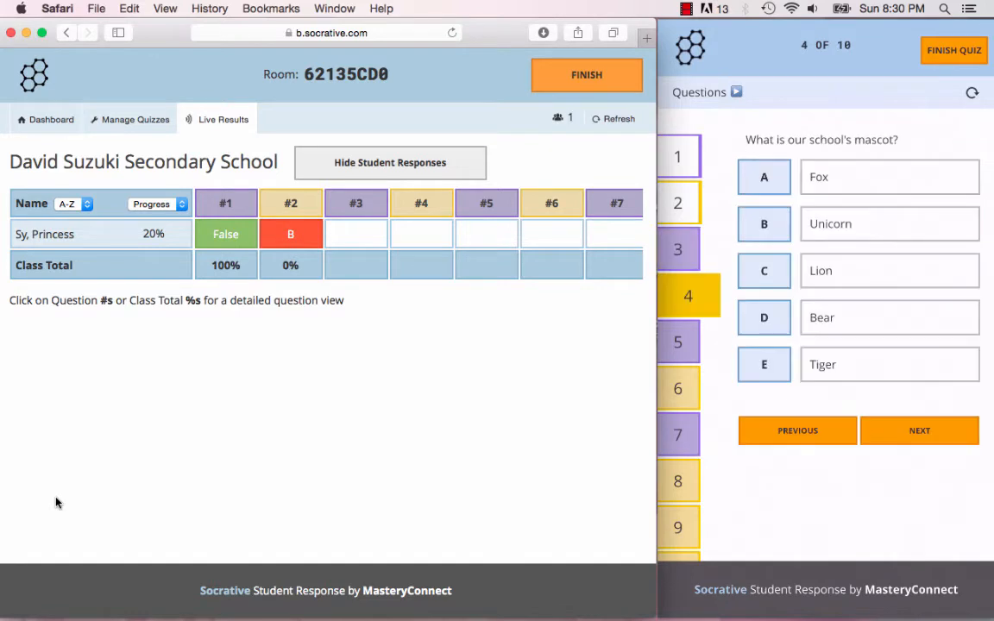
click(919, 432)
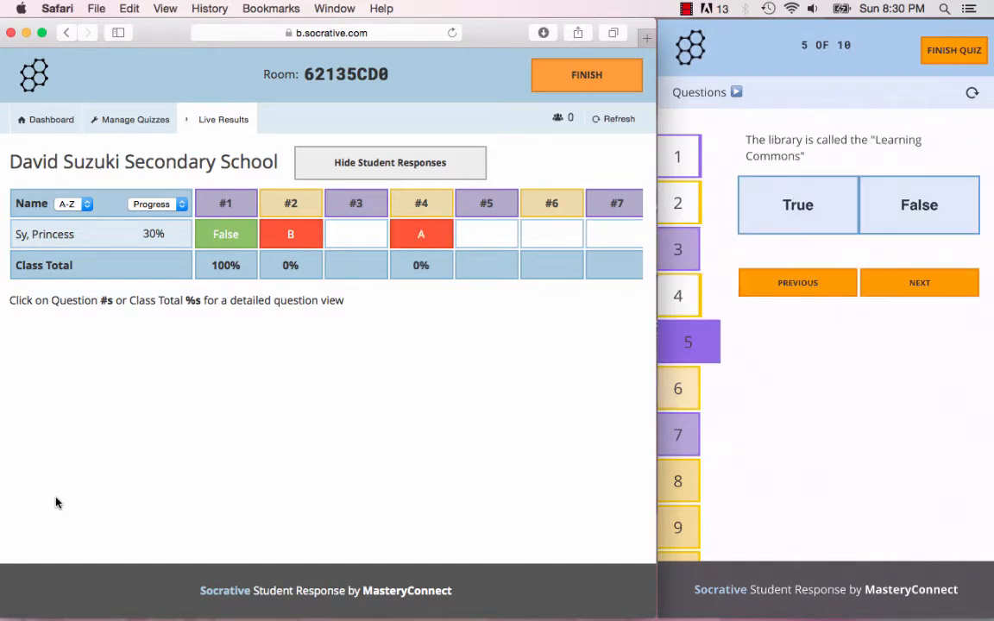
click(918, 283)
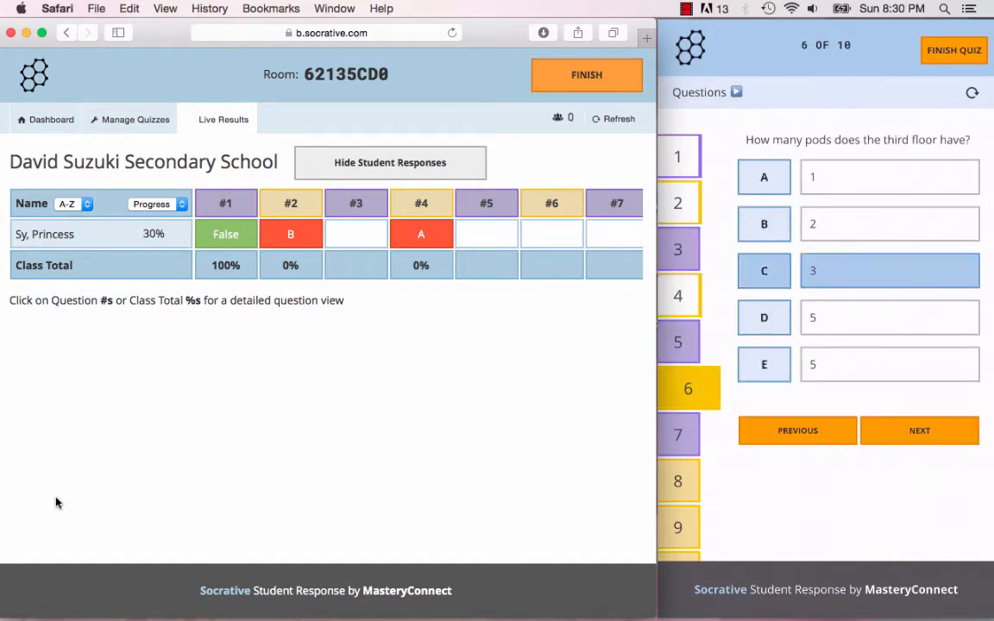
click(918, 432)
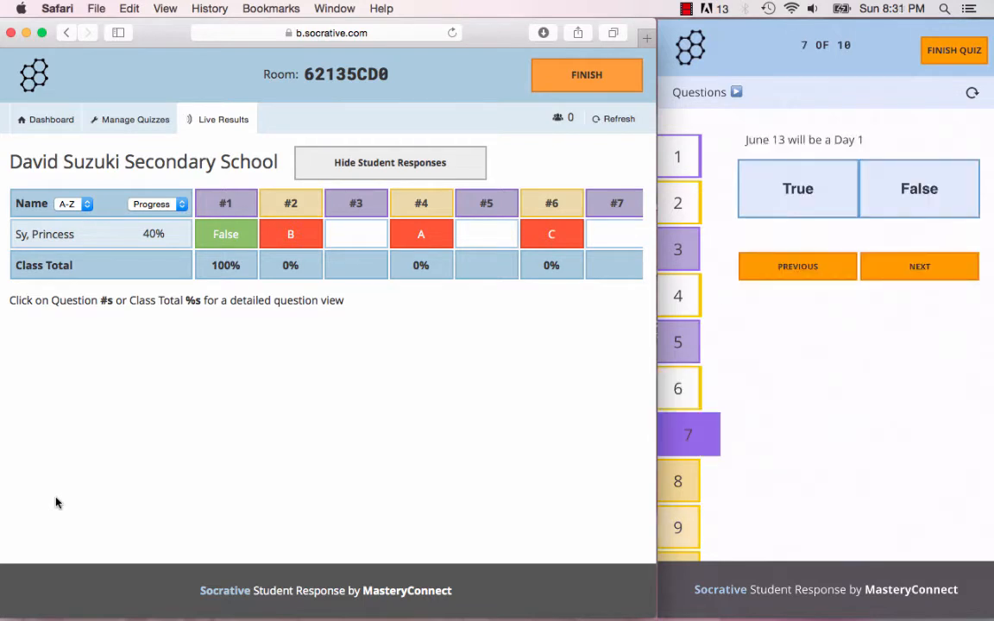
click(919, 265)
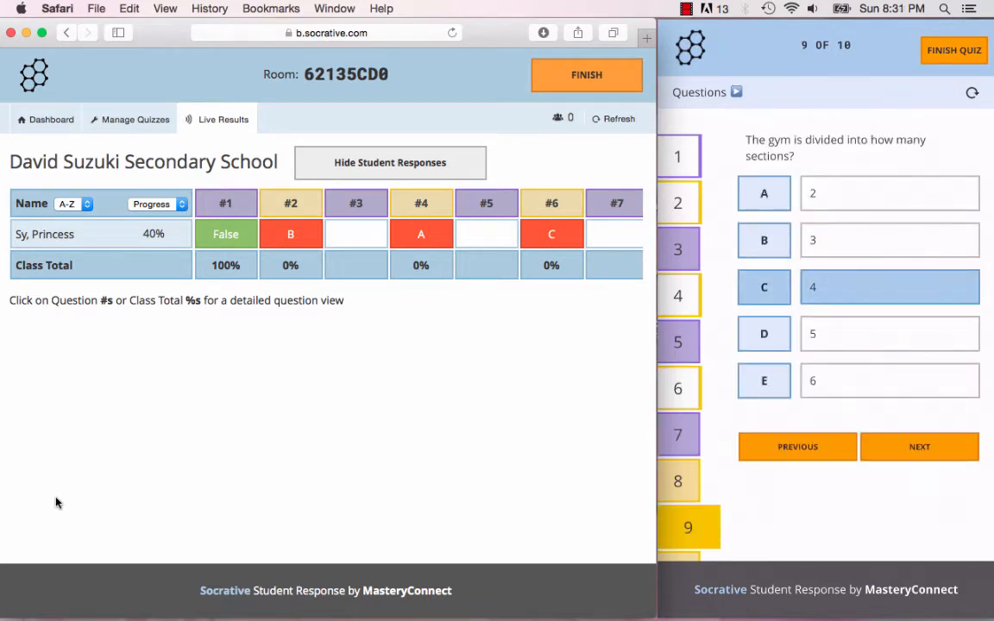
click(919, 446)
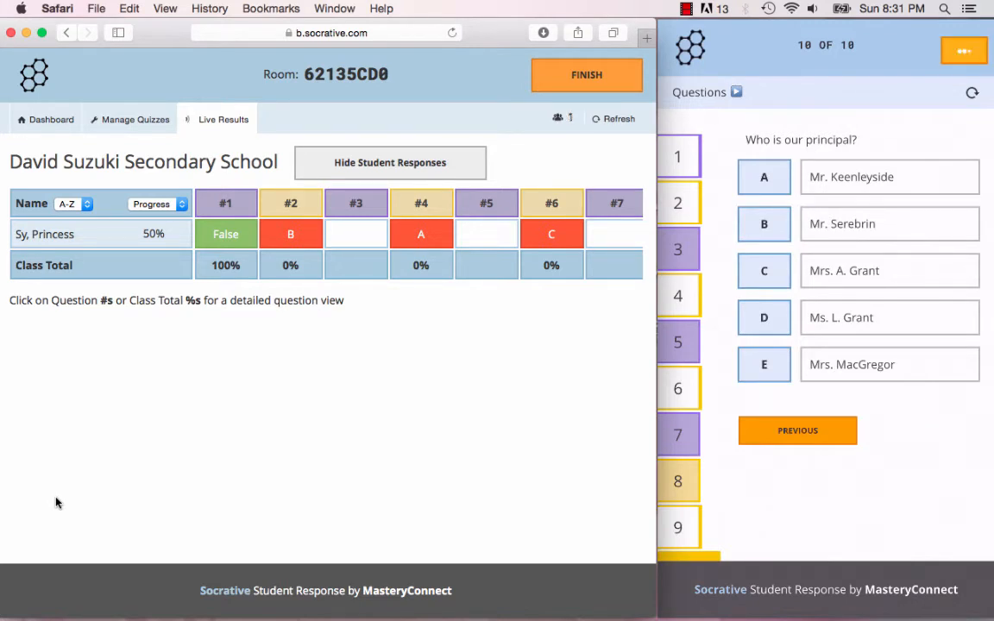
- Go back and answer the remaining question with 3 pods, reaching 70% progress
click(964, 48)
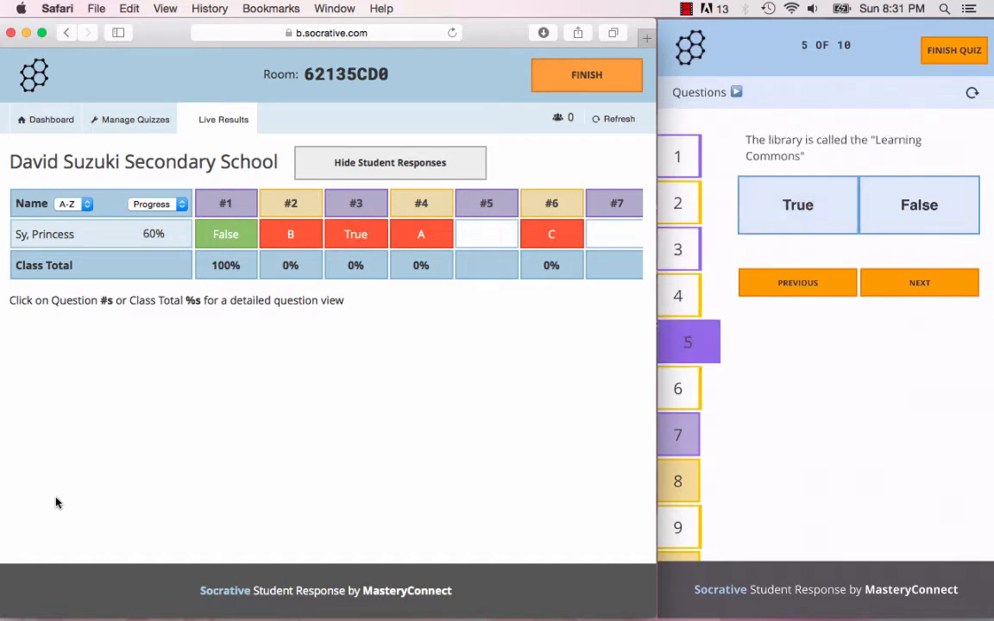
click(918, 283)
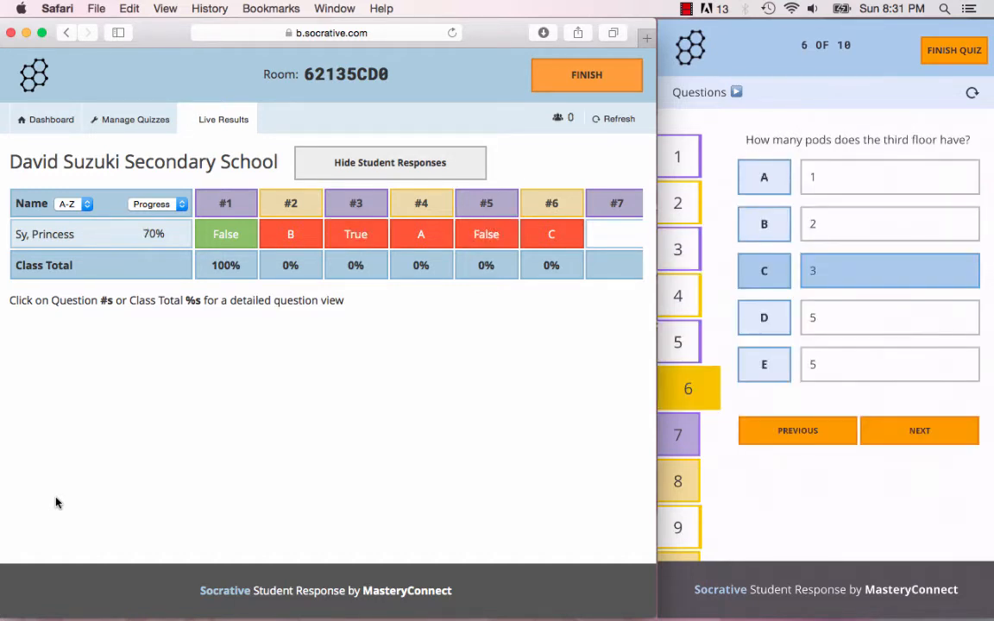
click(953, 50)
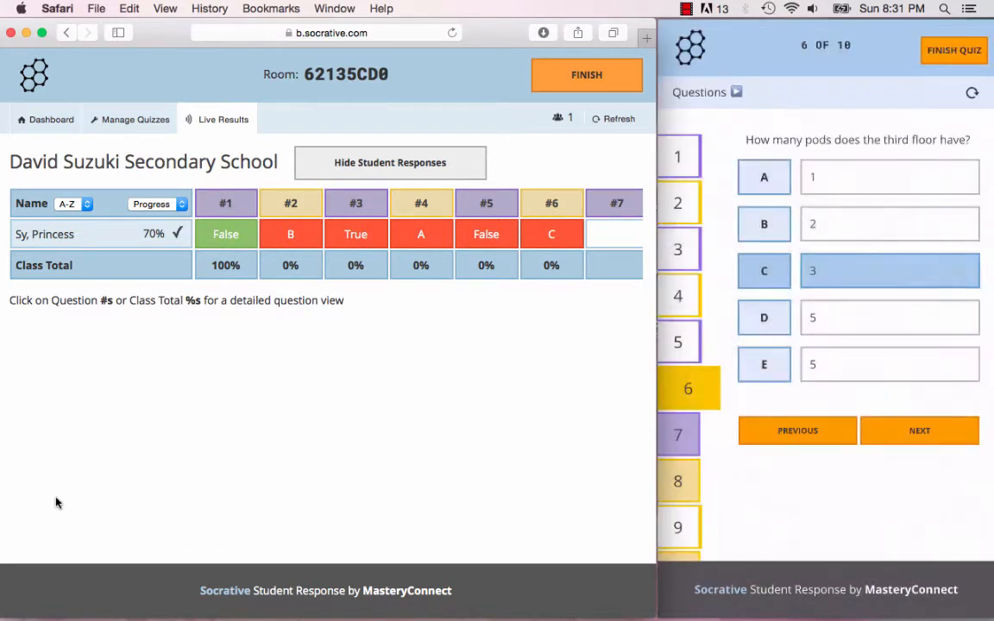
- Submit the finished quiz, then hide and show student responses in the live results
click(953, 50)
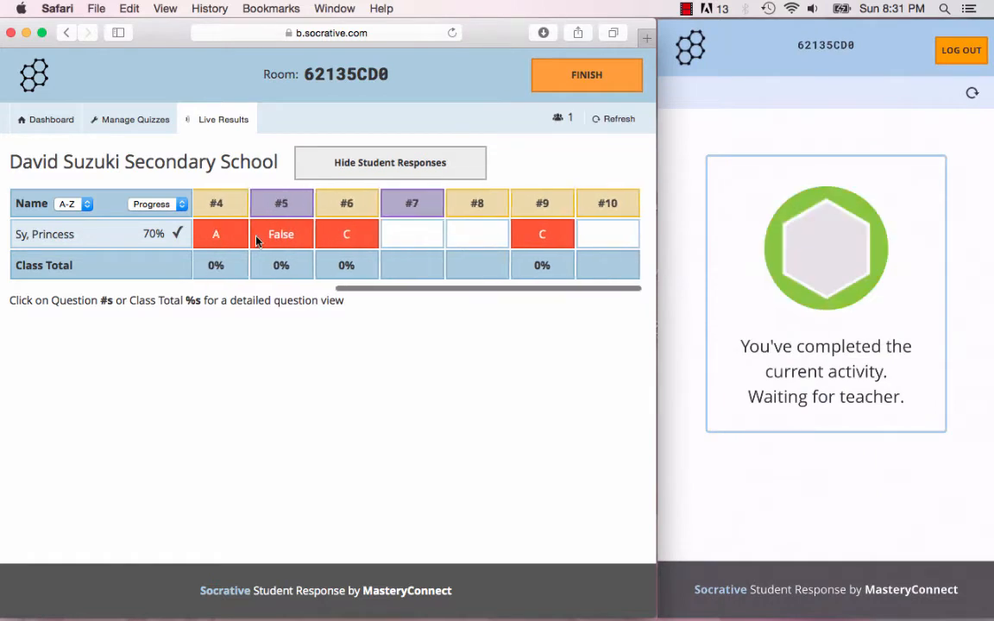
scroll(left, 3)
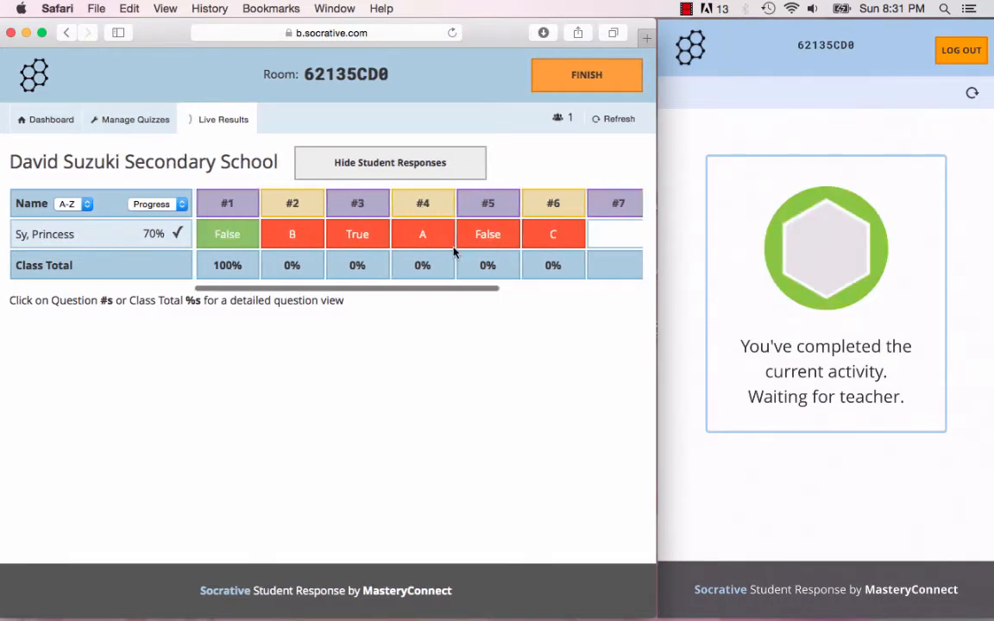
scroll(right, 3)
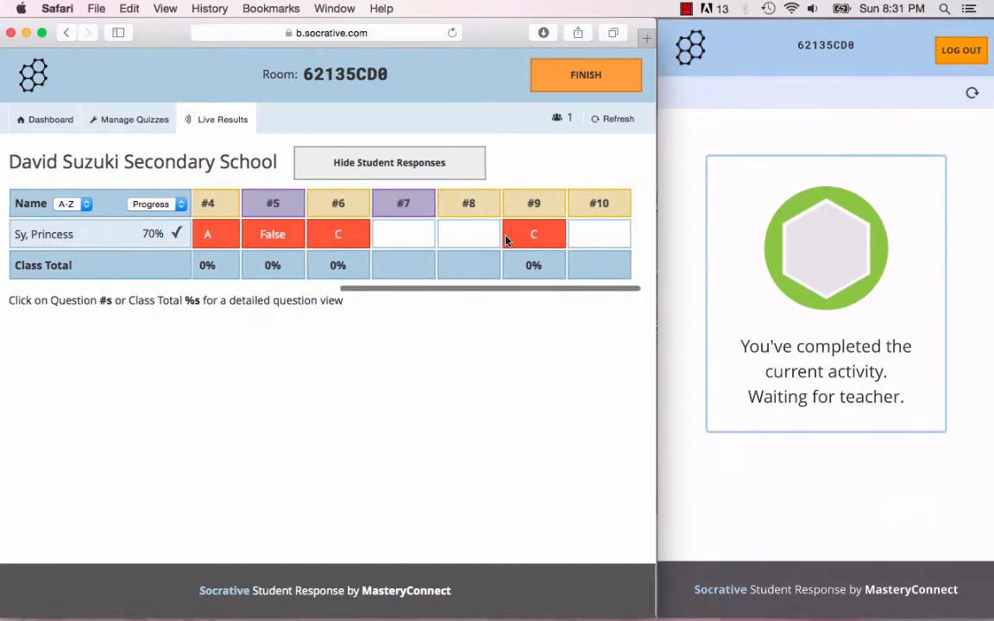
scroll(left, 3)
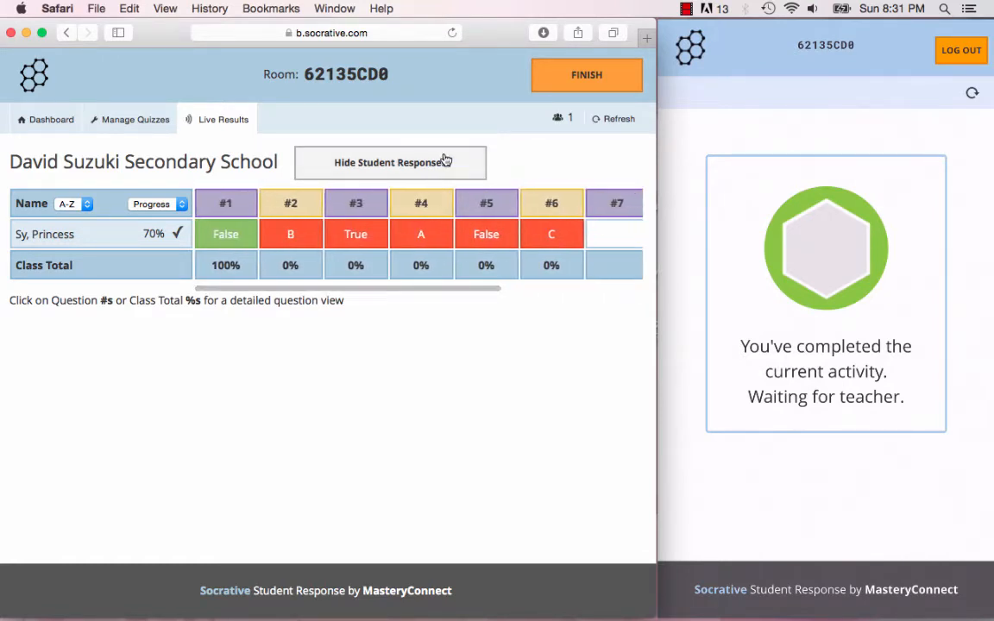
click(390, 162)
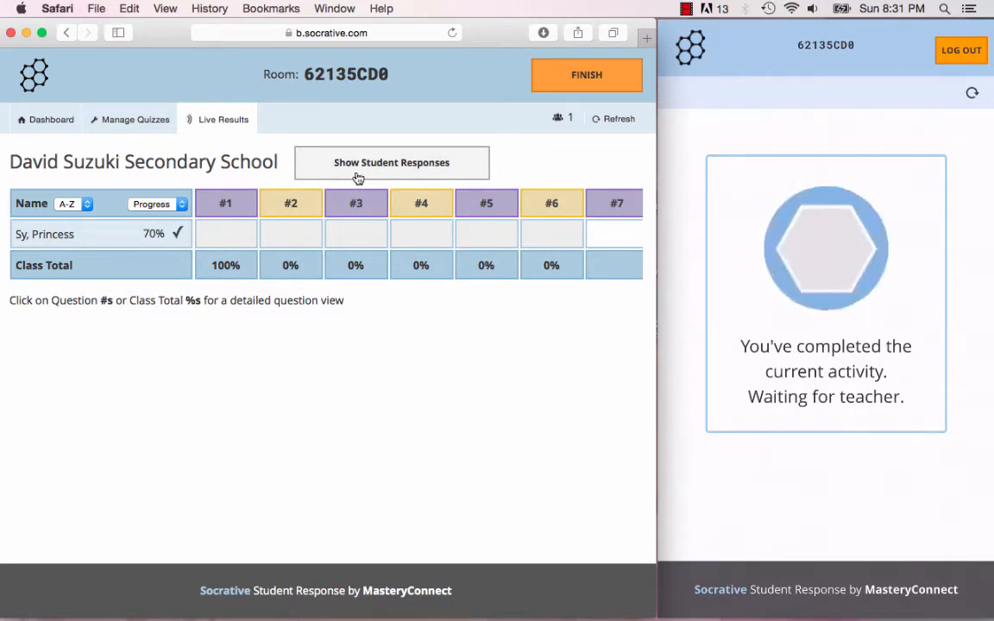
click(390, 162)
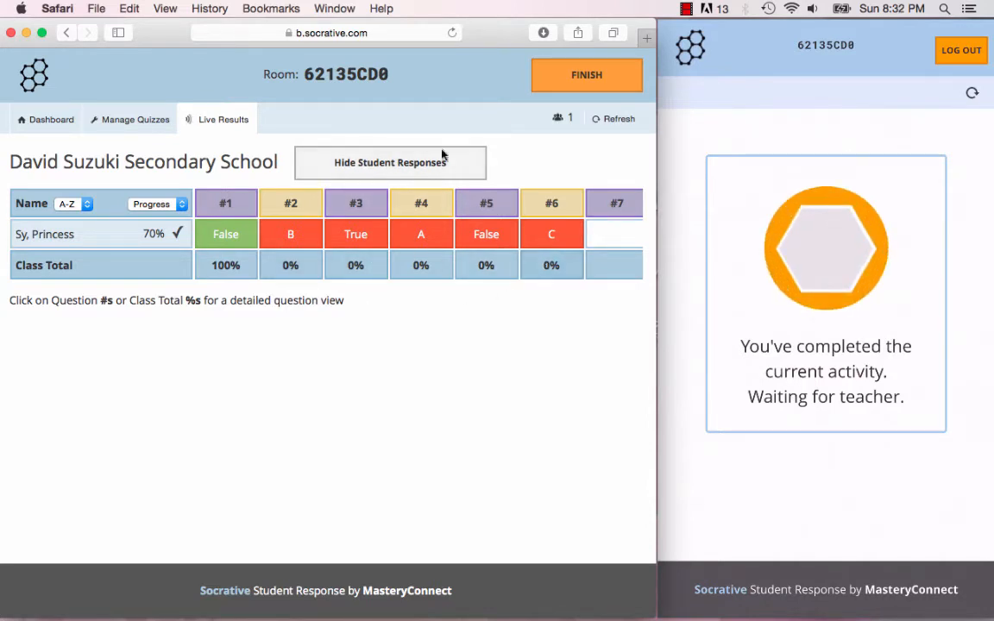
click(587, 76)
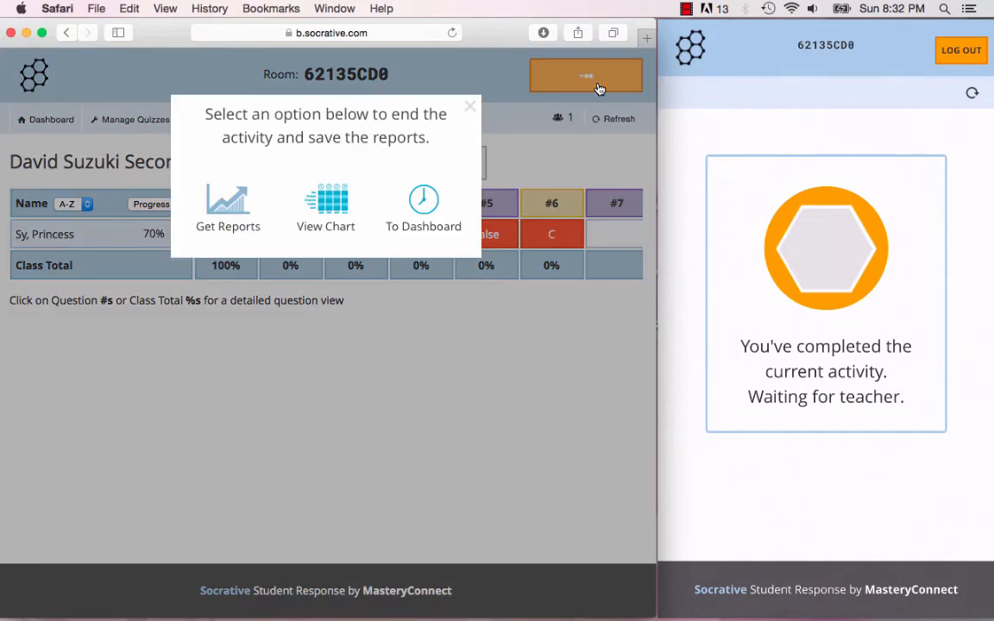
mouse_move(653, 231)
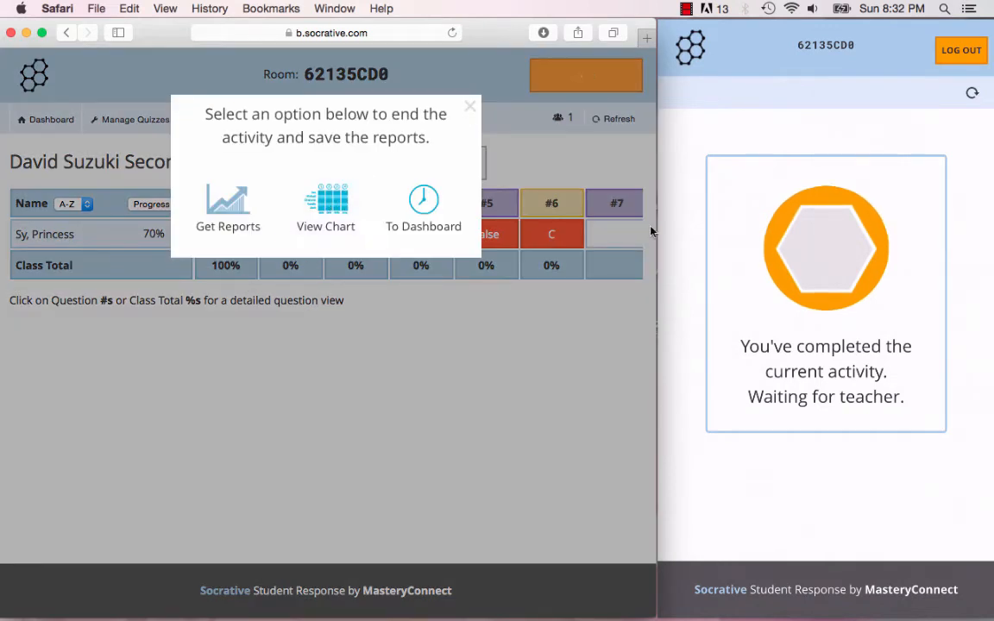
click(228, 207)
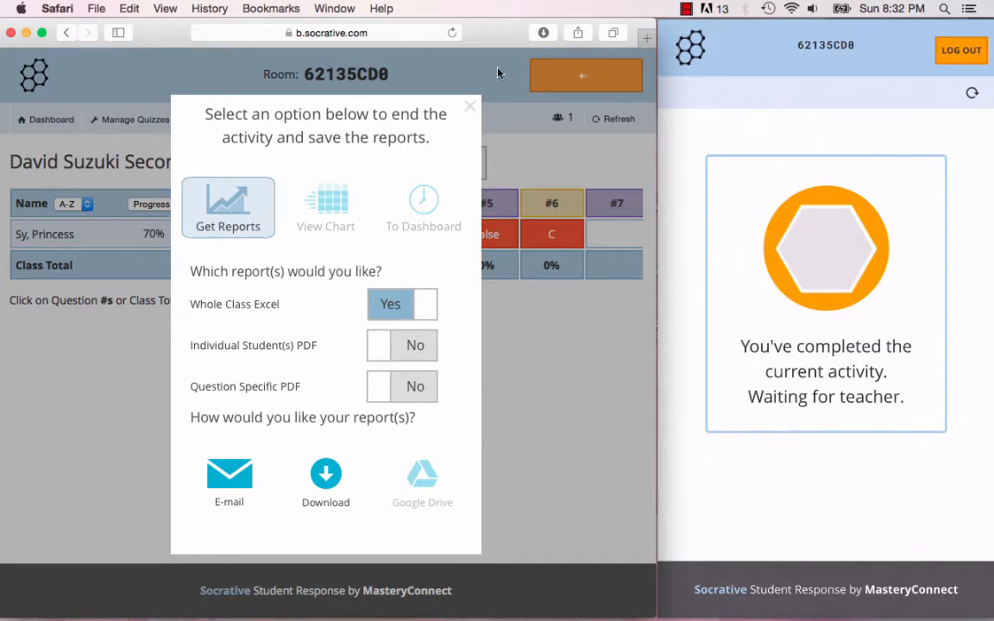
click(469, 107)
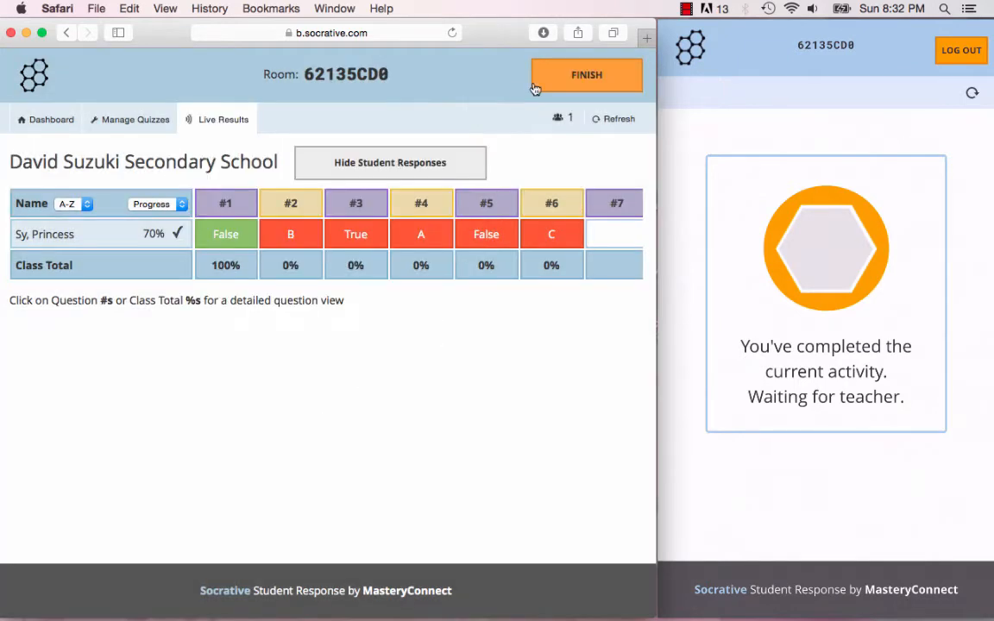
mouse_move(421, 215)
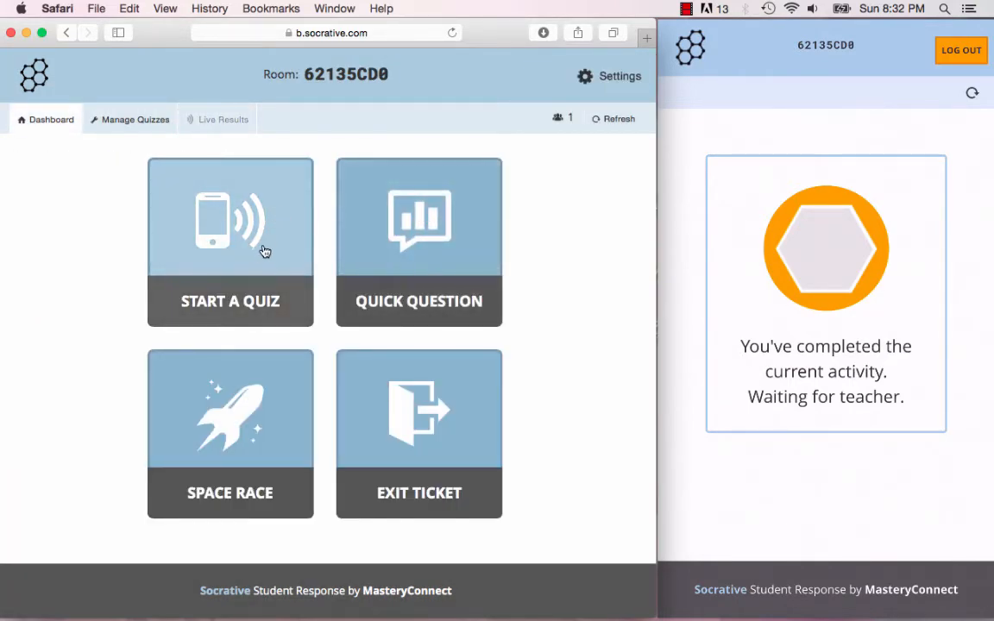
- Start a new quiz launch set to Teacher Paced with student feedback disabled
click(230, 242)
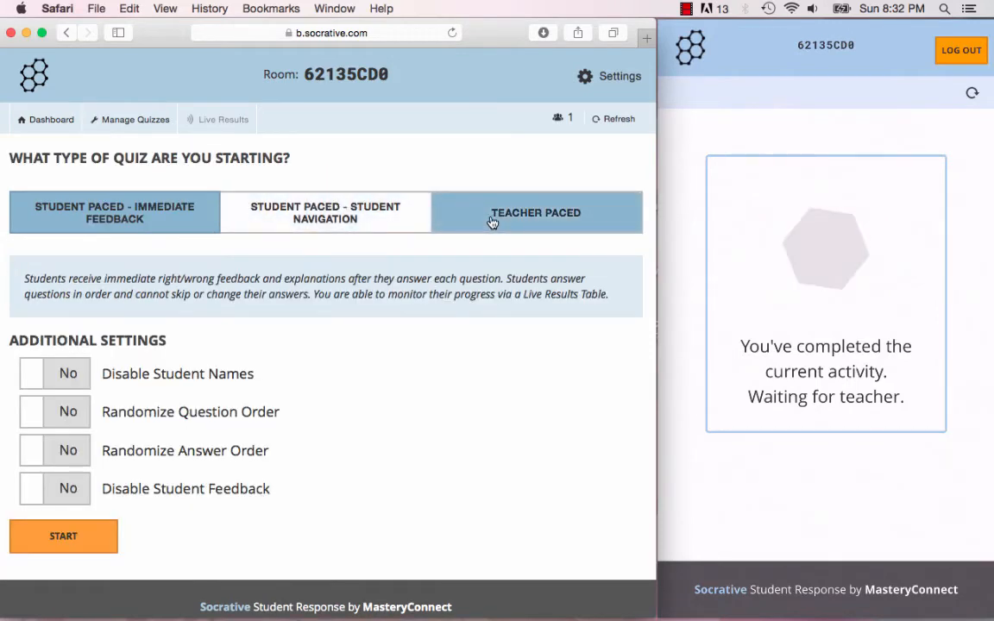
click(535, 212)
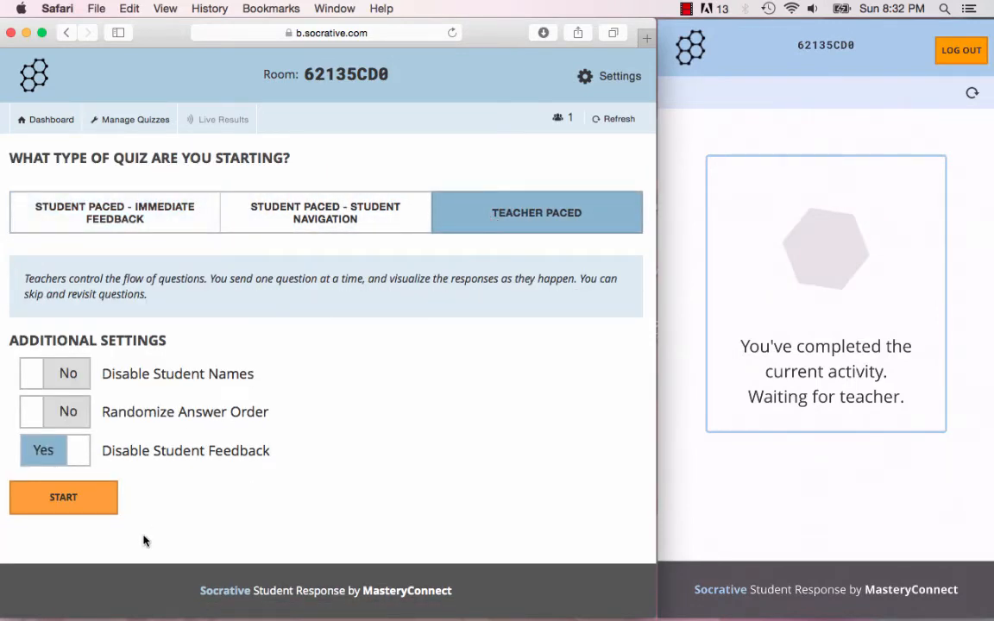
mouse_move(3, 413)
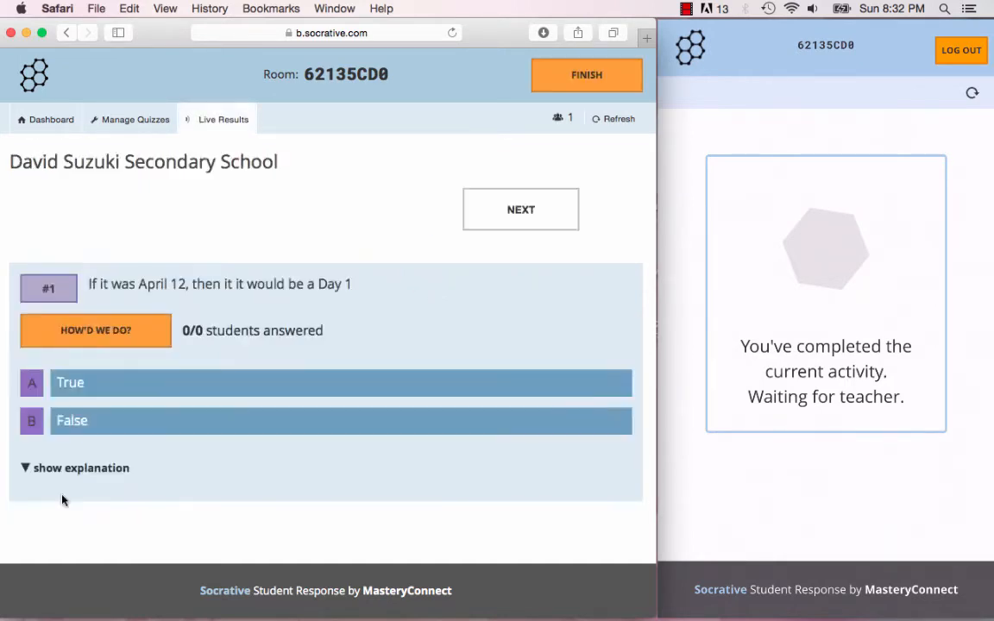
mouse_move(760, 449)
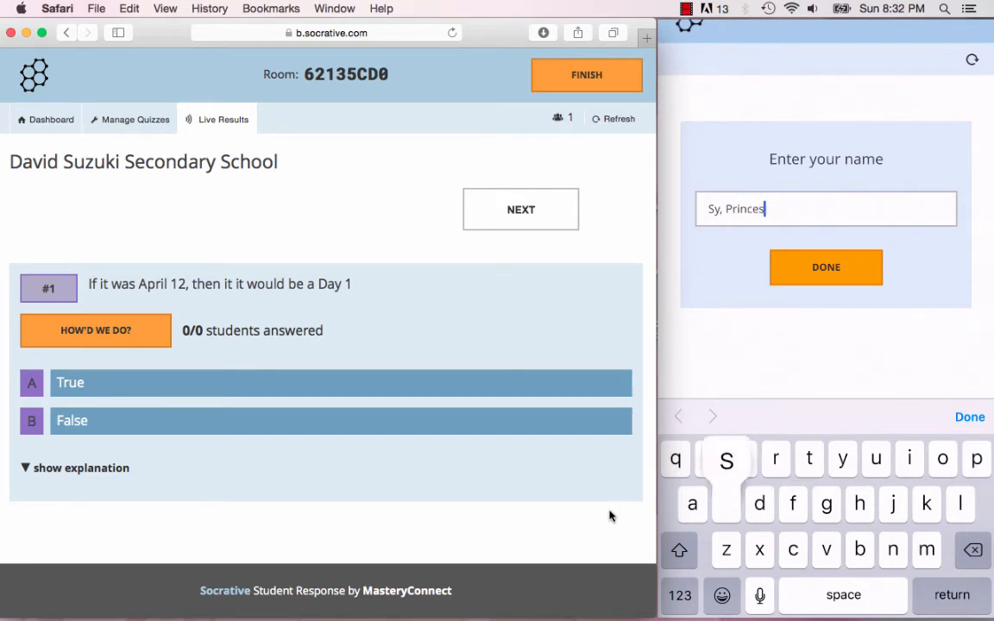
- Join as the student, submit False for question 1, reveal 100% False, and send question 2
click(825, 266)
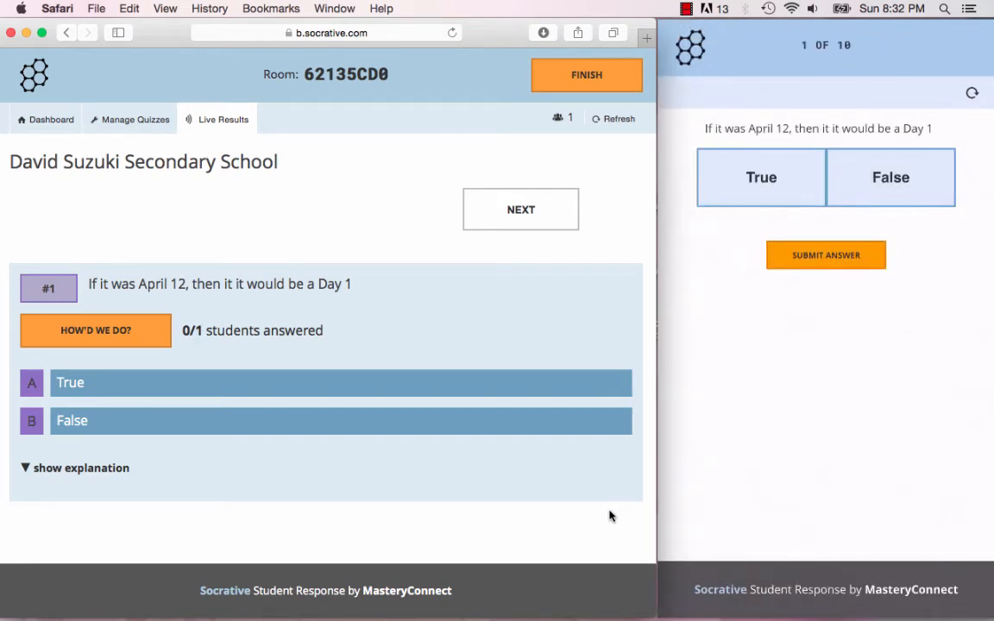
mouse_move(691, 314)
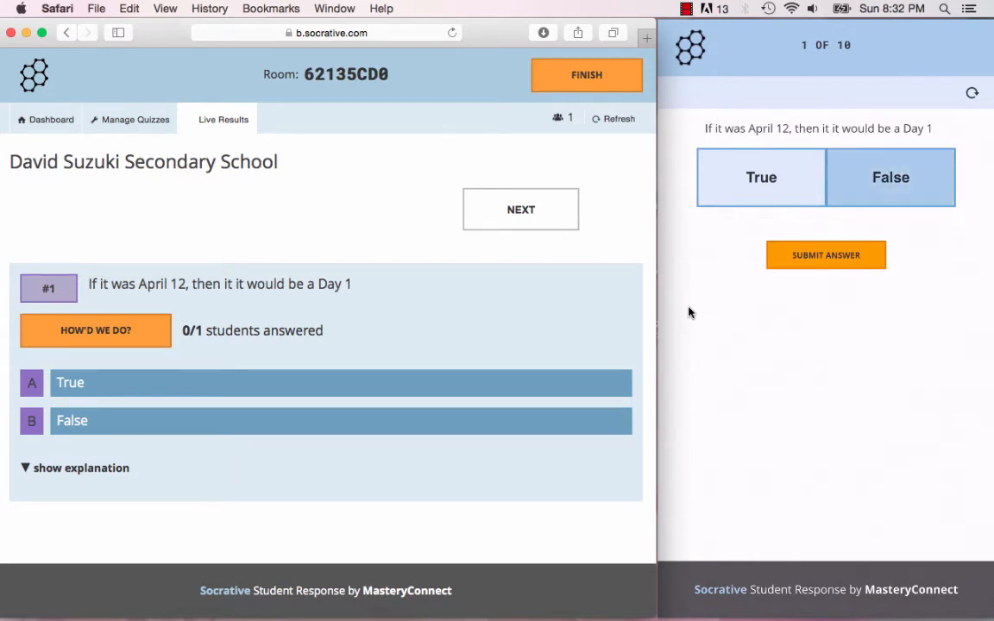
click(825, 256)
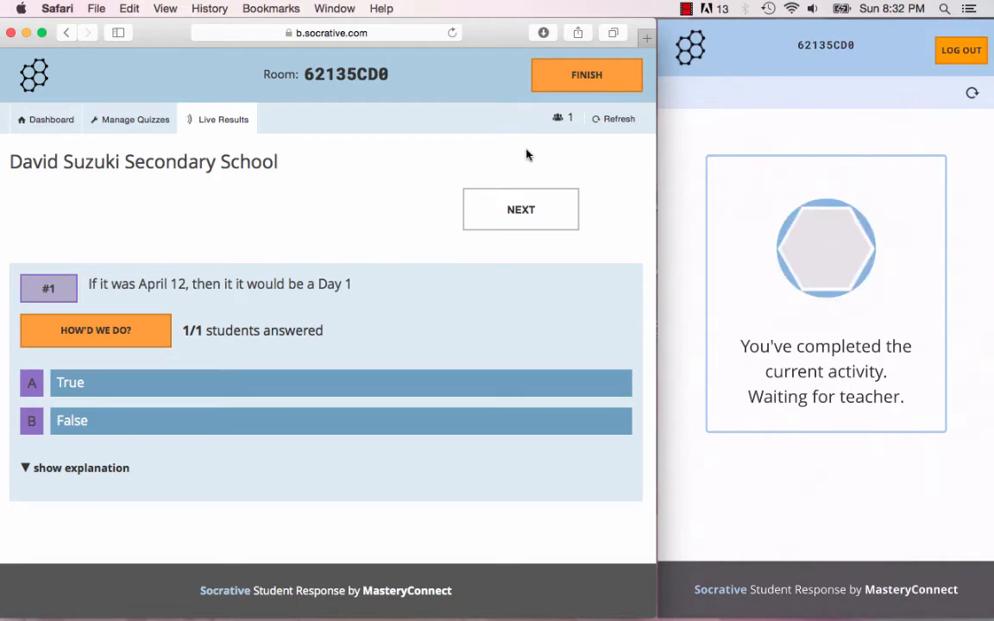
click(95, 331)
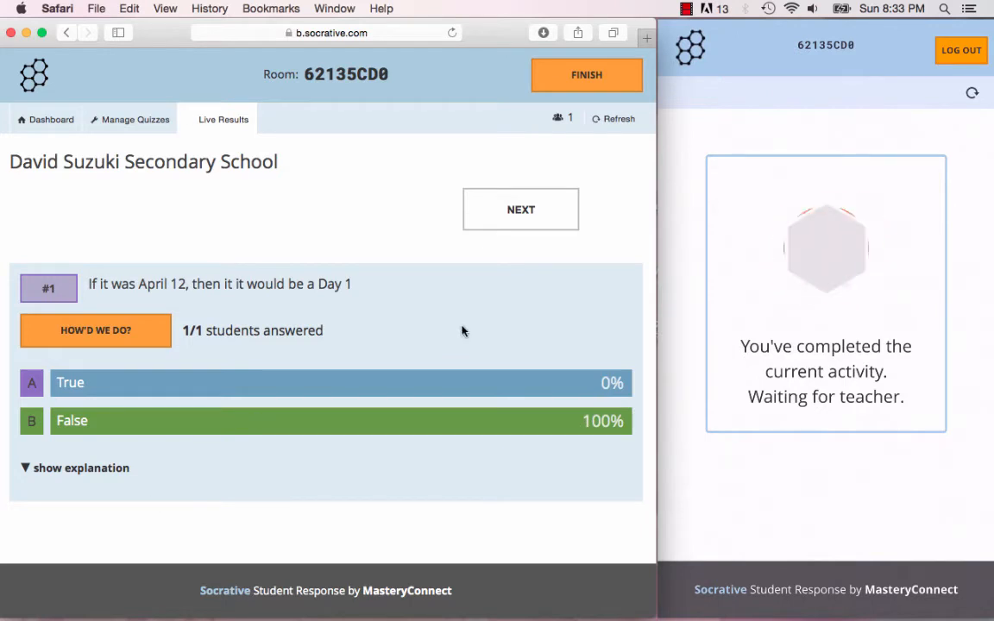
click(521, 208)
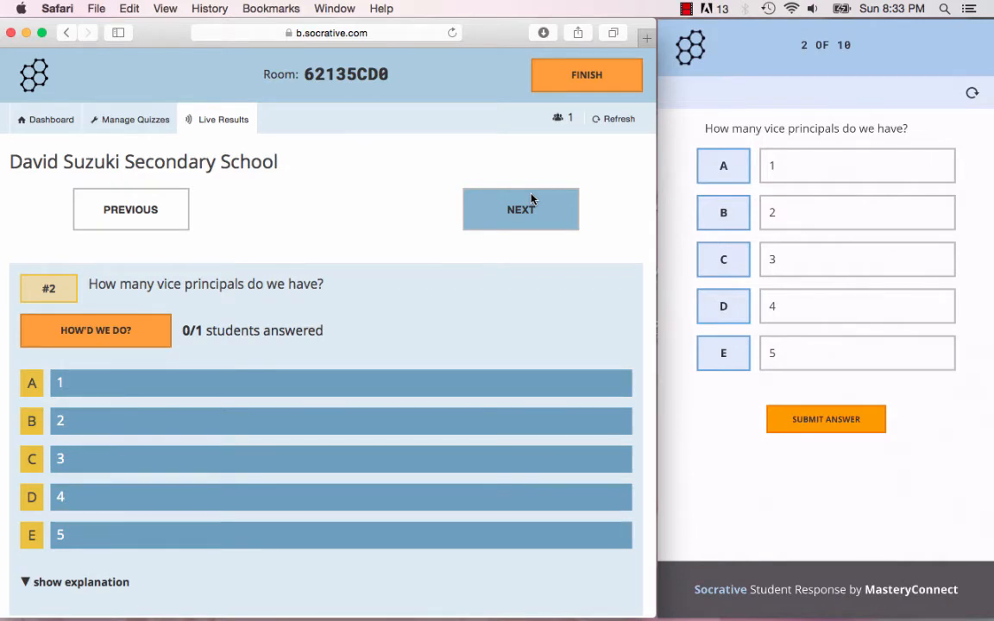
- Submit 2 vice principals for question 2 and reveal the class chose 2
click(857, 212)
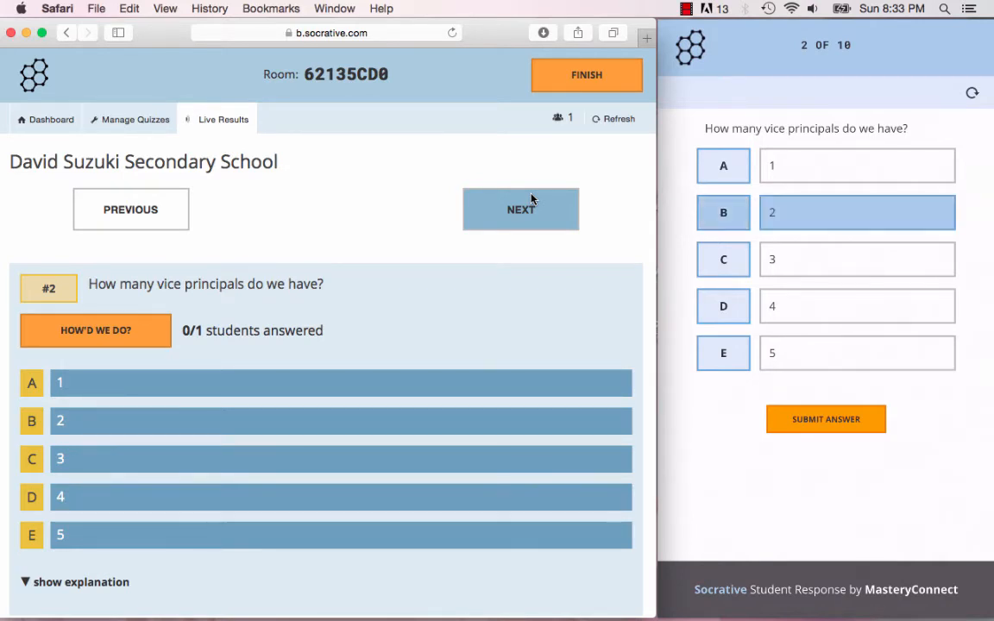
click(825, 420)
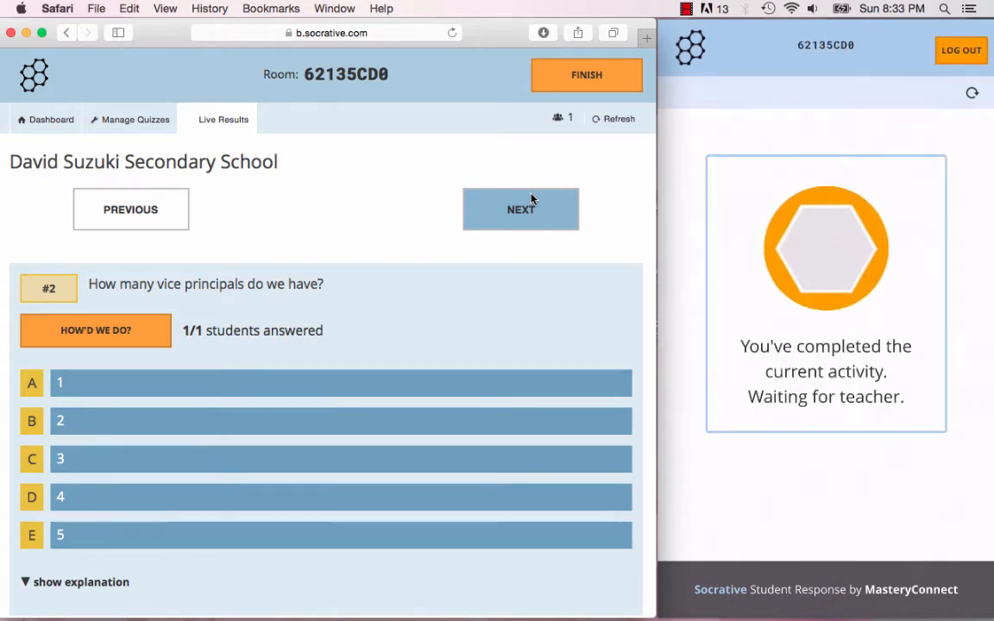
click(95, 331)
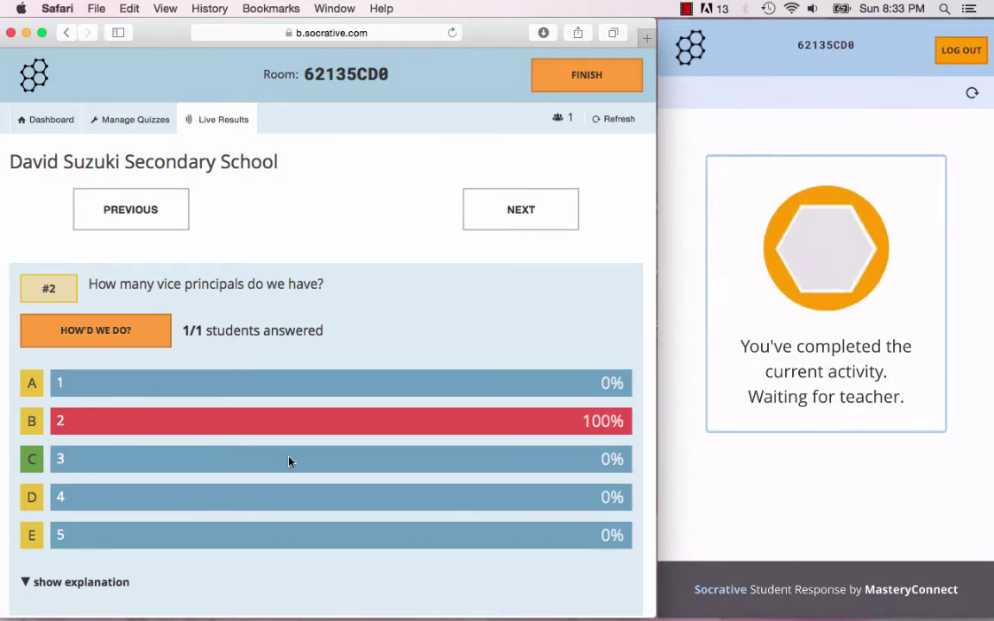
- Advance to question 3, reveal the class answered False, and begin finishing the quiz
click(521, 209)
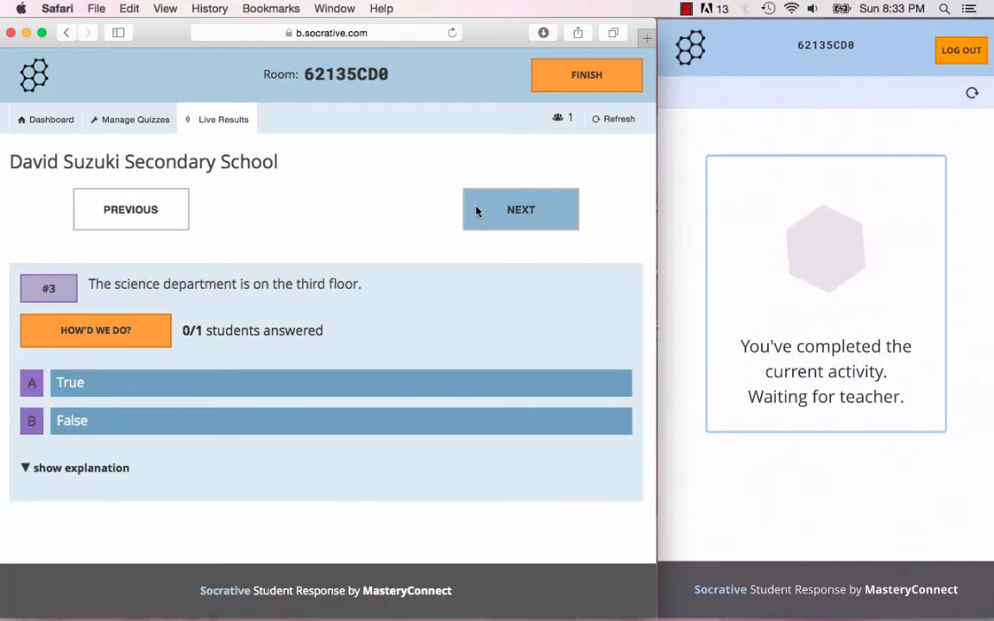
click(521, 209)
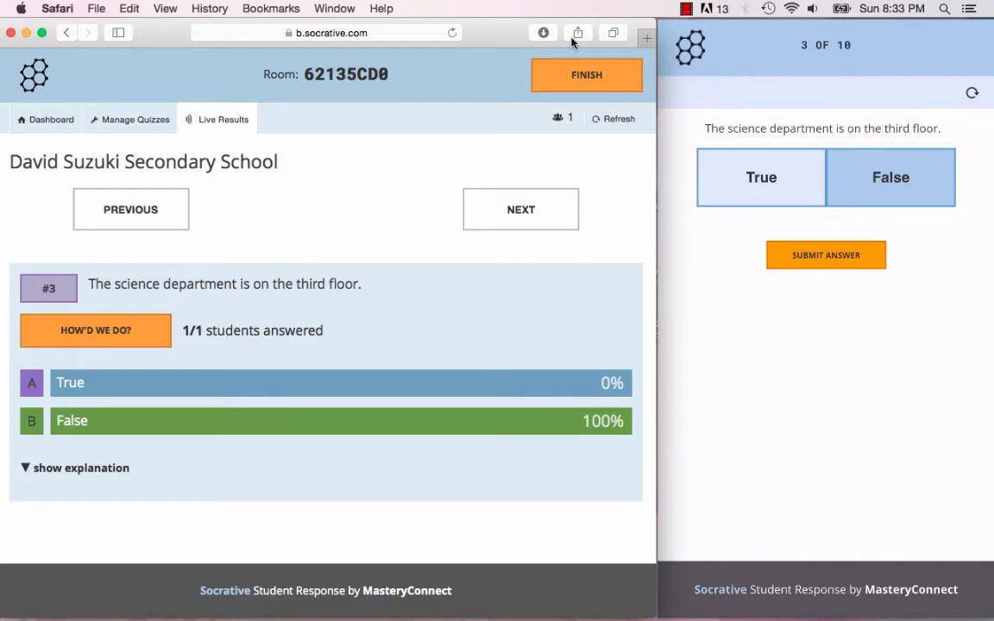
click(587, 76)
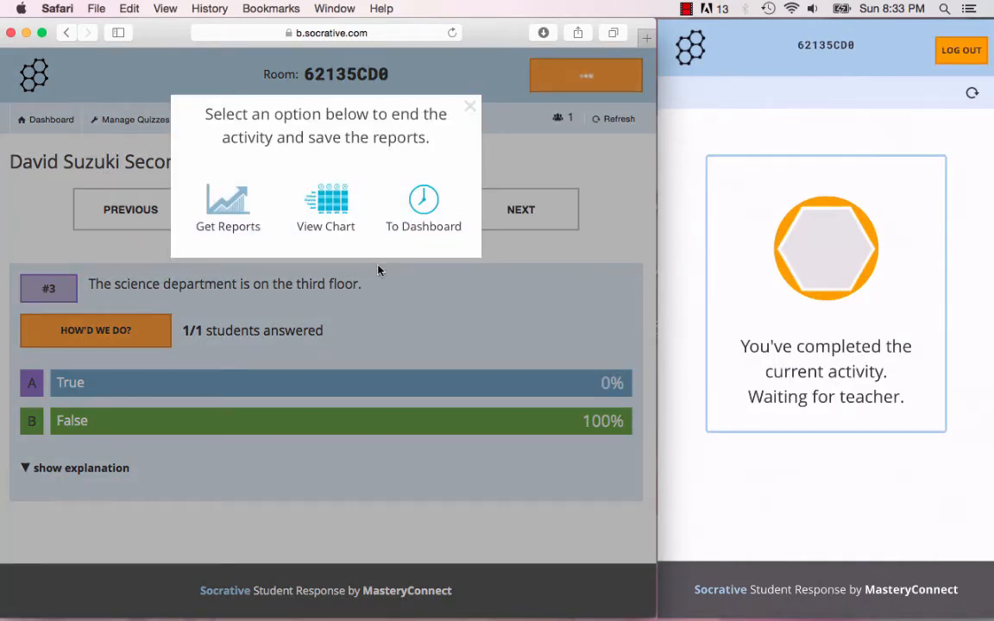
- Request whole-class, individual student and question-specific reports, then return to the dashboard
click(228, 208)
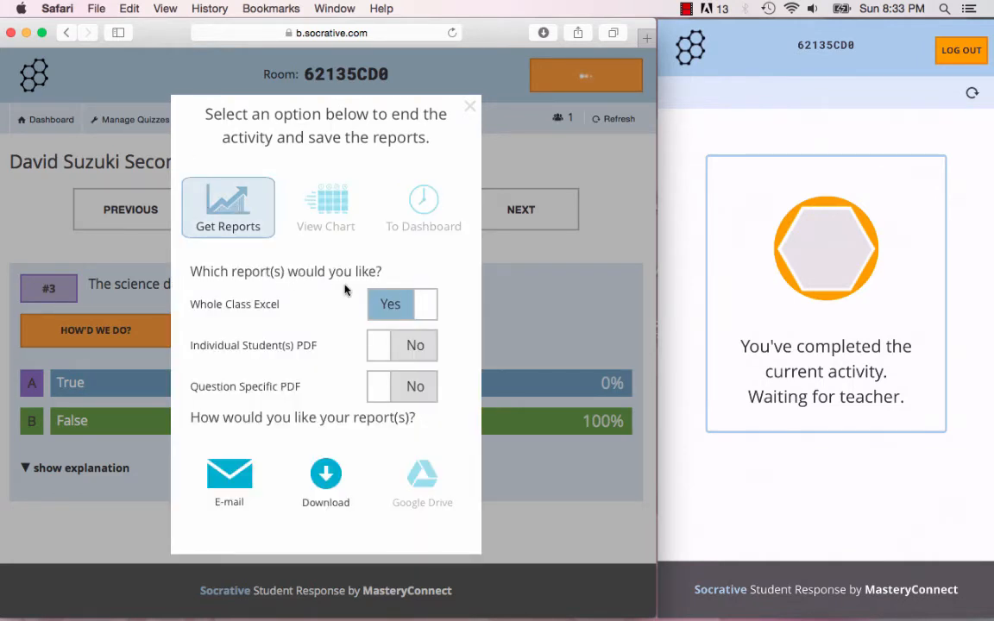
click(400, 345)
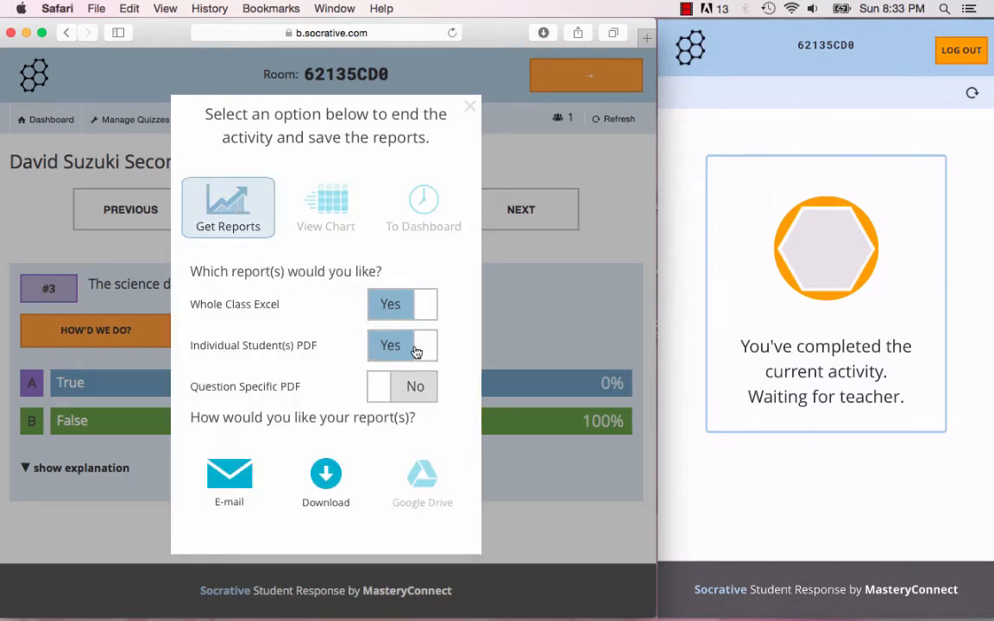
click(390, 387)
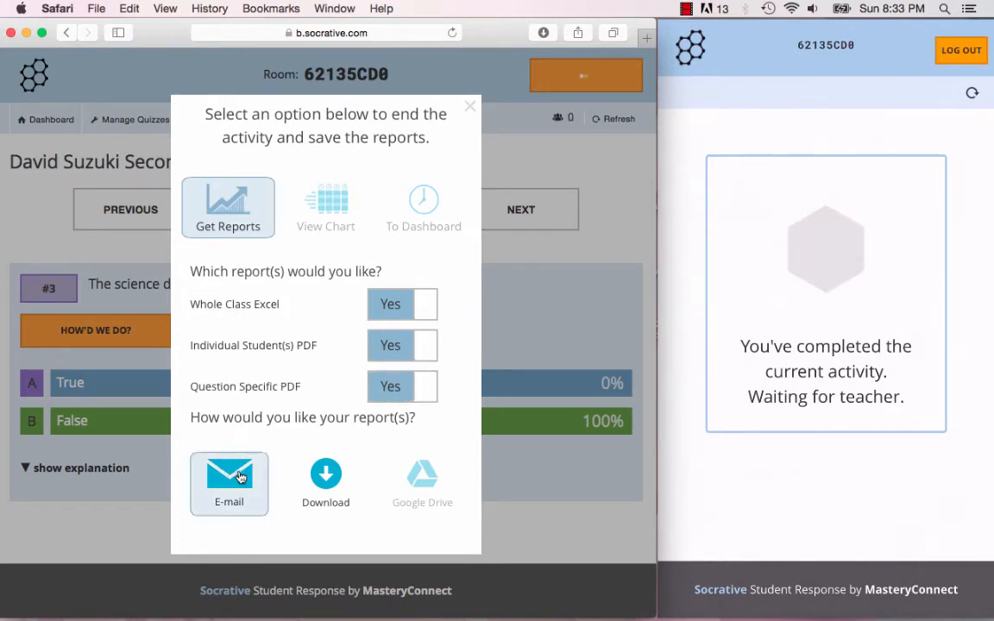
click(425, 207)
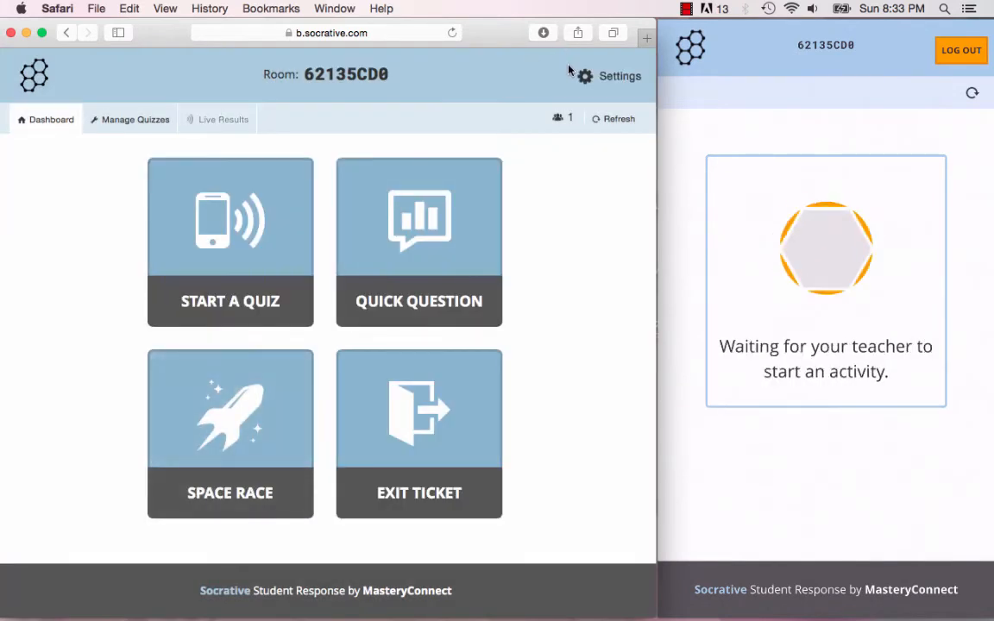
- From the downloaded report folder, review the per-question quiz PDF in Preview
click(544, 31)
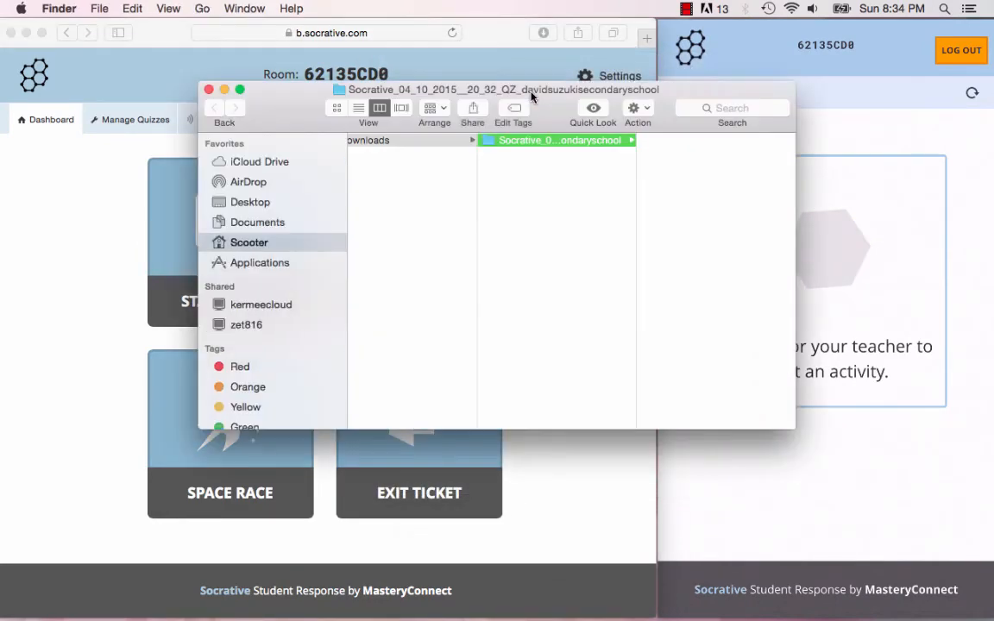
double_click(556, 140)
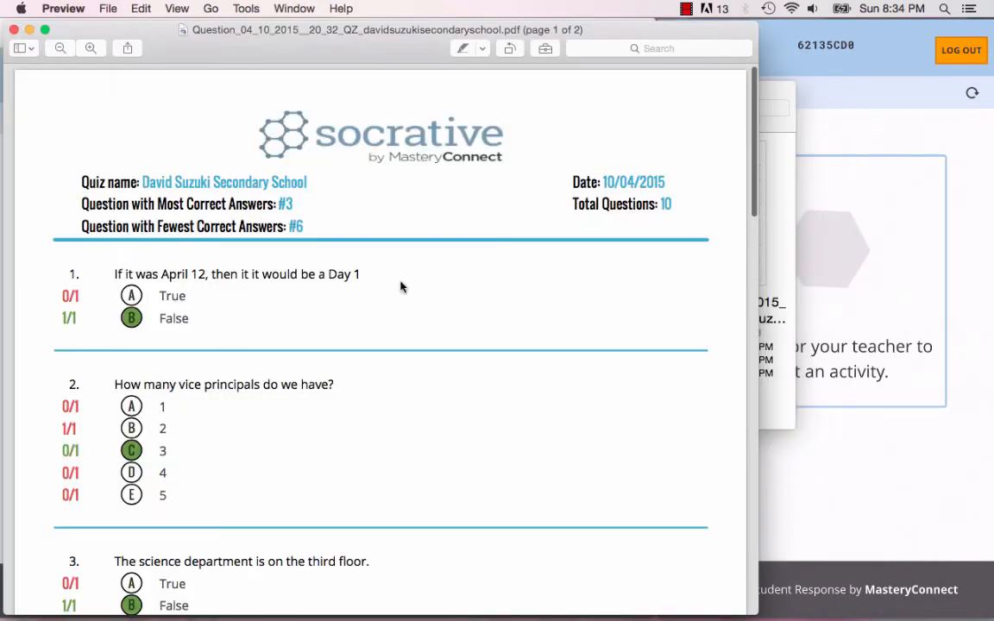
scroll(down, 3)
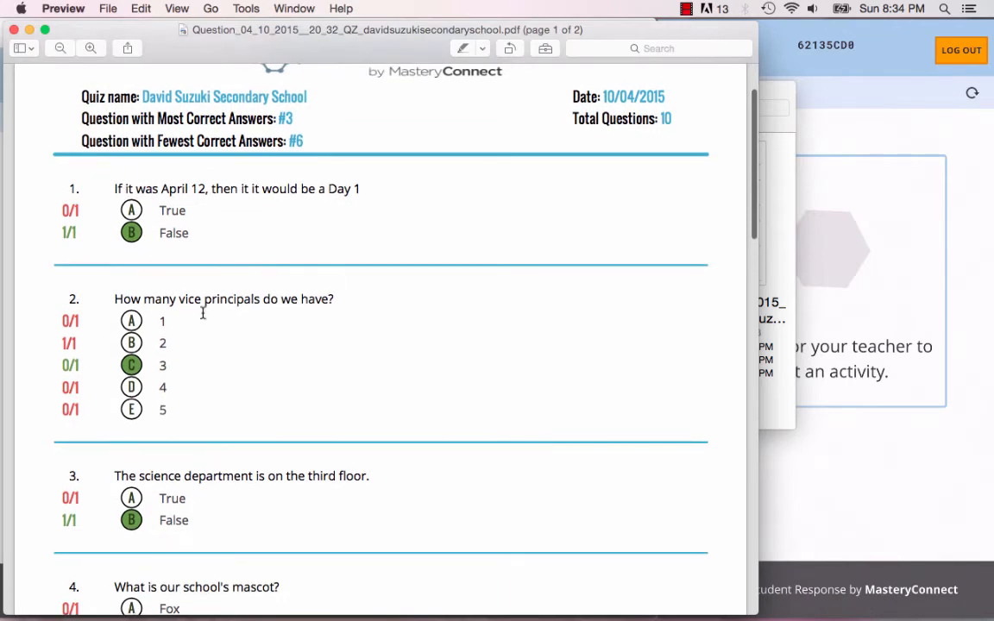
scroll(down, 3)
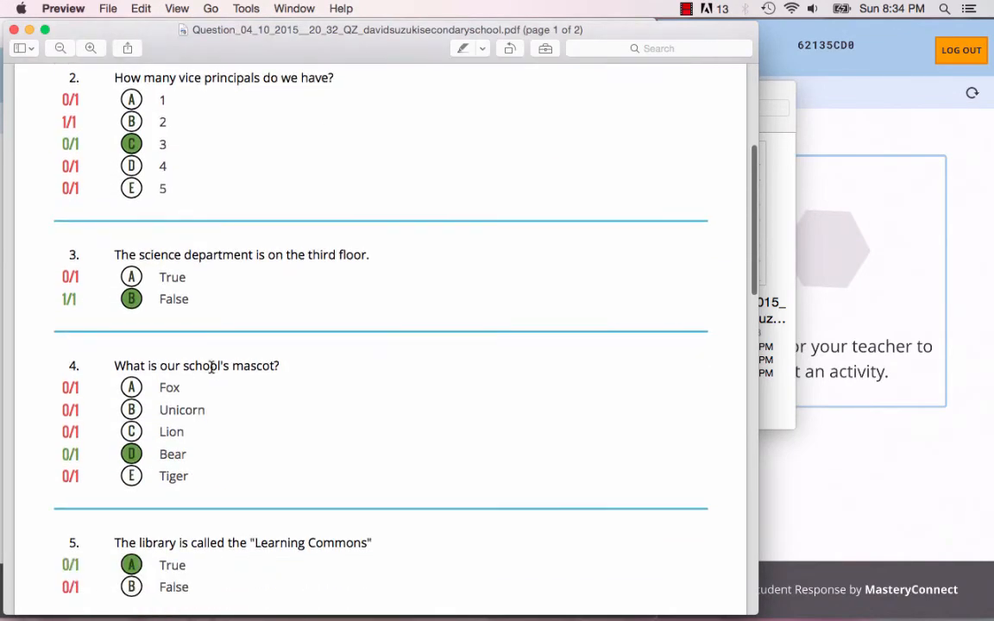
scroll(down, 3)
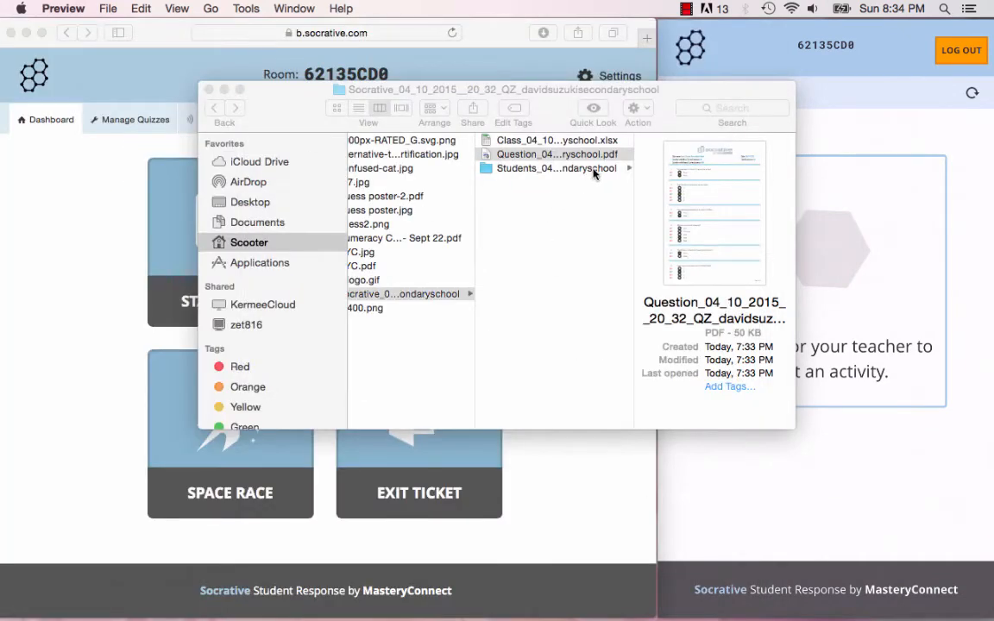
- From the Students folder, review one student's 20% individual report PDF
click(556, 170)
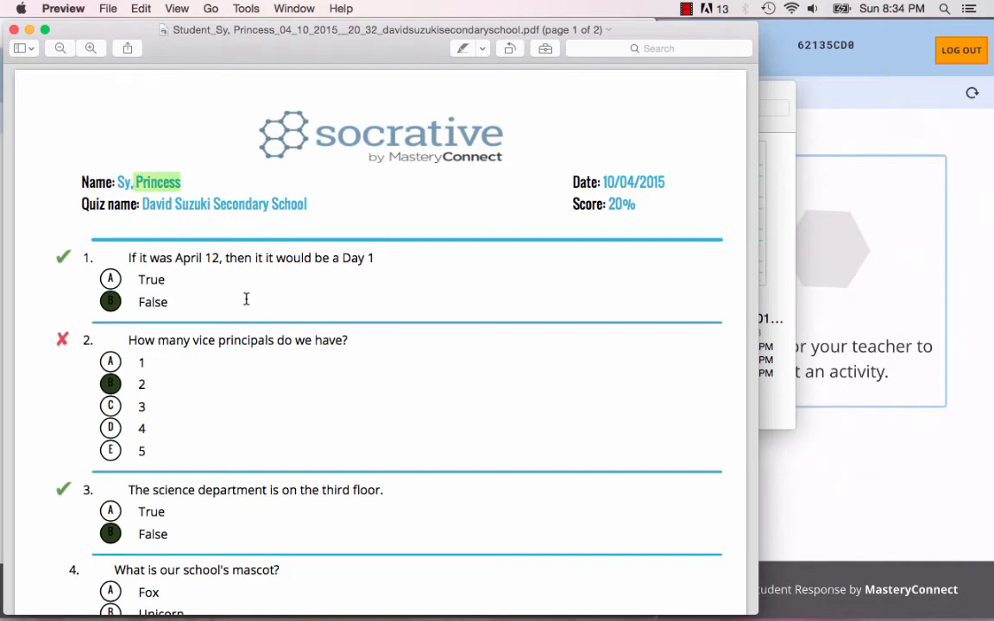
scroll(up, 3)
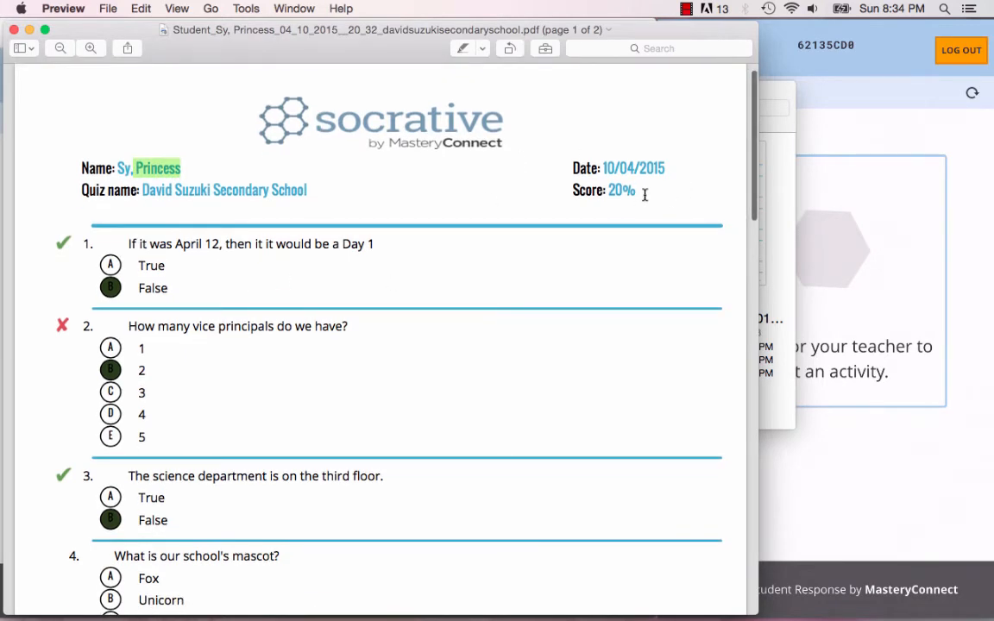
scroll(down, 3)
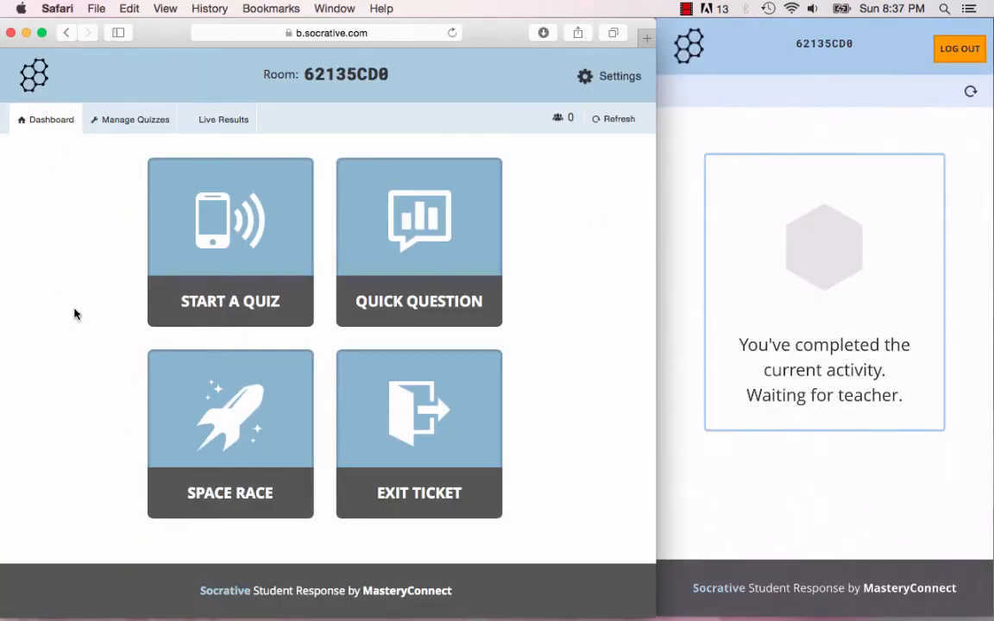
mouse_move(230, 445)
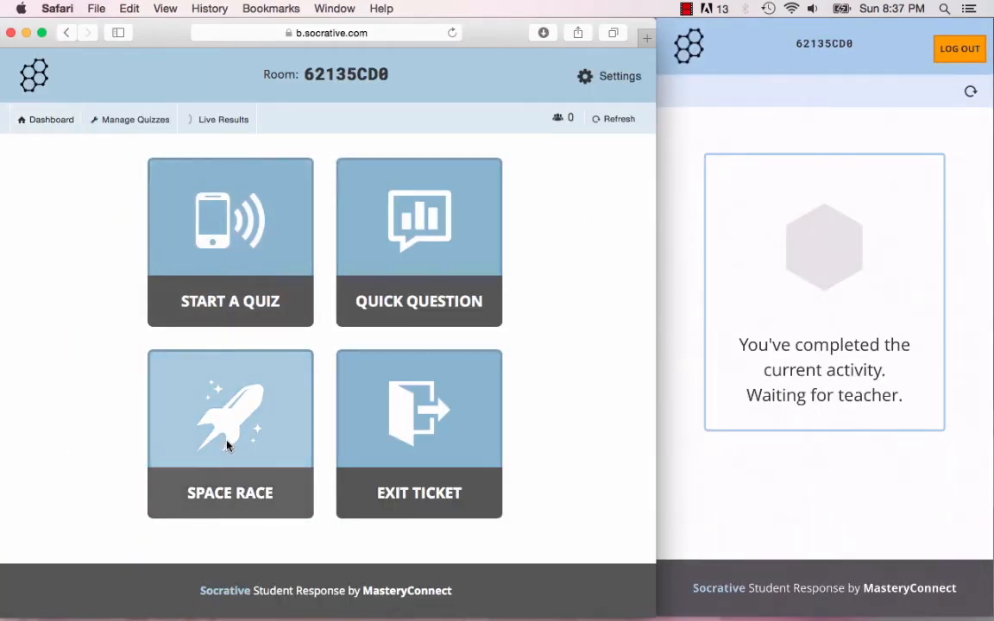
- Start a Space Race of the David Suzuki Secondary School quiz with 4 teams and Unicorn icons
click(230, 433)
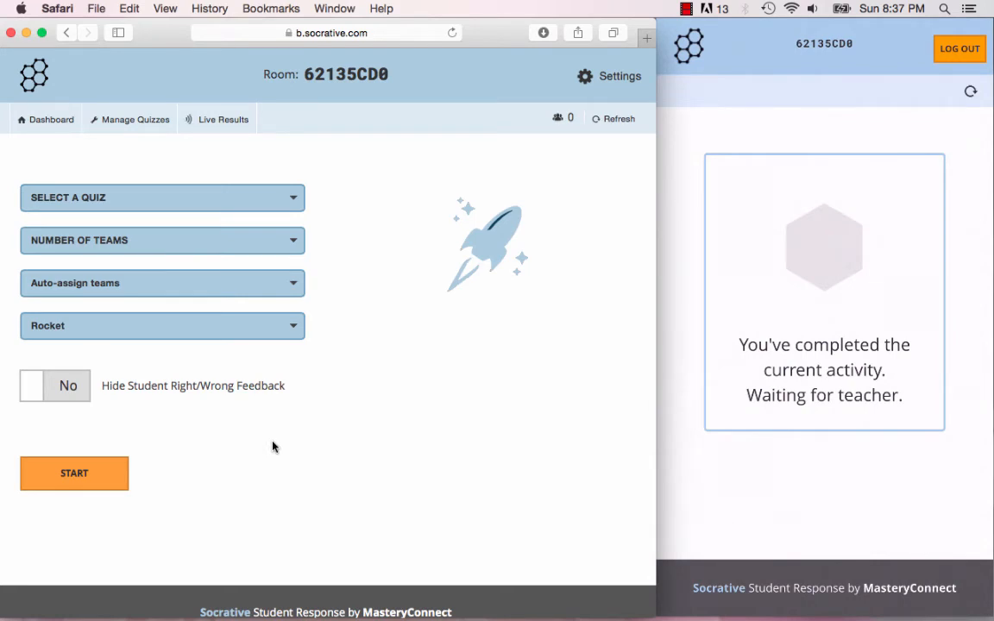
click(163, 197)
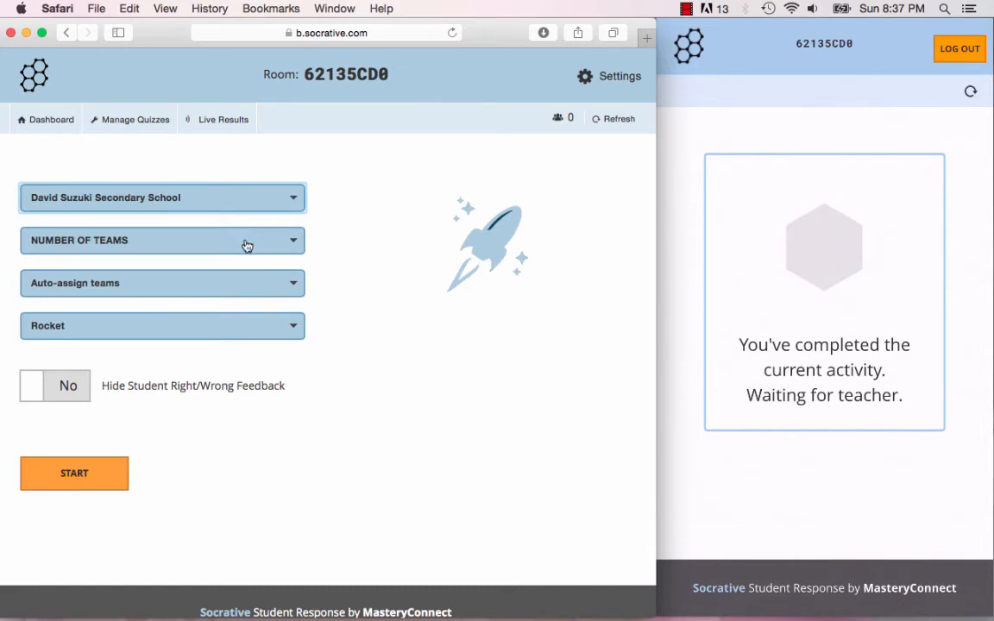
click(162, 240)
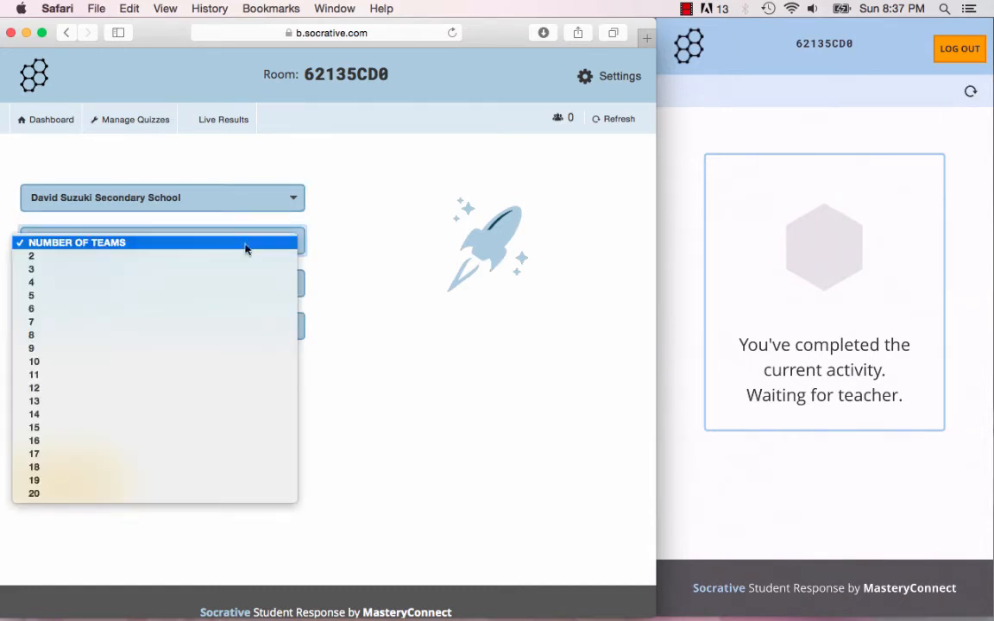
click(31, 281)
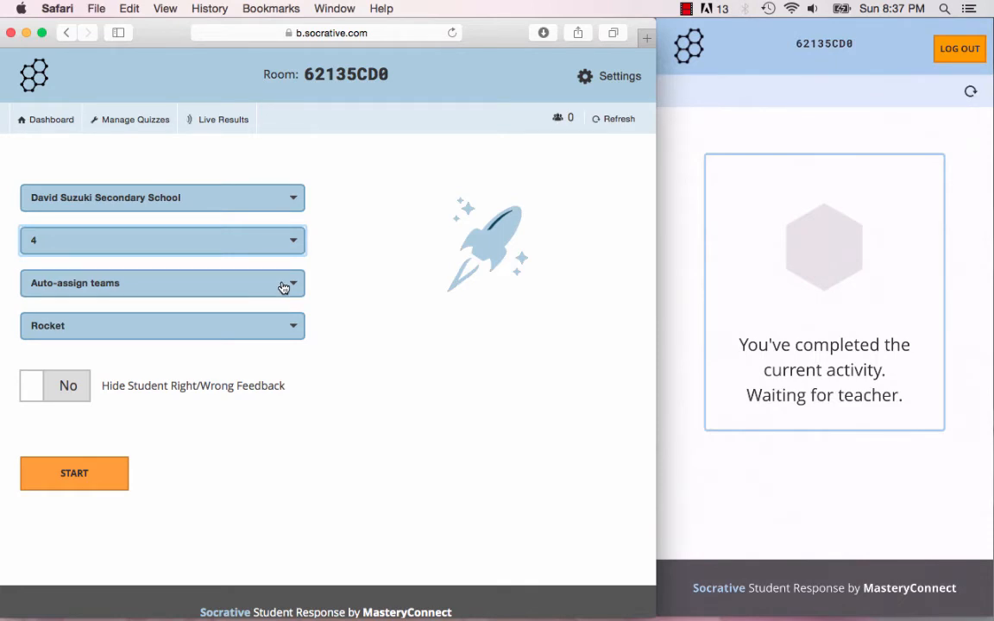
mouse_move(287, 319)
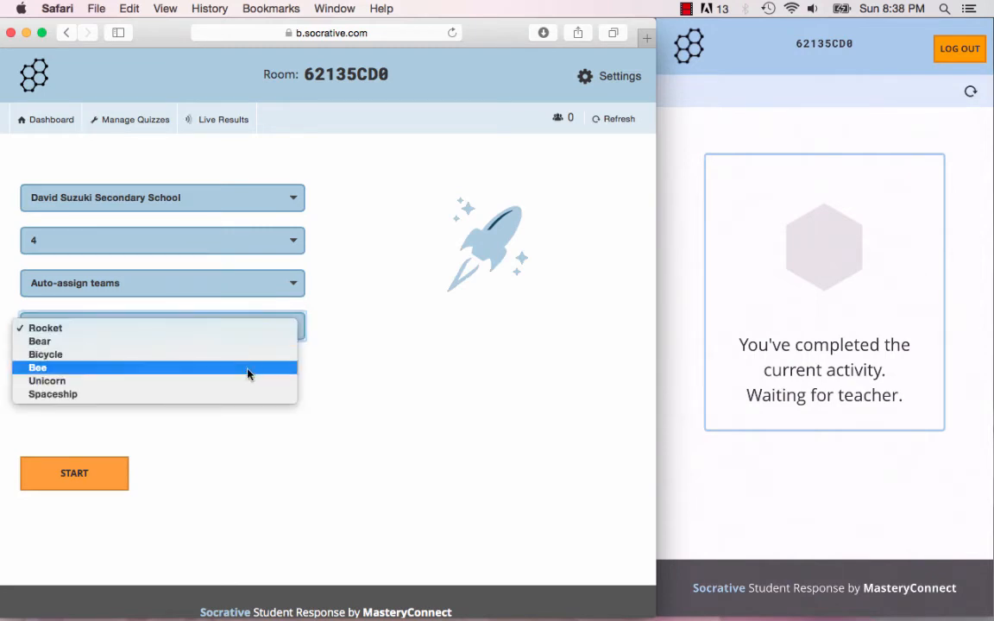
click(47, 382)
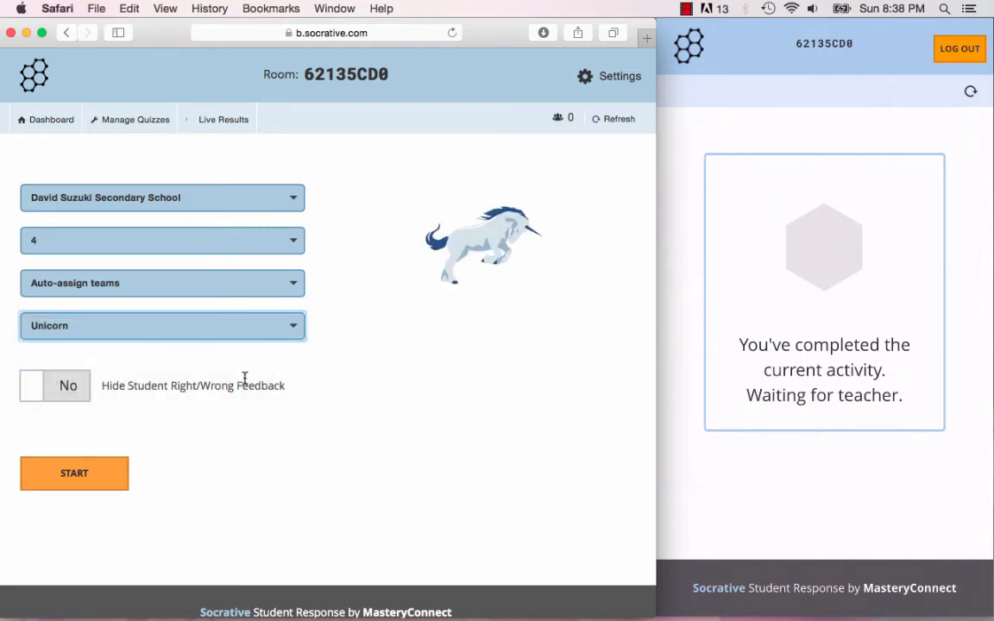
mouse_move(188, 460)
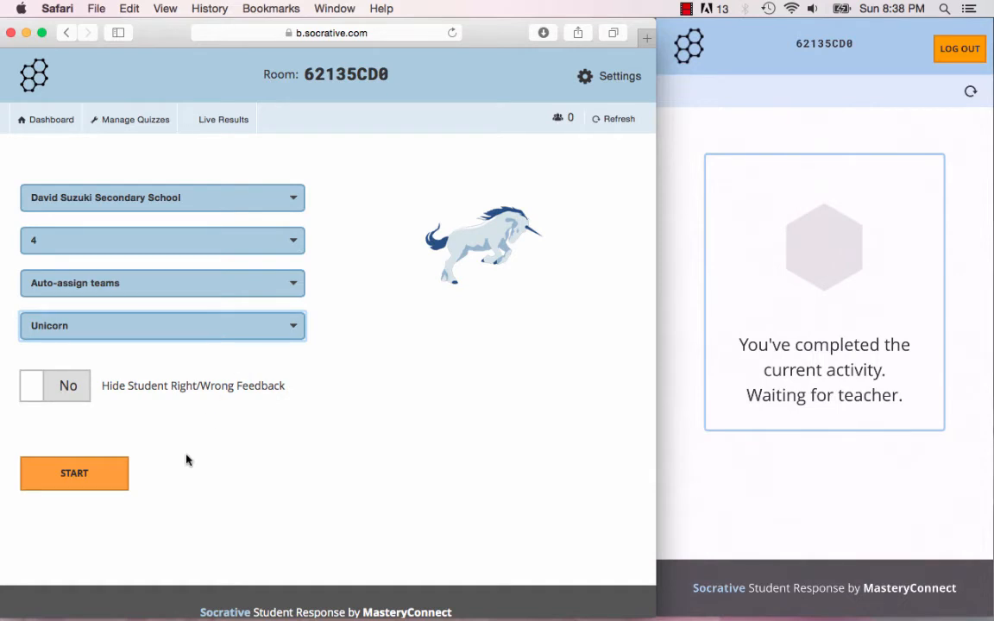
click(74, 473)
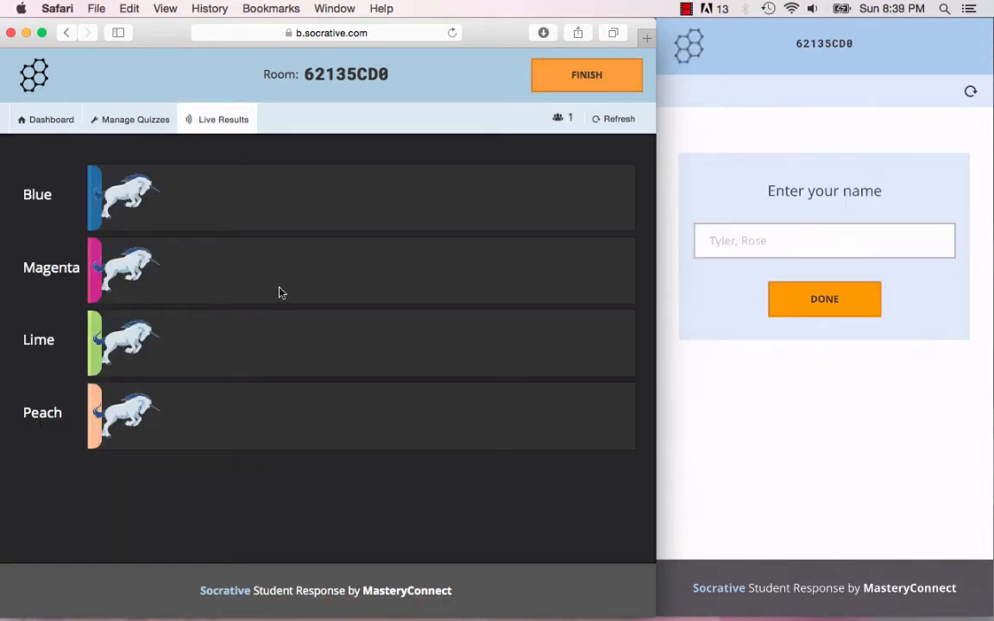
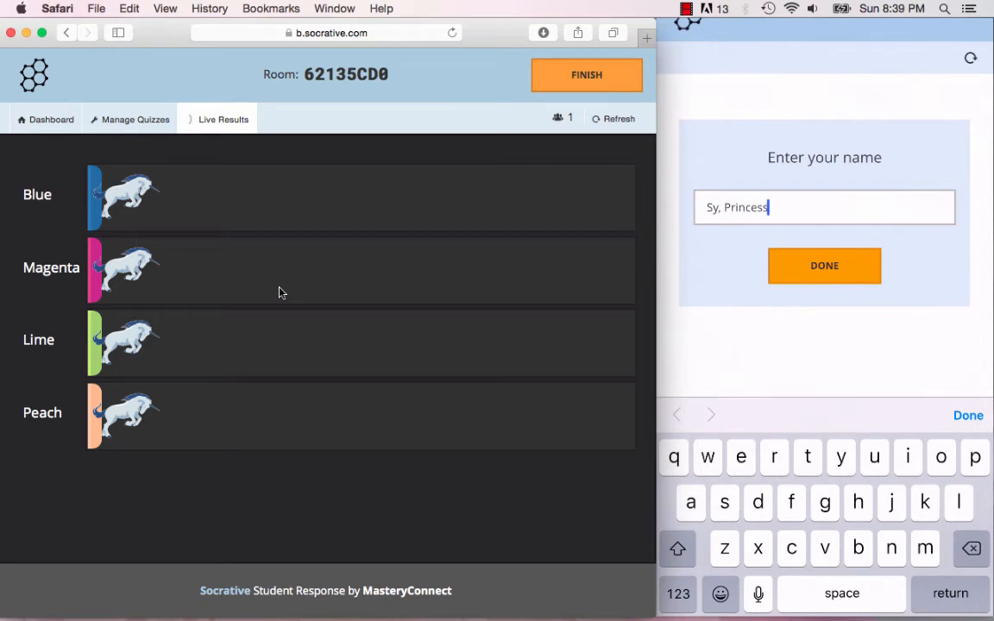
click(825, 266)
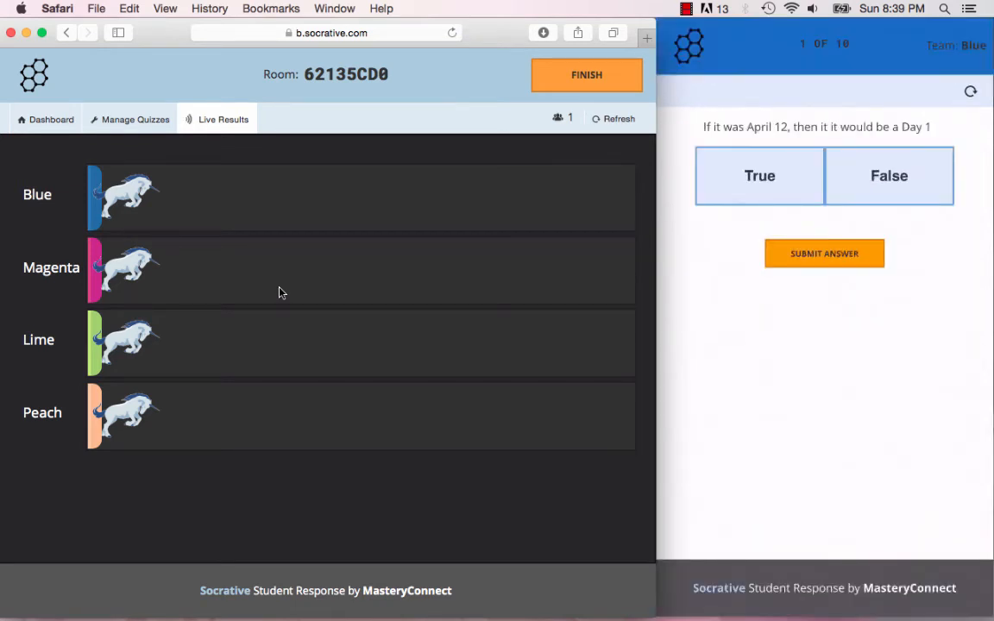
mouse_move(984, 76)
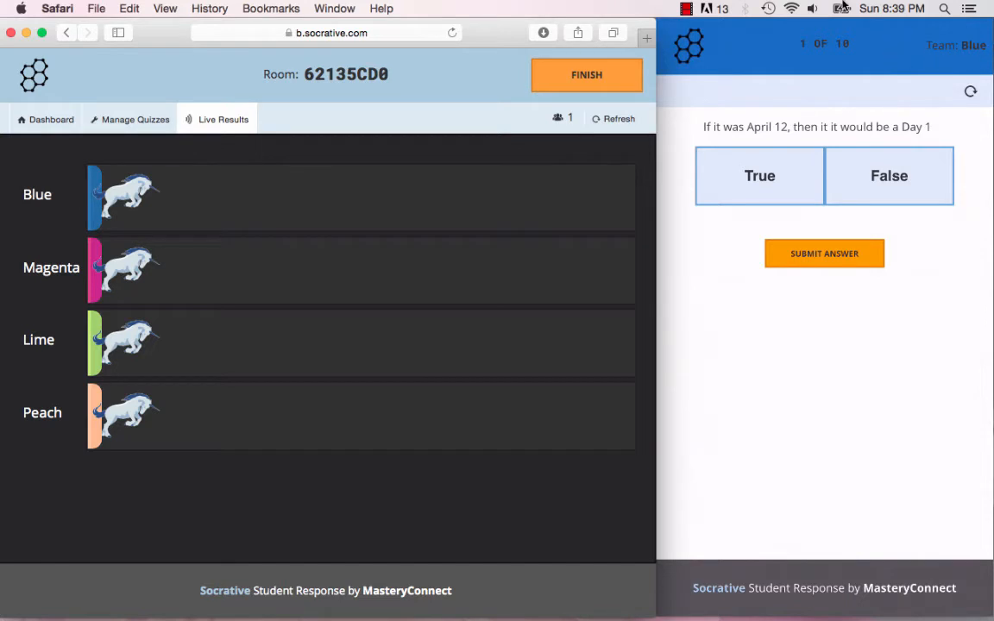
mouse_move(570, 217)
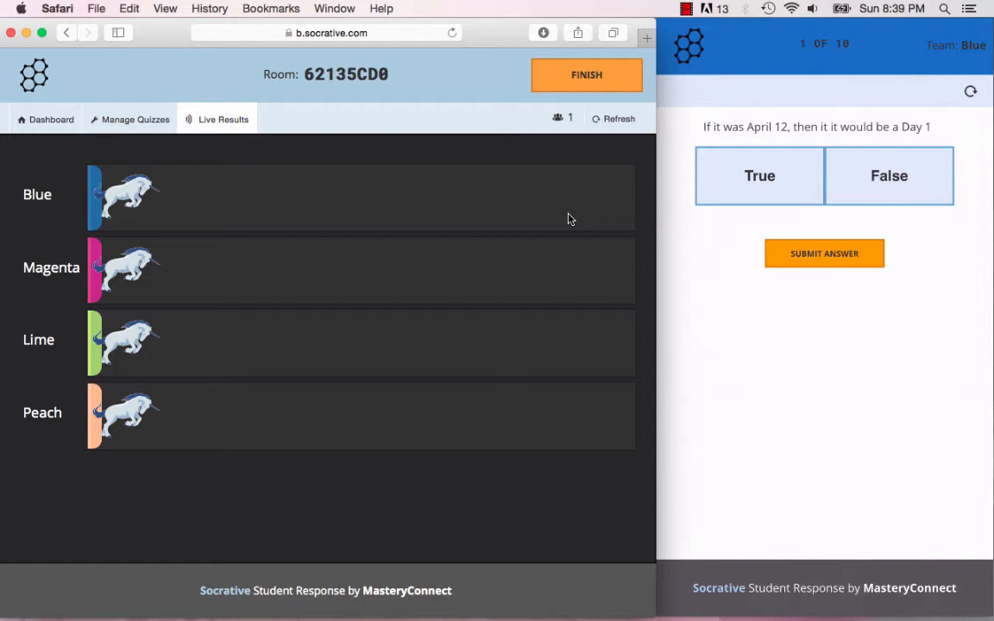
mouse_move(148, 200)
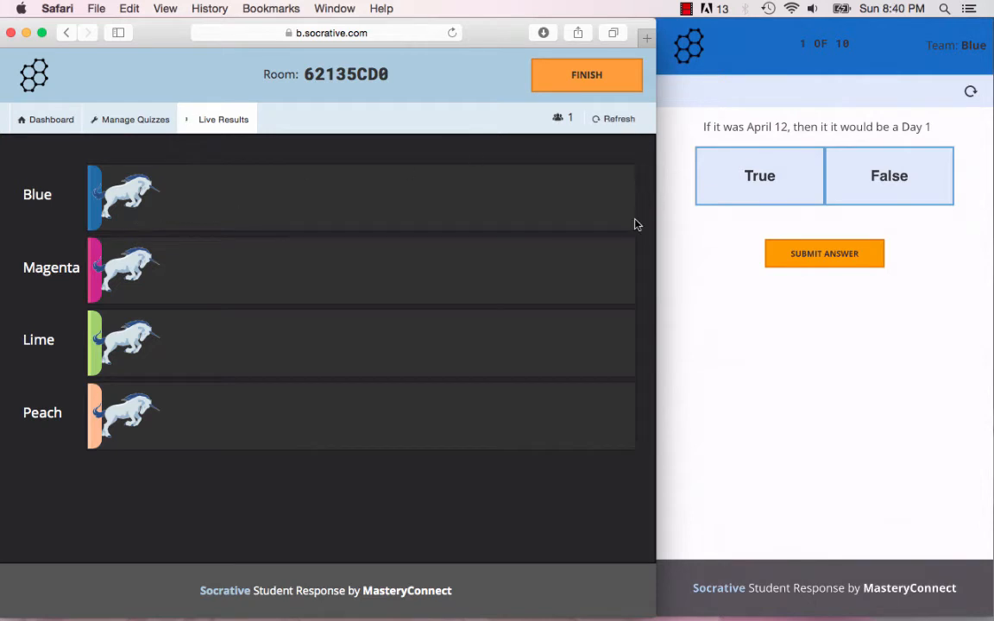
mouse_move(168, 248)
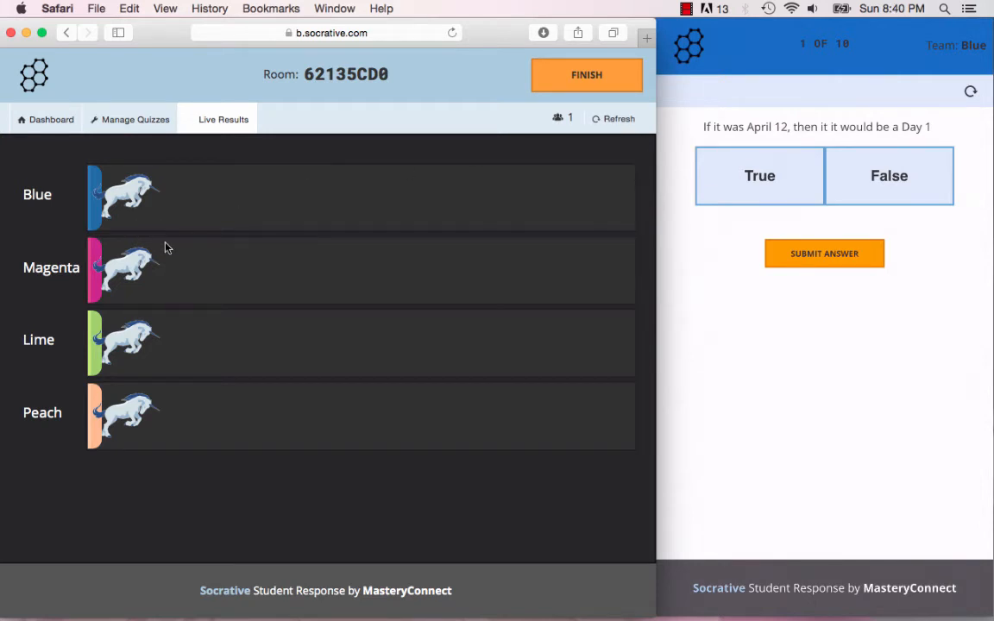
mouse_move(110, 200)
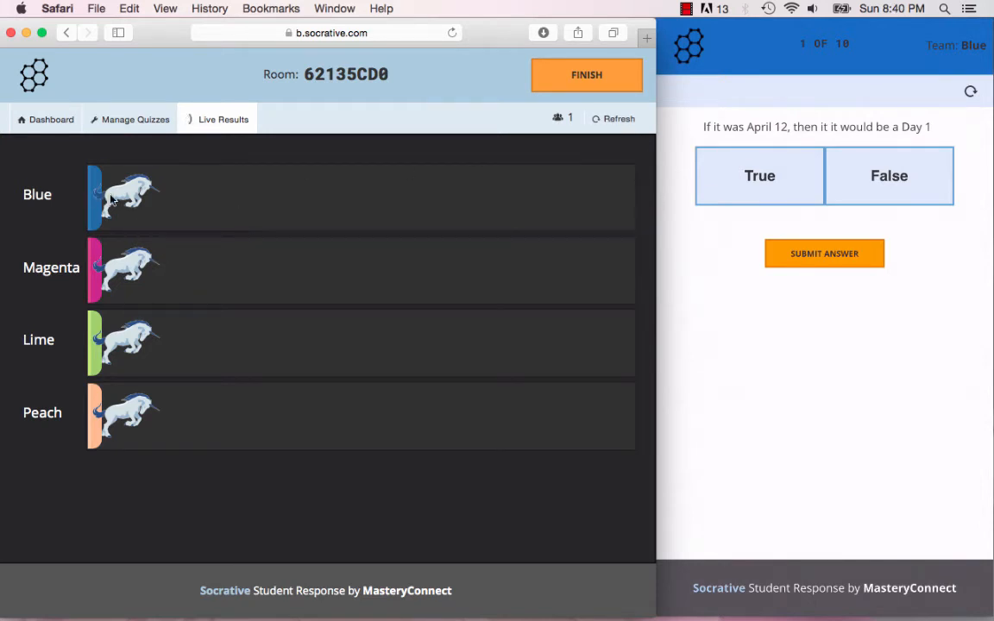
mouse_move(649, 214)
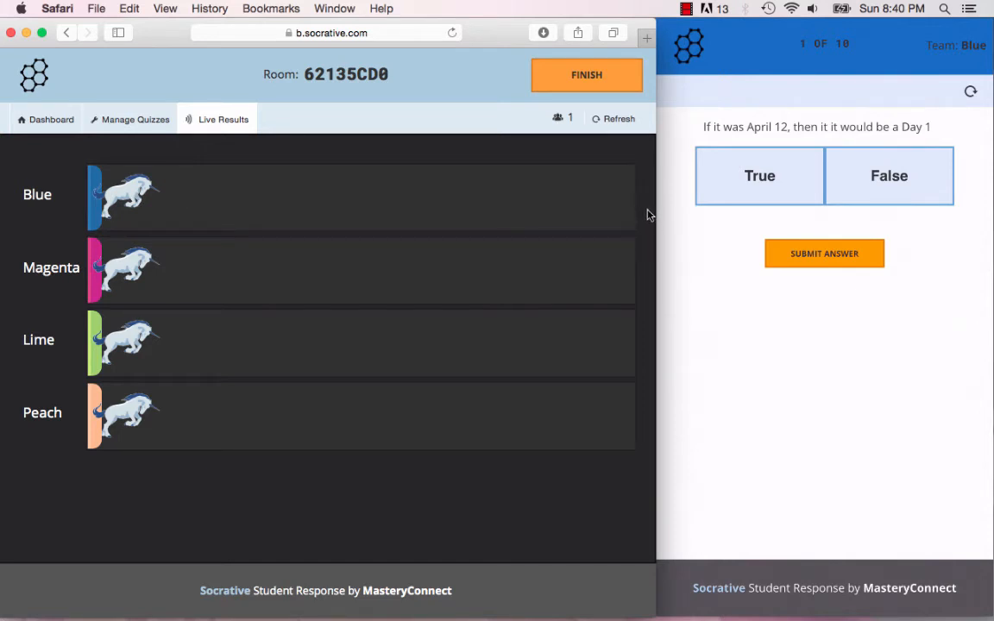
mouse_move(480, 197)
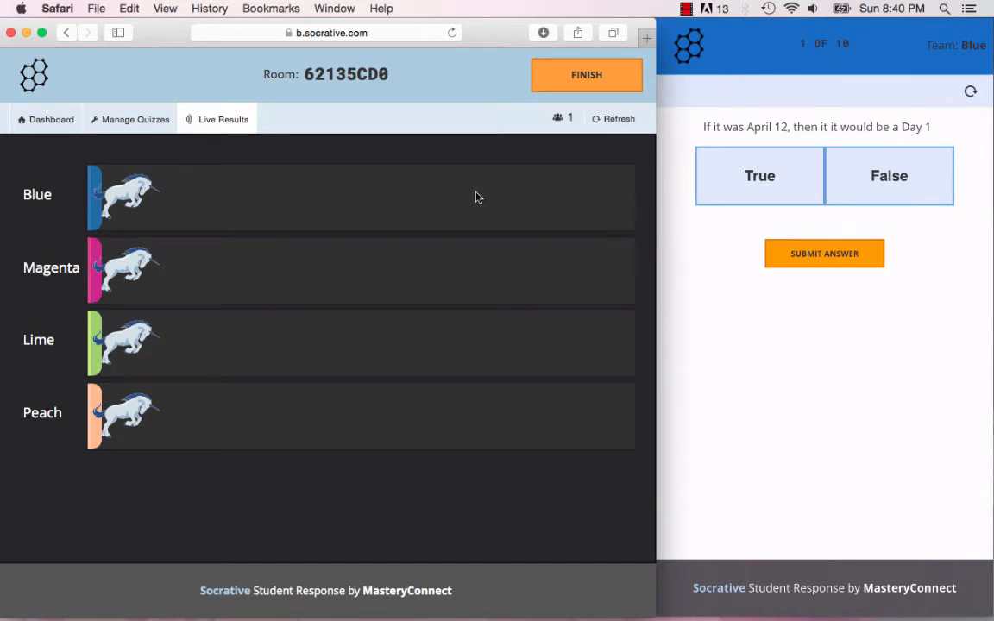
mouse_move(640, 215)
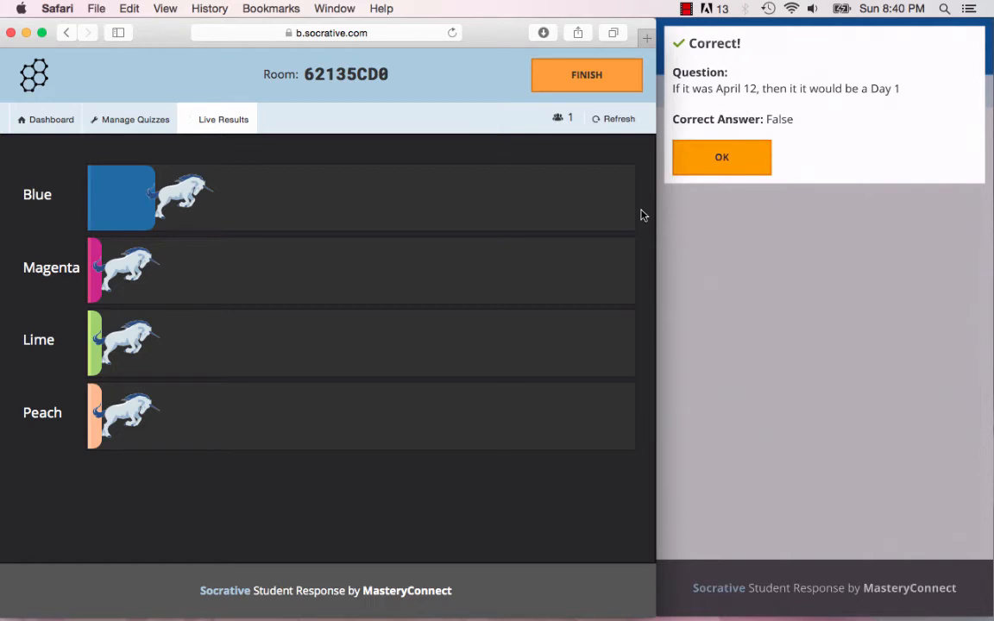
- Acknowledge the feedback and submit the science department question answer, which is incorrect
click(721, 157)
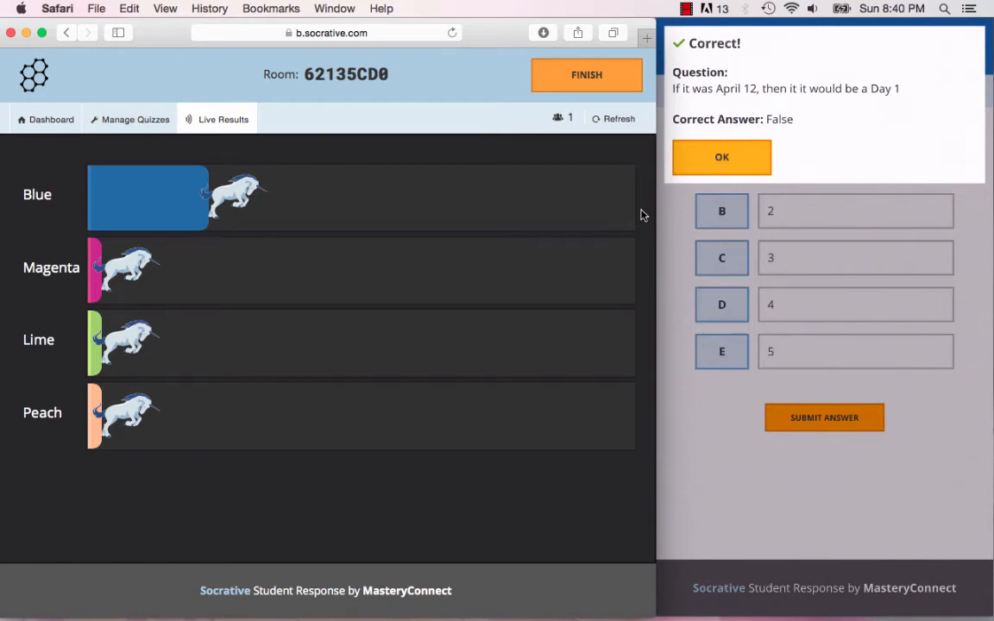
click(721, 157)
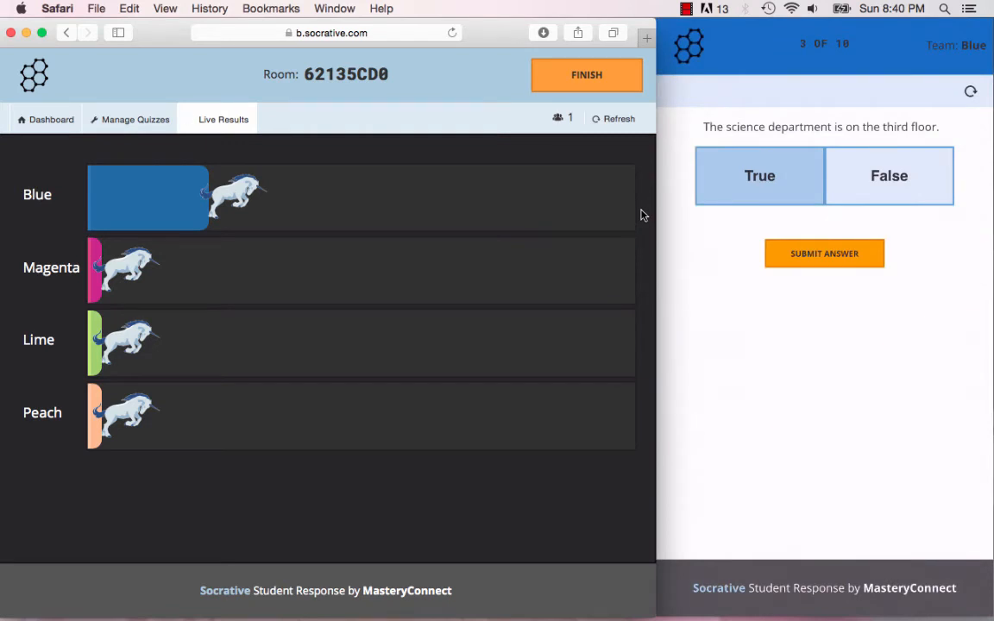
click(826, 252)
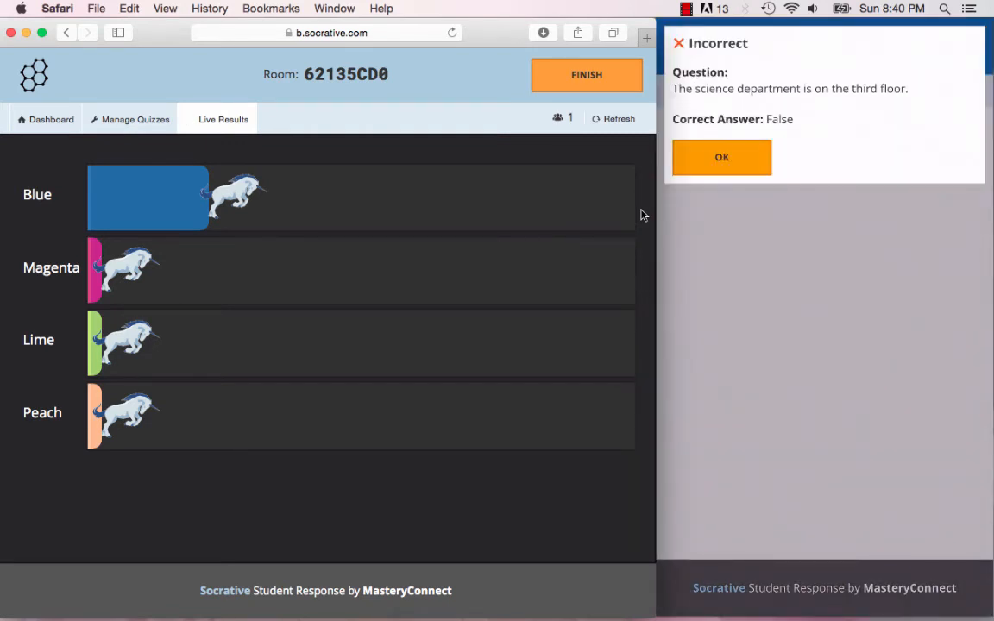
click(722, 157)
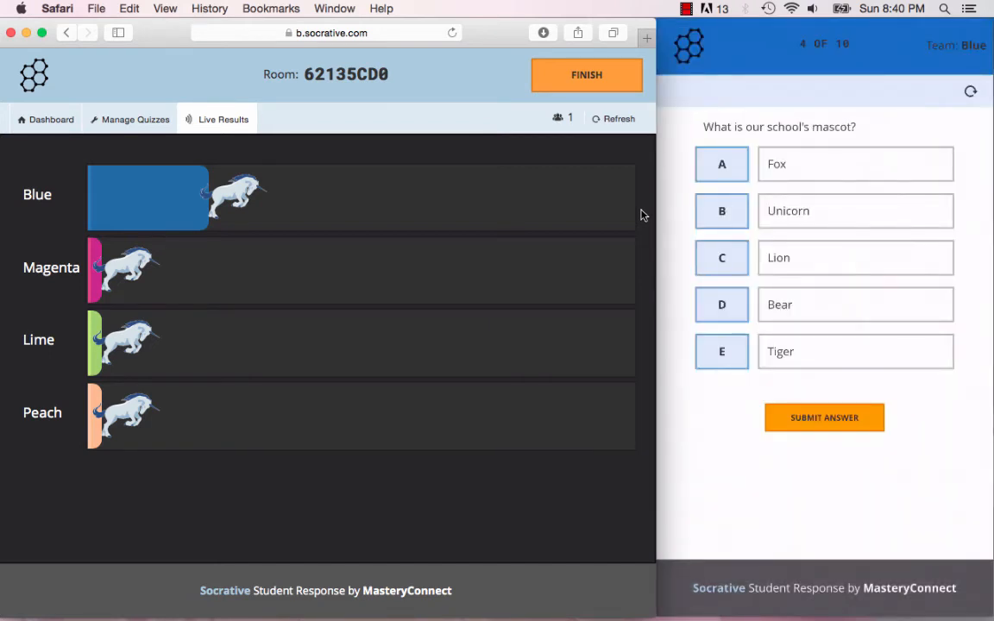
- Answer the school mascot question with D Bear, then bring up the end-activity options
click(856, 304)
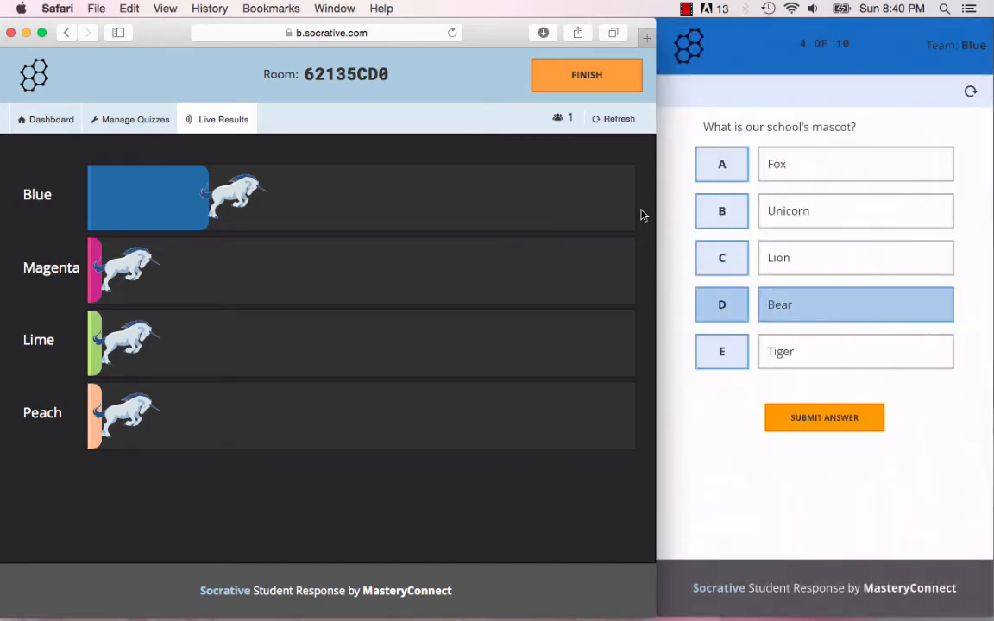
click(825, 418)
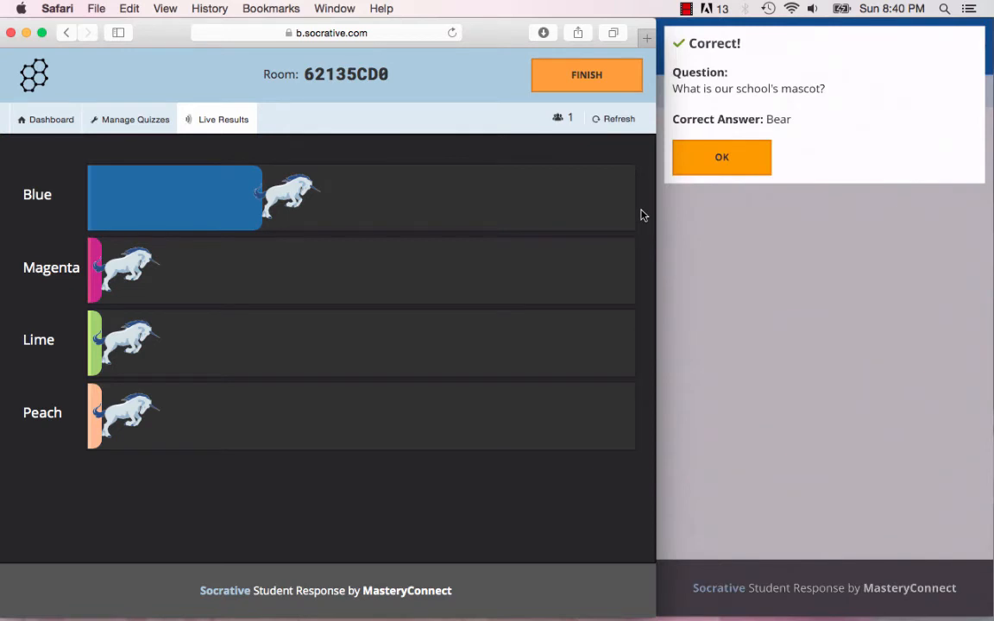
click(587, 76)
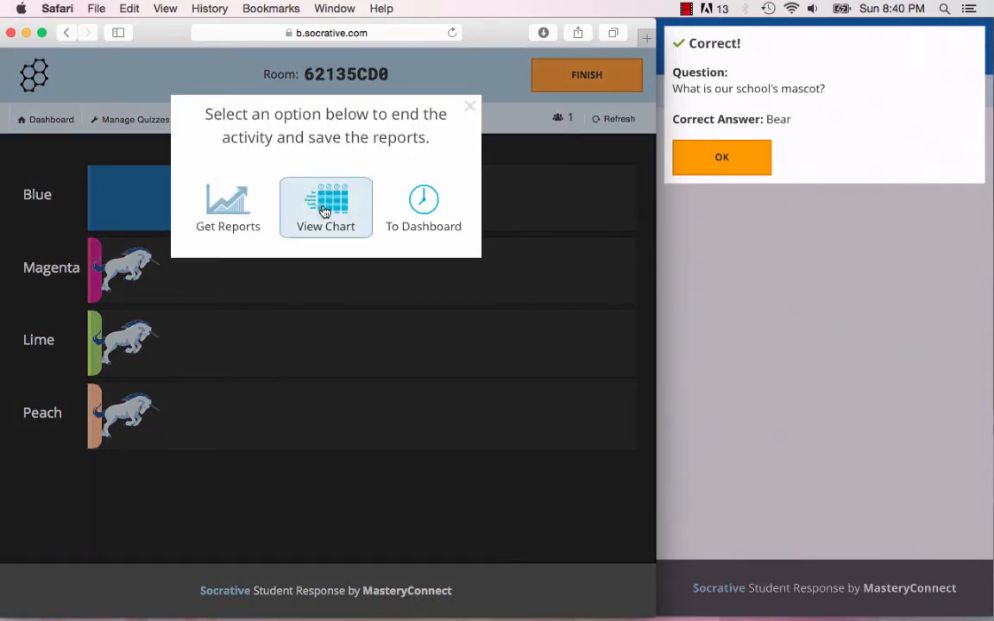
- View the race results chart, dismiss the report options, and exit to the dashboard
click(325, 207)
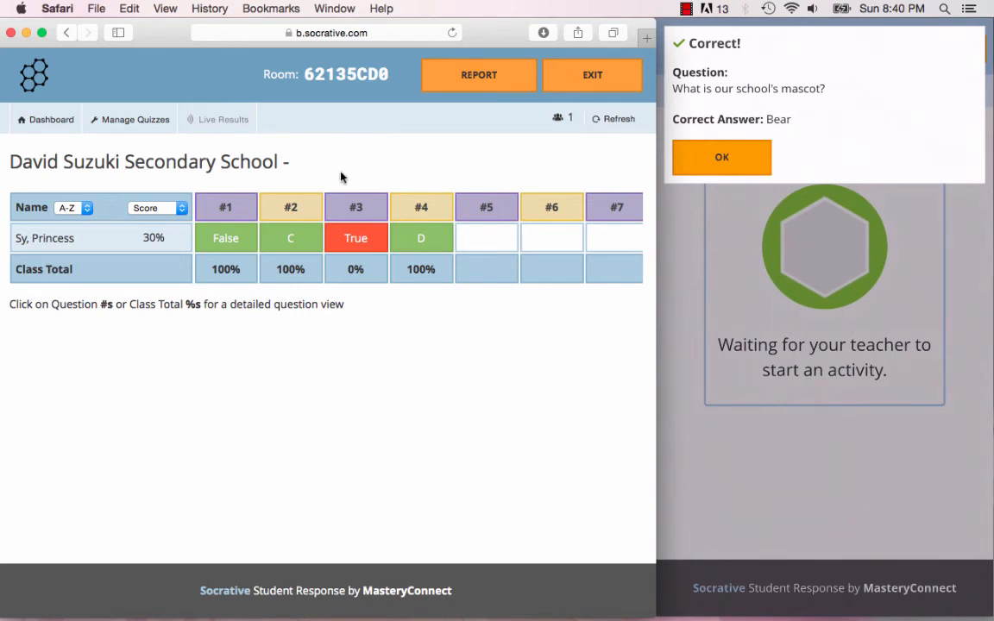
click(592, 75)
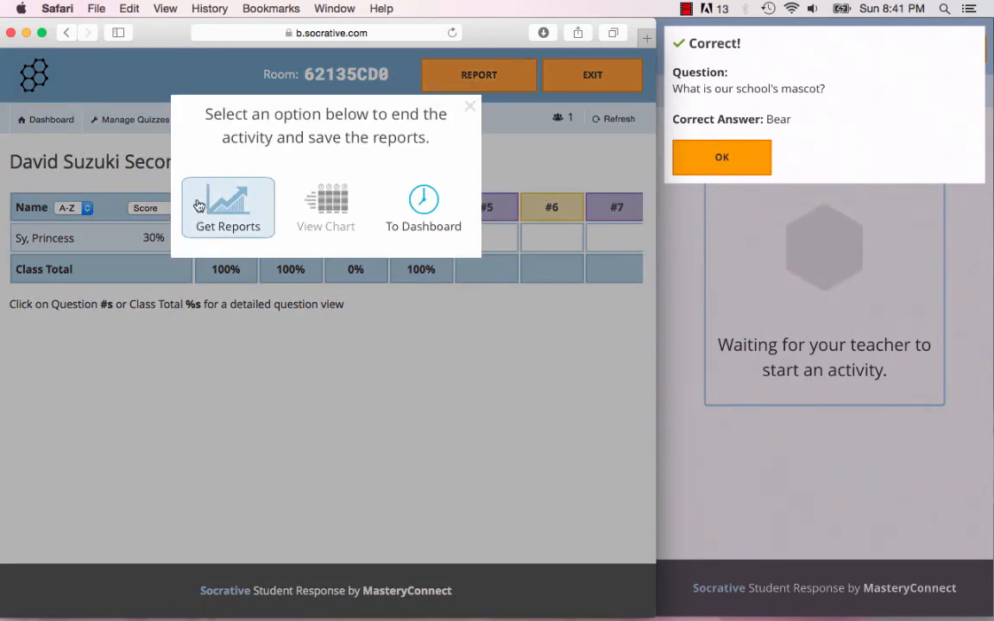
mouse_move(406, 120)
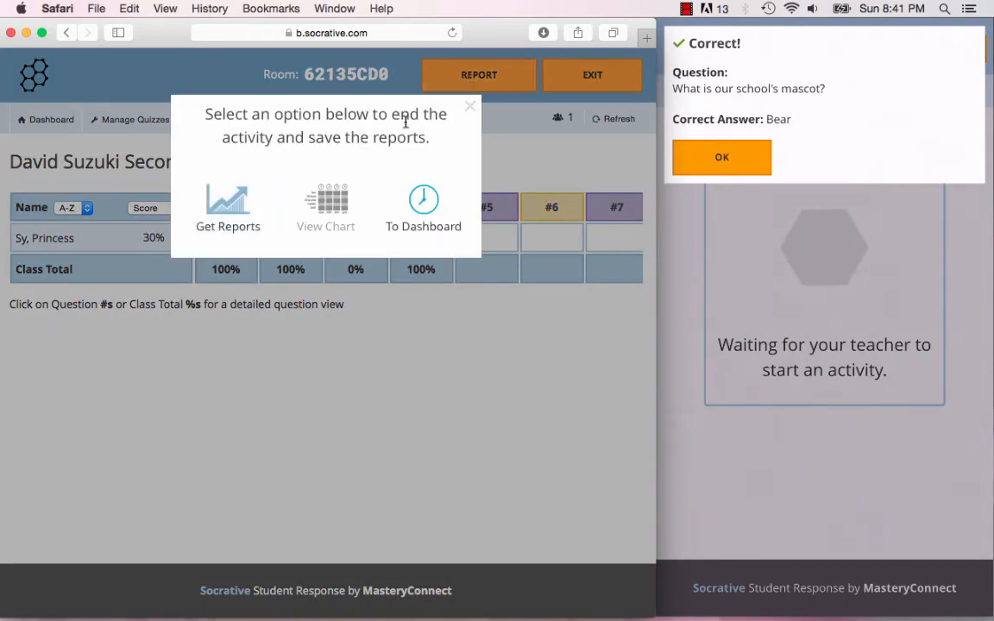
click(469, 107)
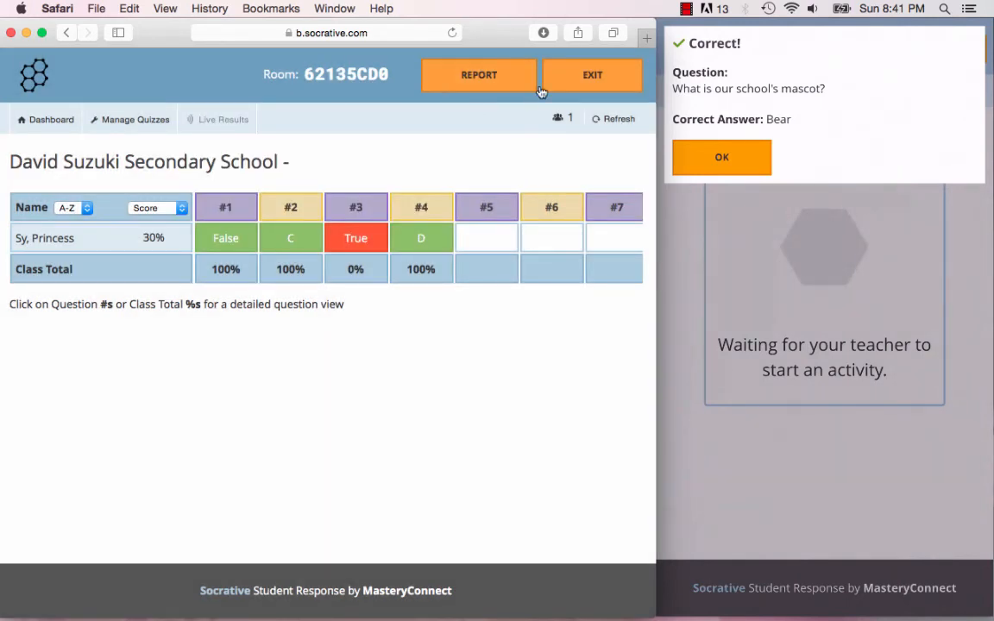
click(592, 75)
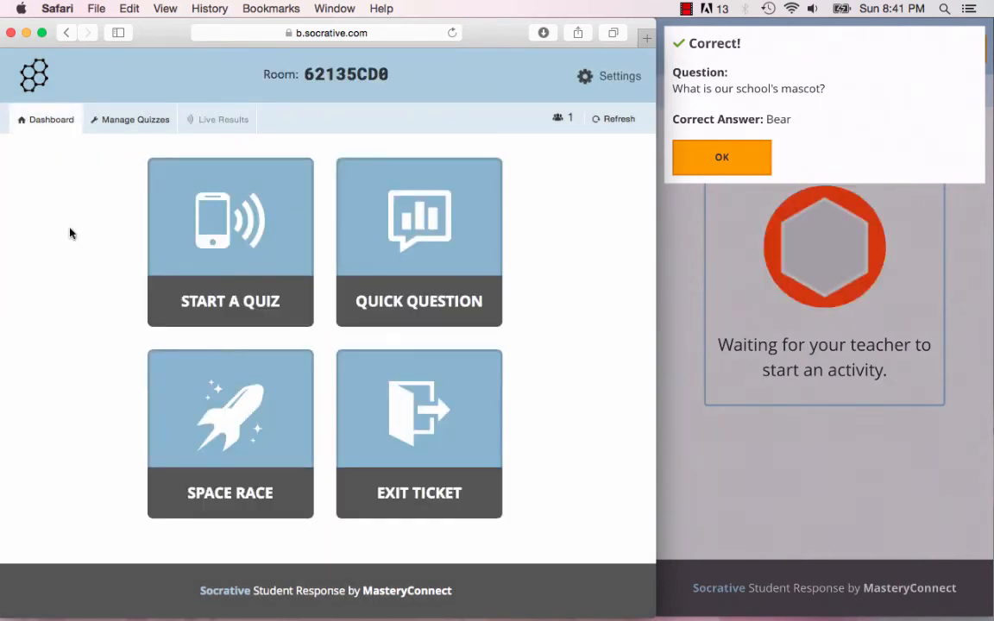
click(722, 157)
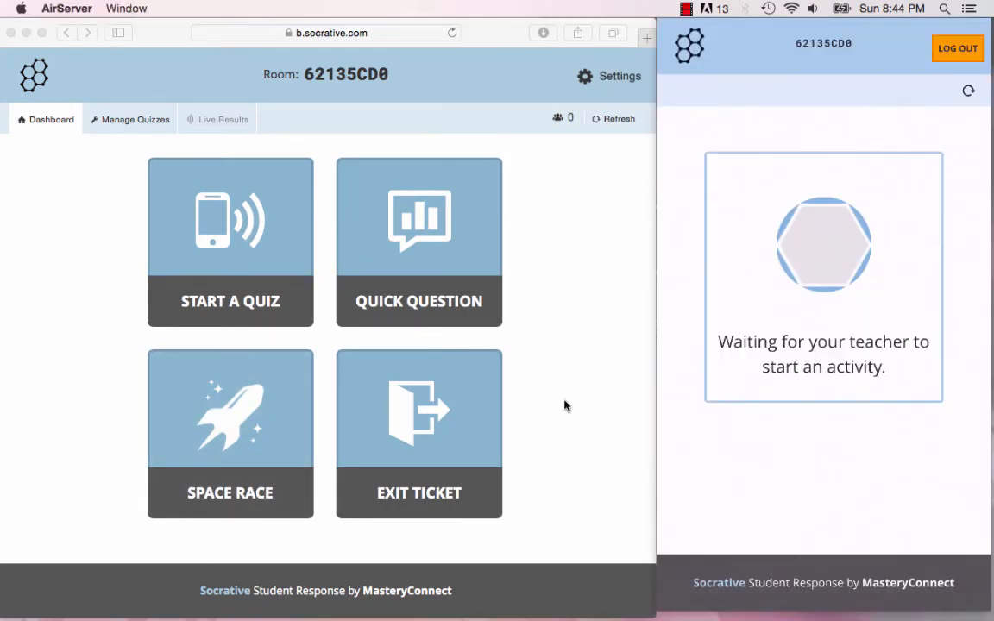
mouse_move(591, 352)
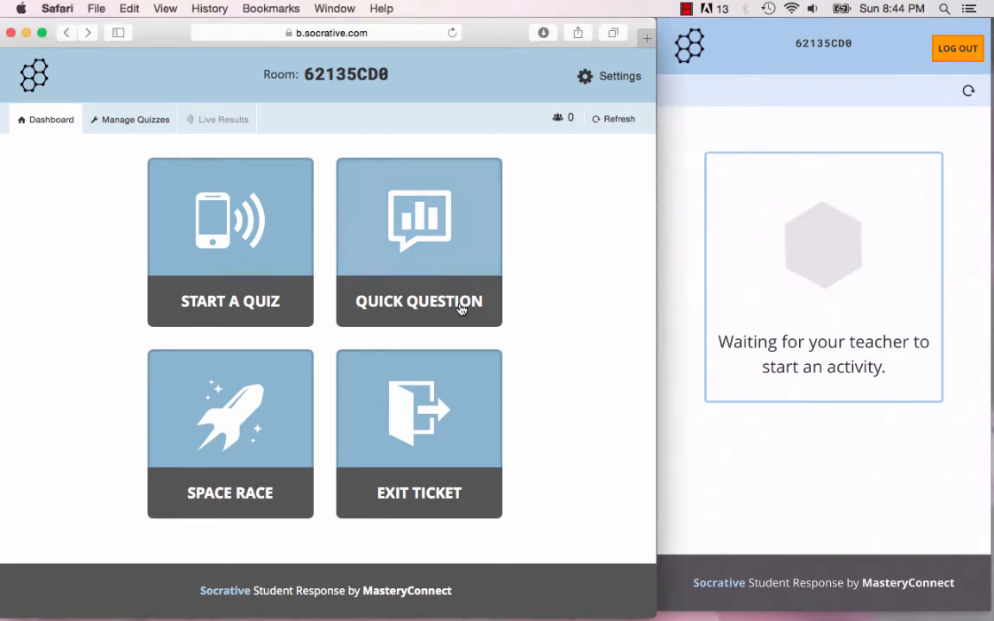
- Run a Multiple Choice quick question answered B by the student, then start a True/False question
click(418, 242)
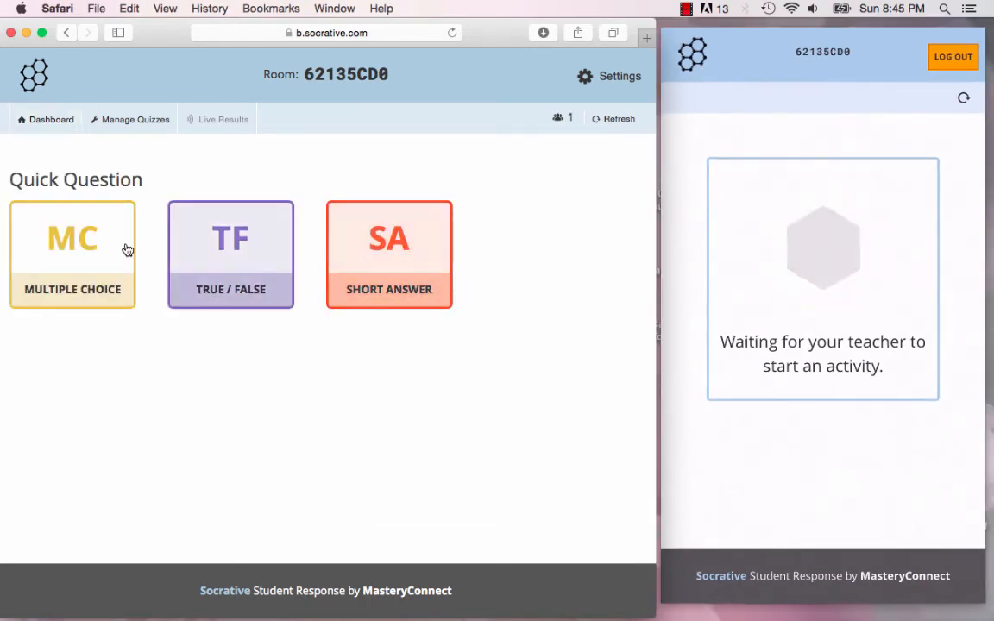
mouse_move(418, 337)
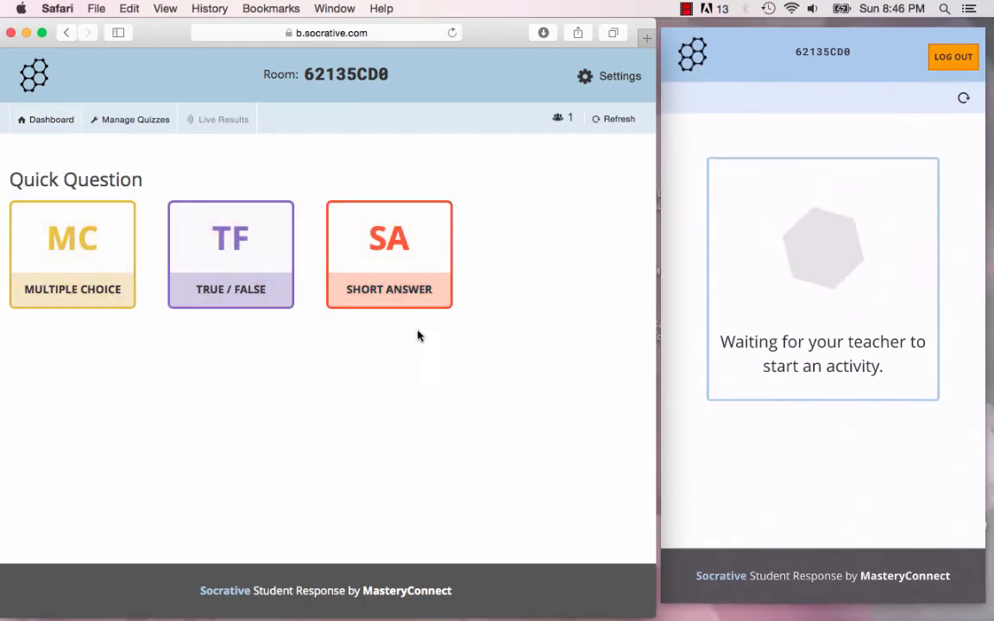
mouse_move(262, 456)
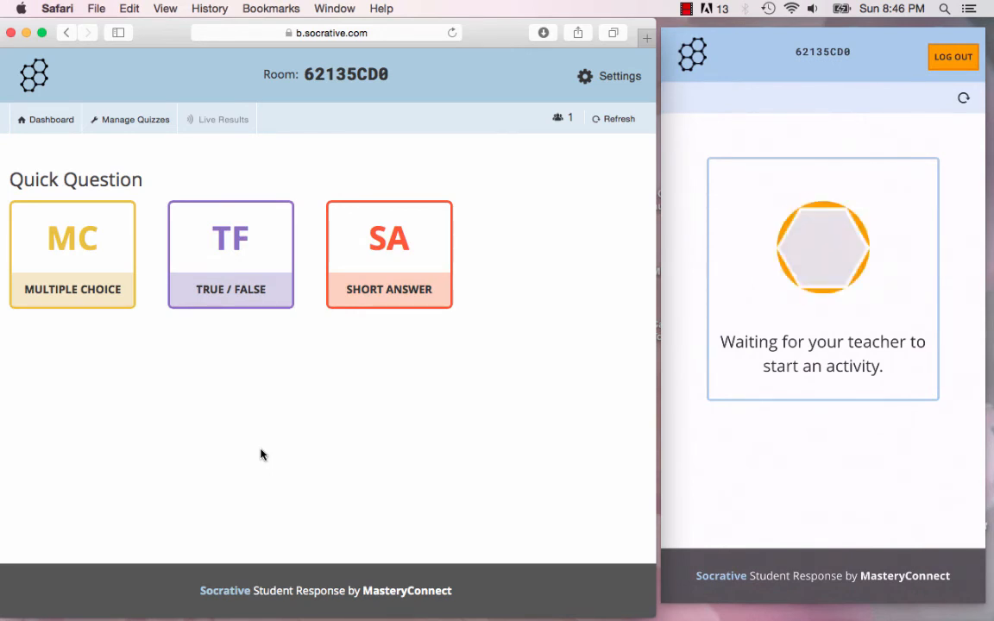
mouse_move(21, 346)
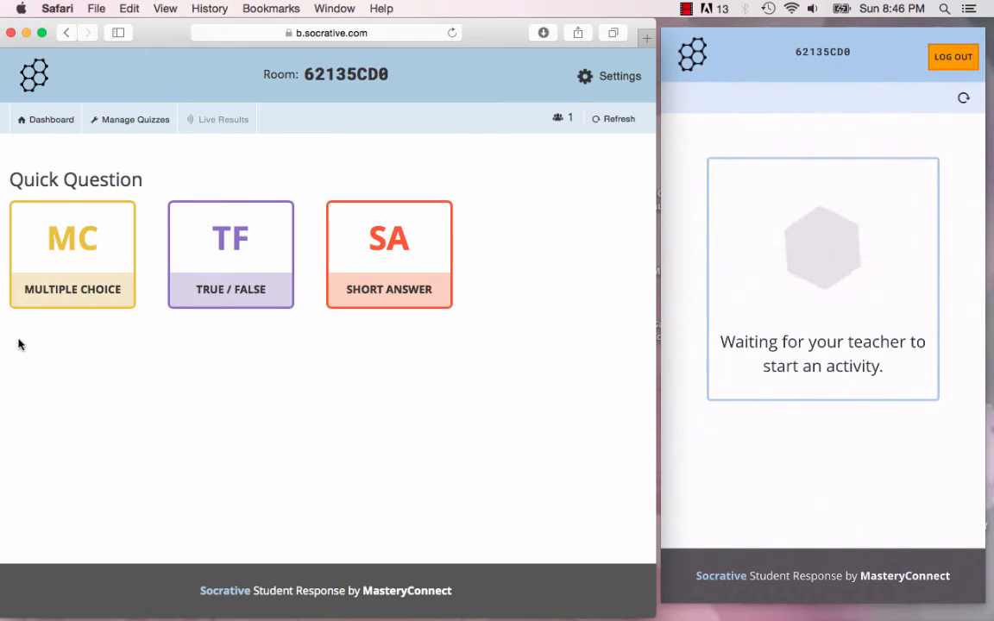
click(72, 254)
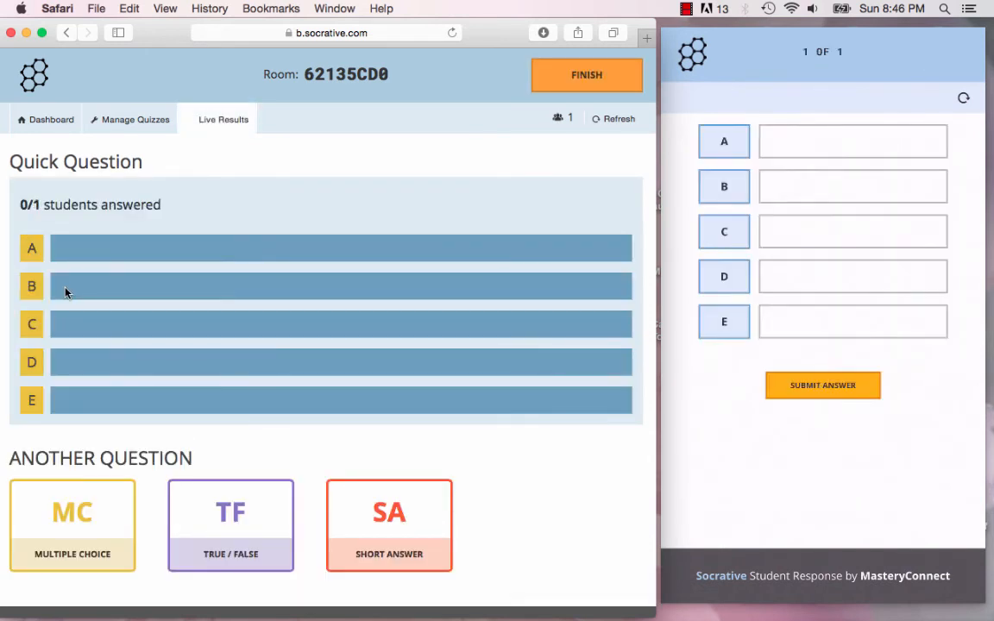
mouse_move(276, 204)
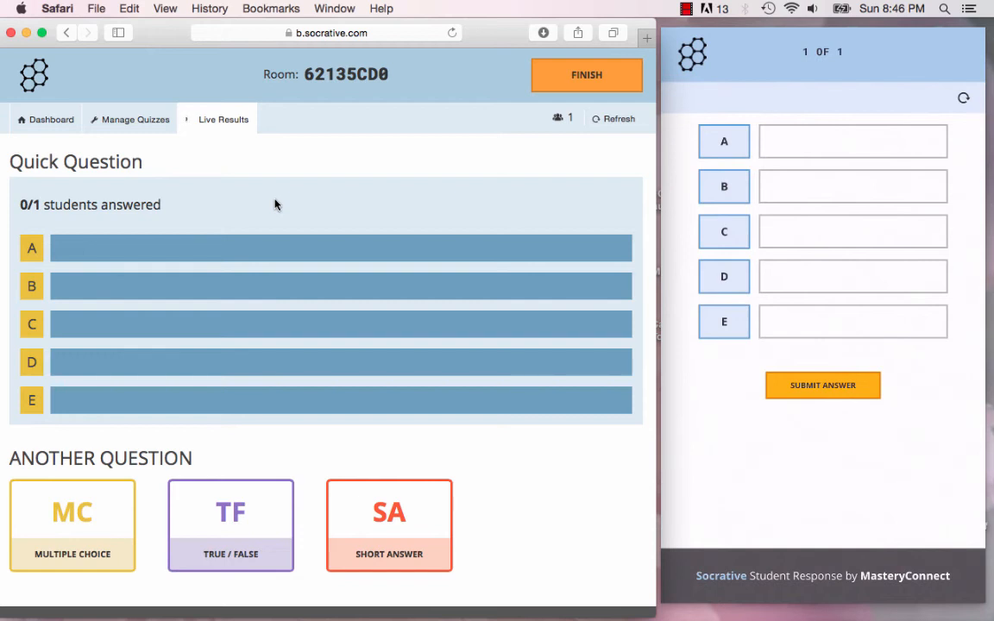
click(852, 187)
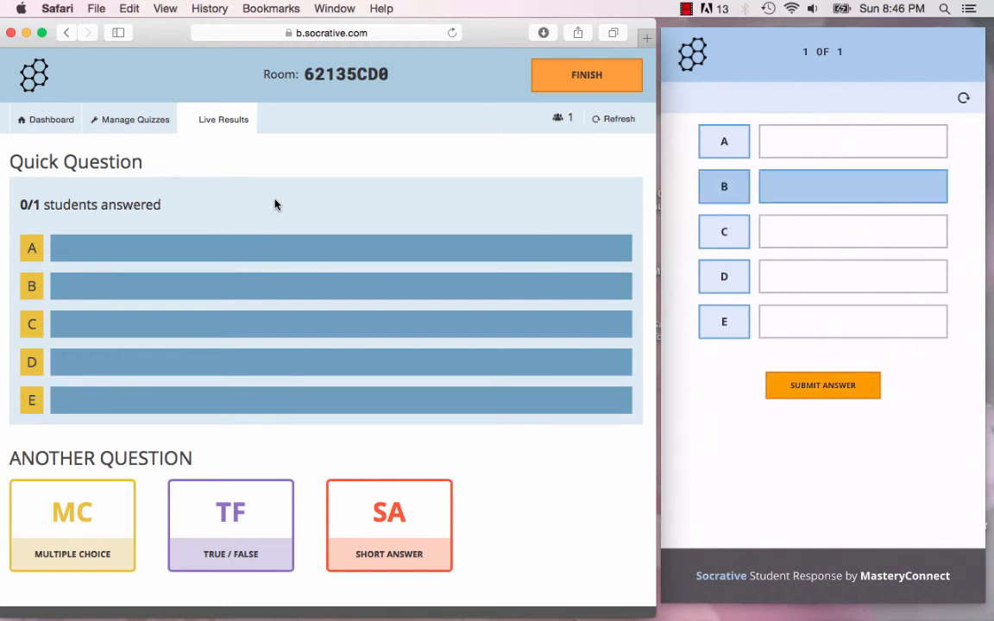
click(822, 385)
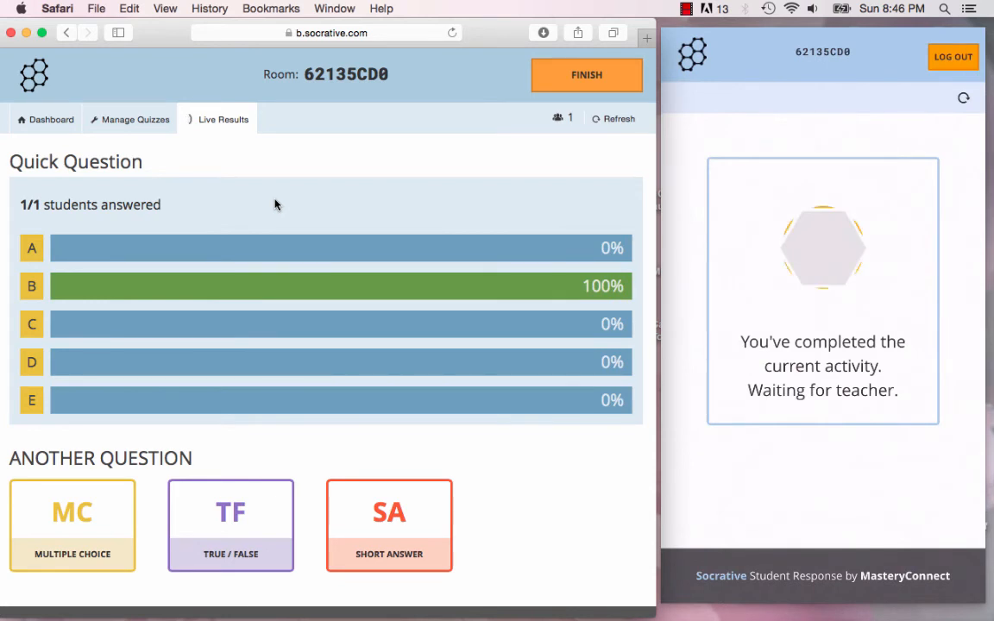
mouse_move(242, 497)
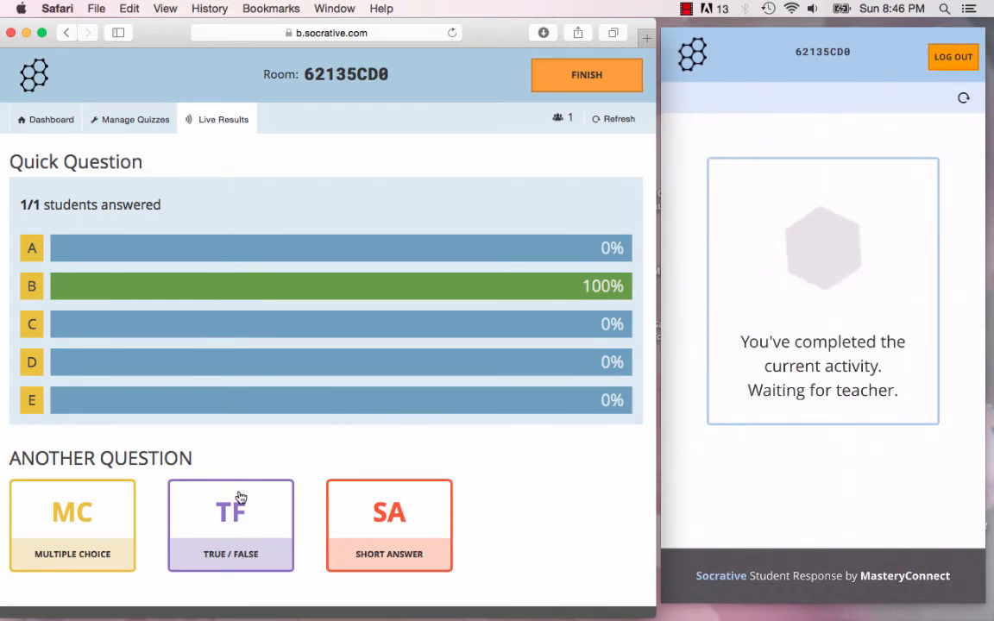
click(231, 525)
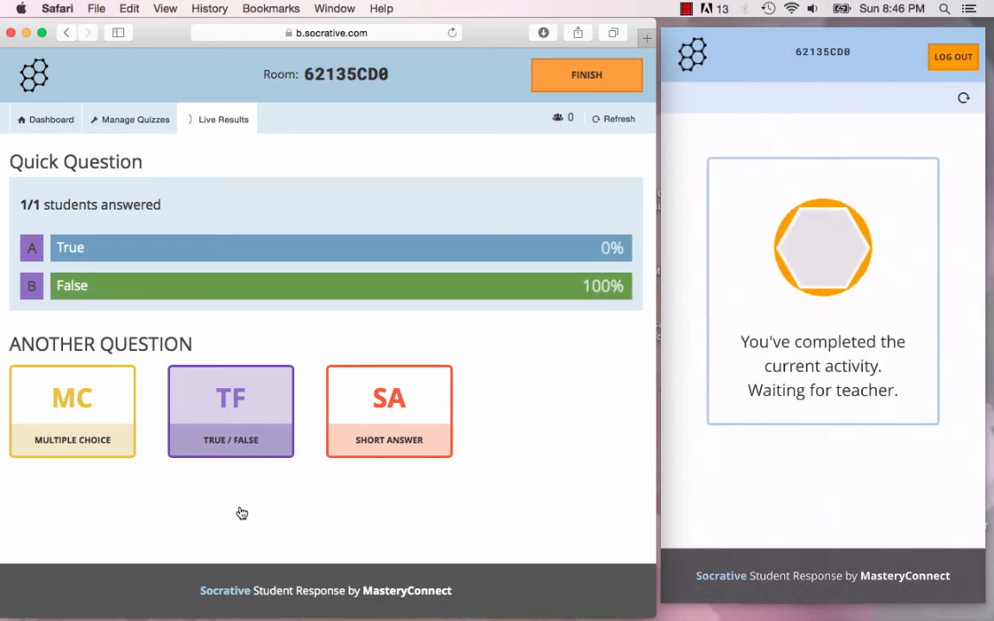
- Start a short-answer quick question asking 'Do you have any questions fo...'
click(391, 411)
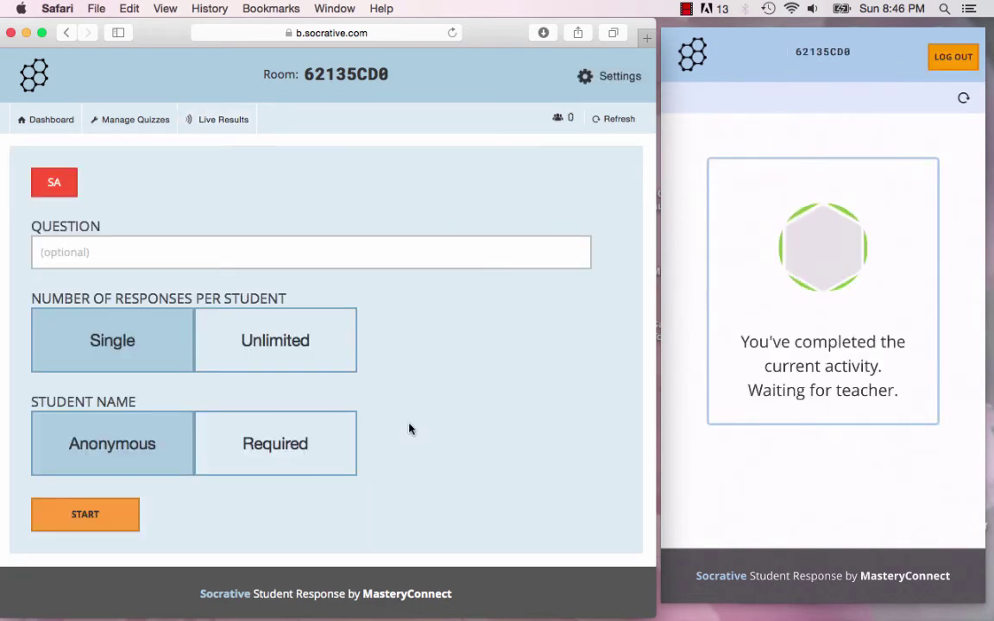
click(311, 252)
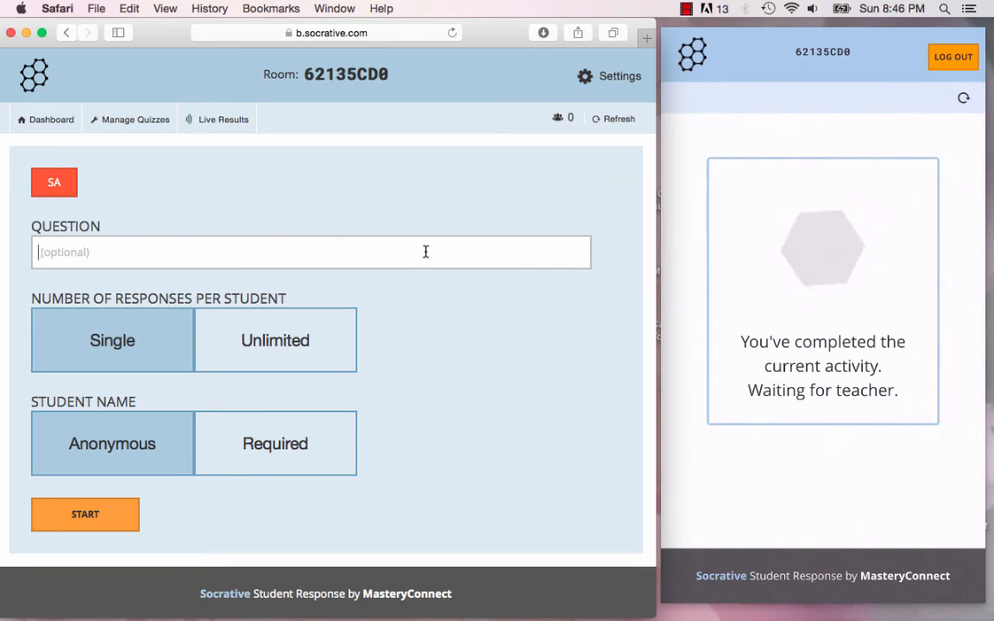
text(Do)
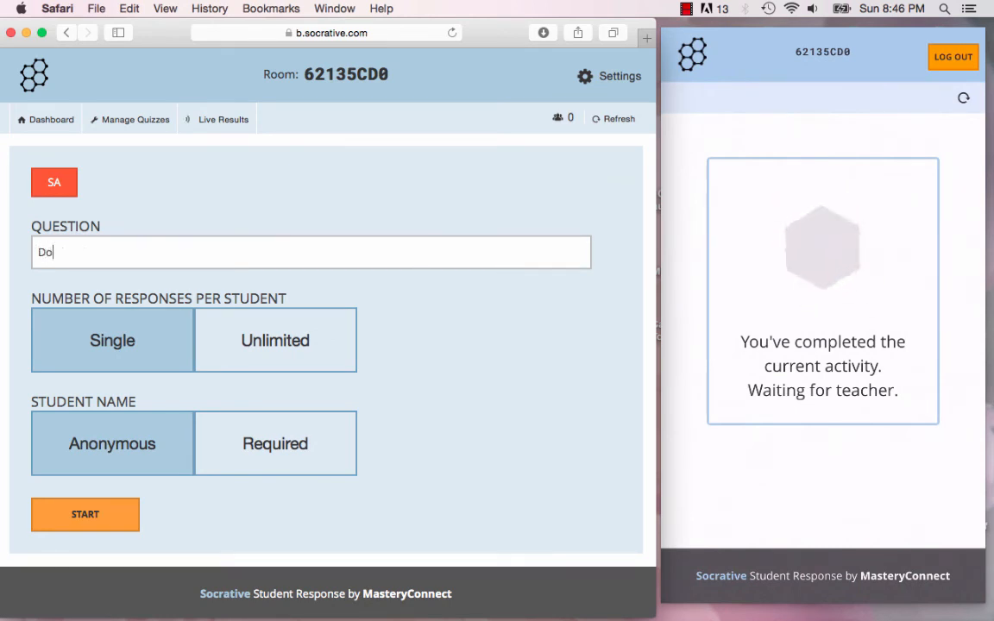
text(you have any q)
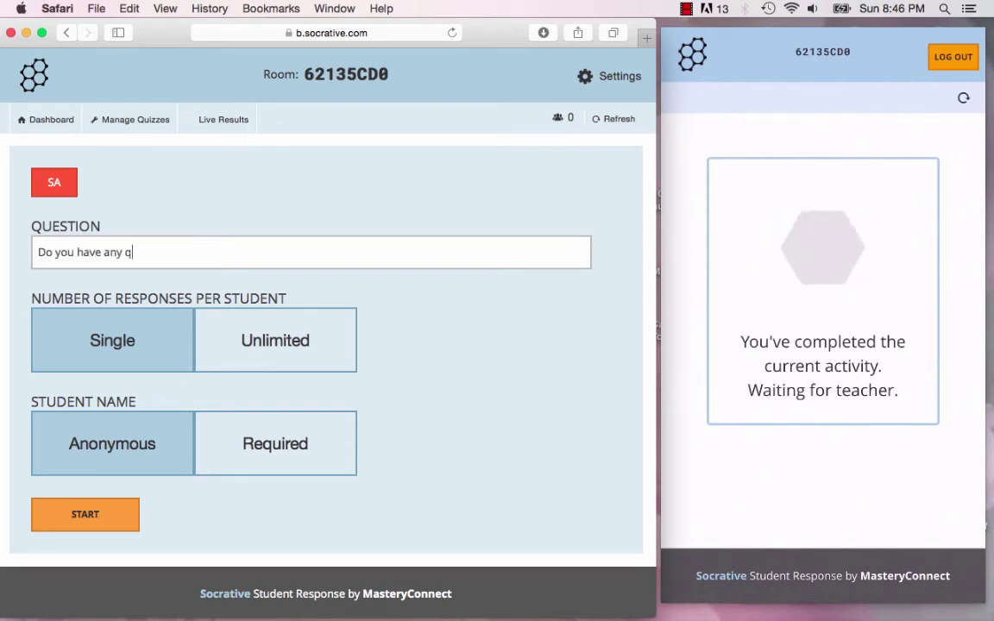
text(uestions for me?)
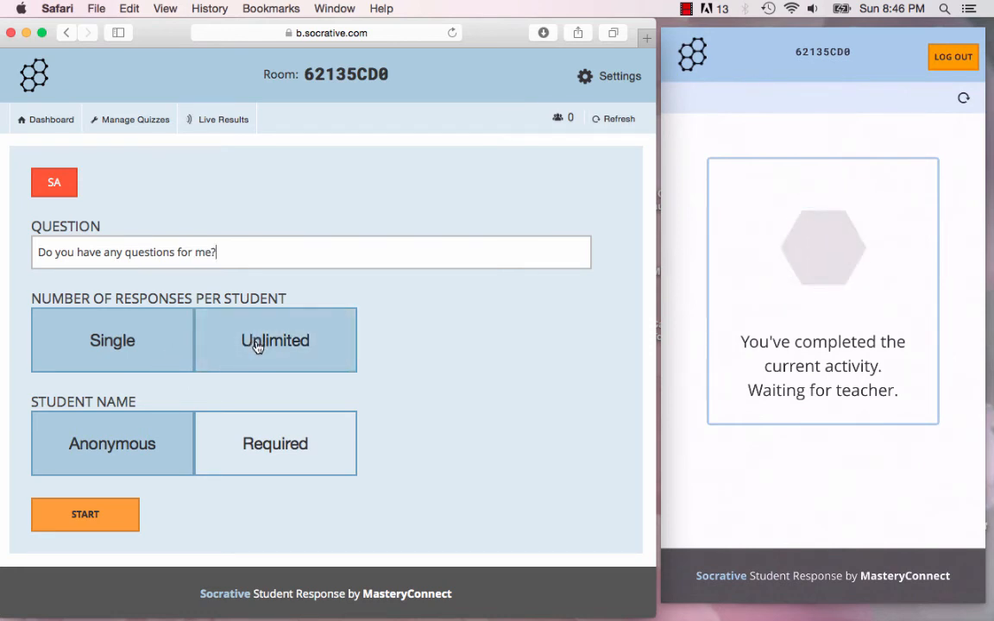
mouse_move(159, 445)
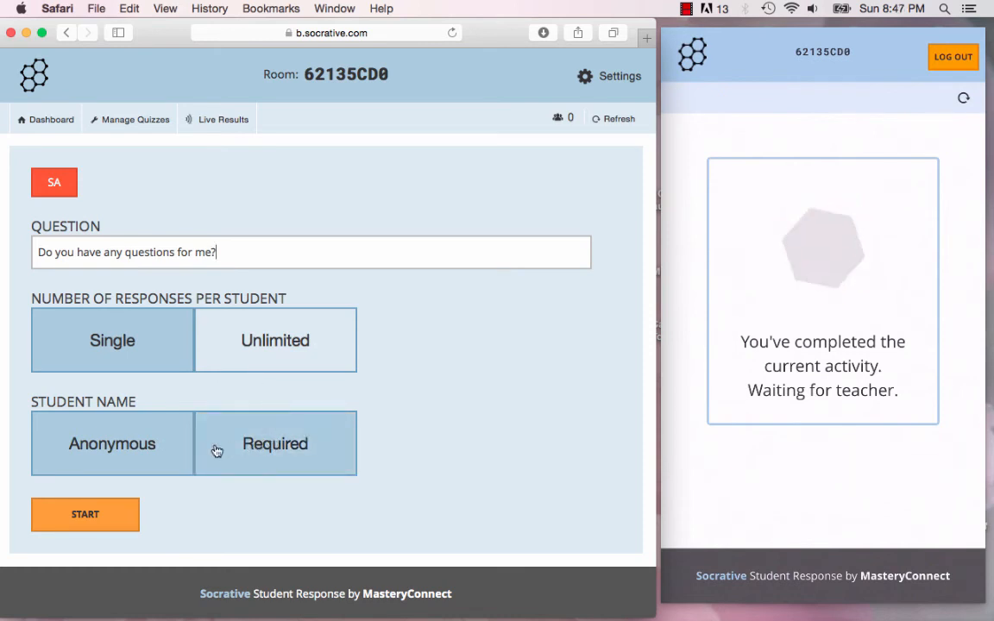
click(85, 515)
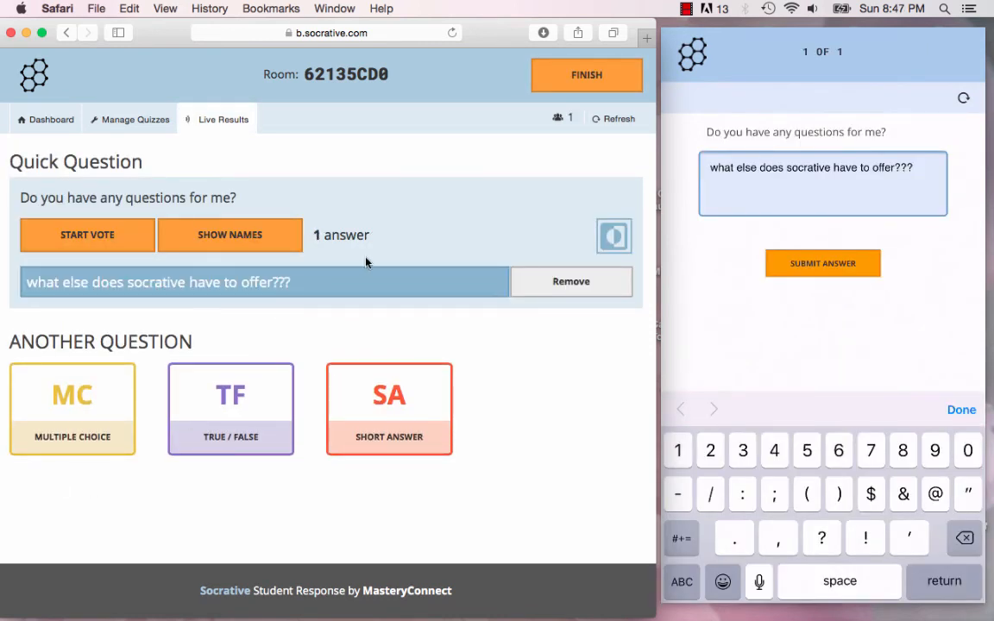
- Collect the student's short answer, reveal the anonymous names, finish the activity and return to the dashboard
click(822, 263)
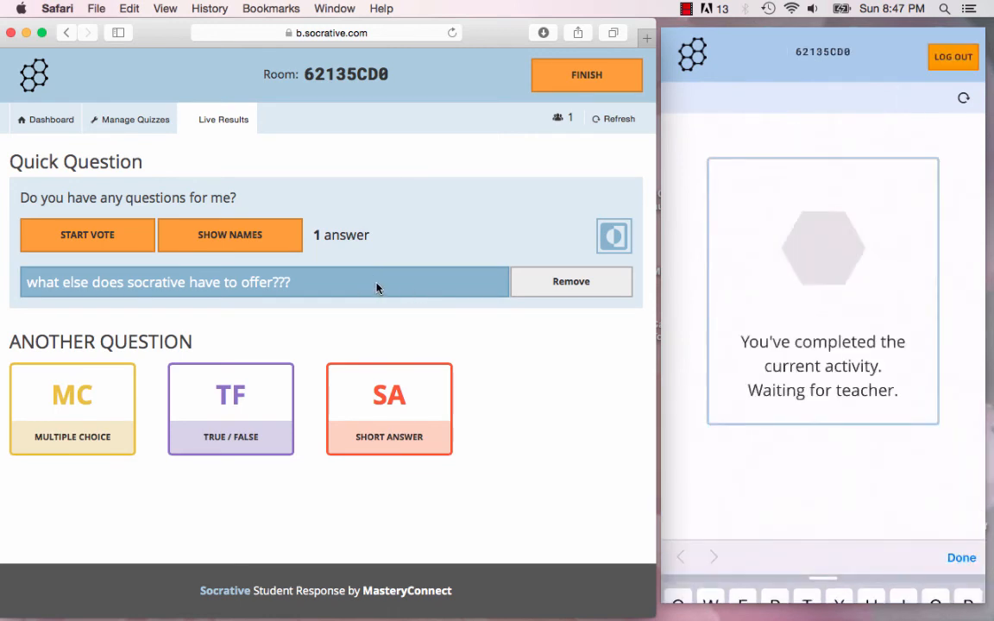
click(229, 235)
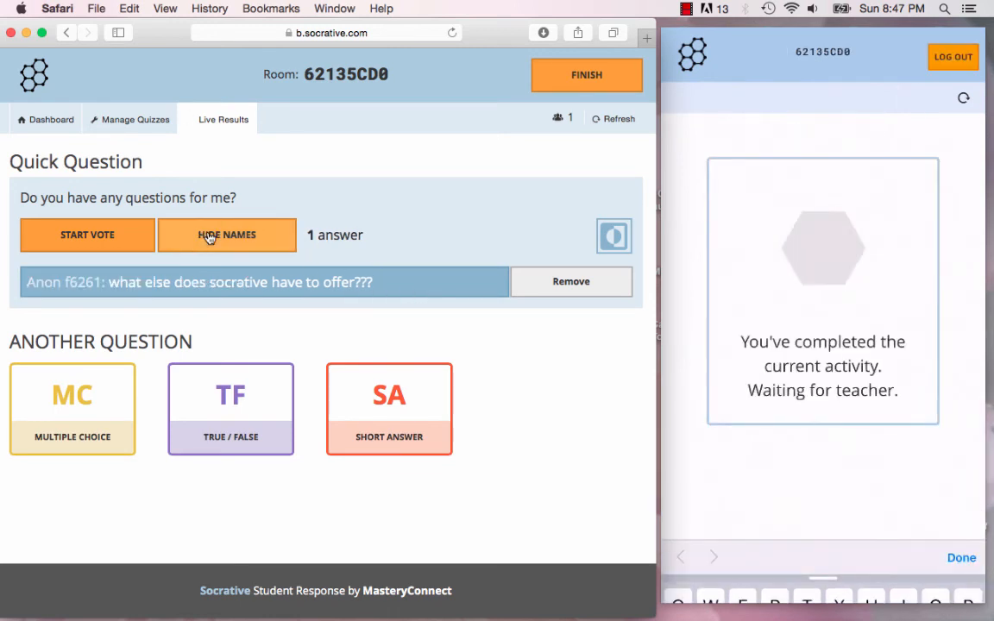
click(962, 558)
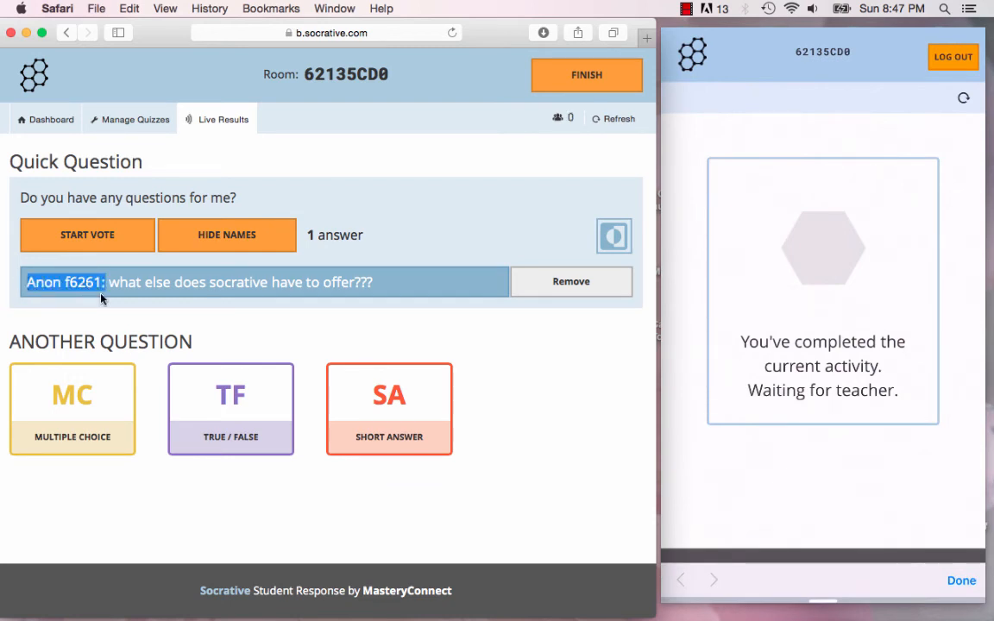
click(587, 76)
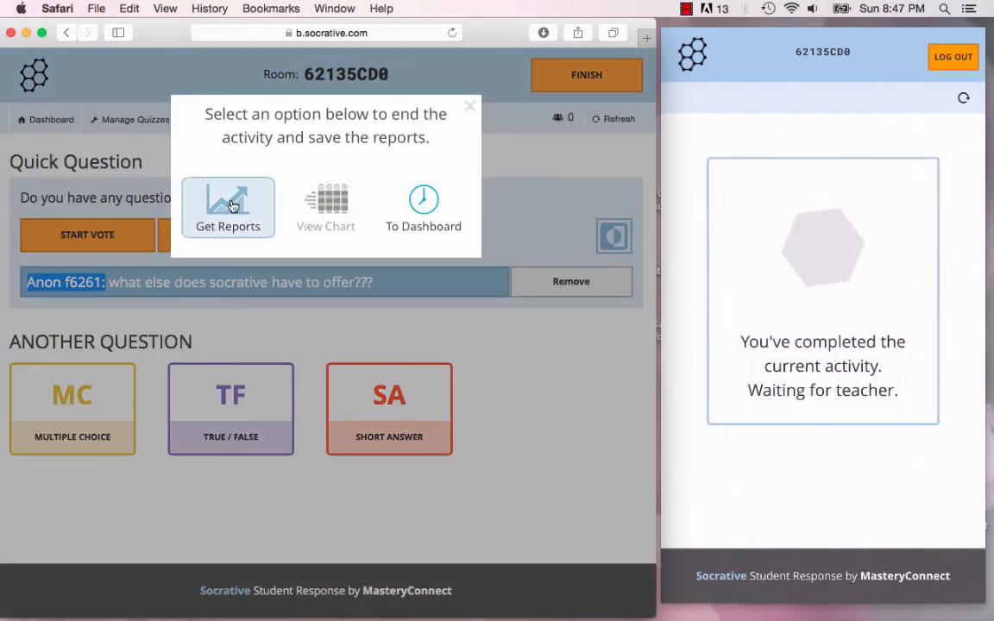
click(424, 207)
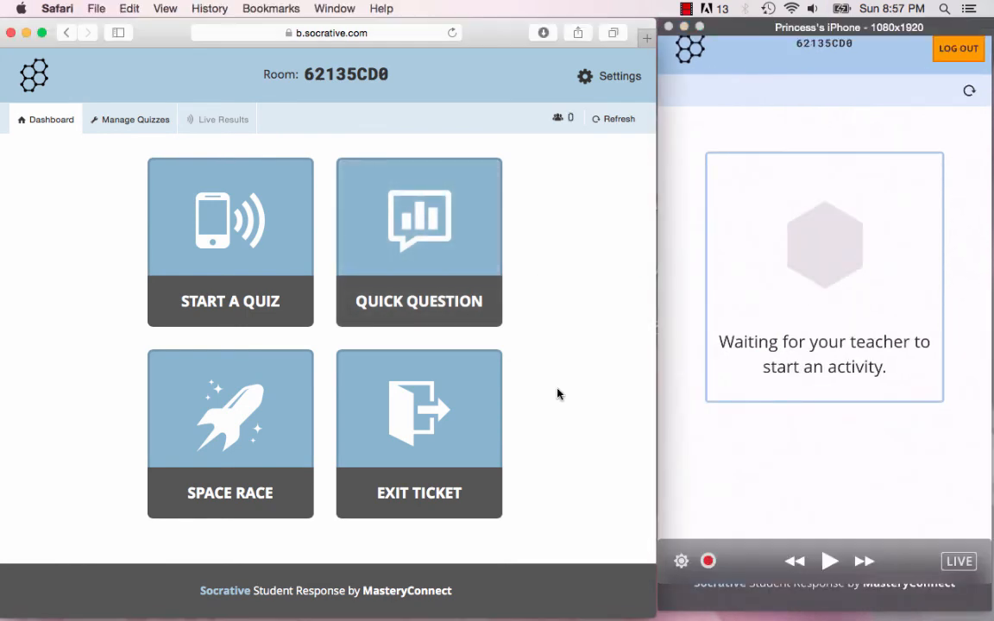
mouse_move(460, 423)
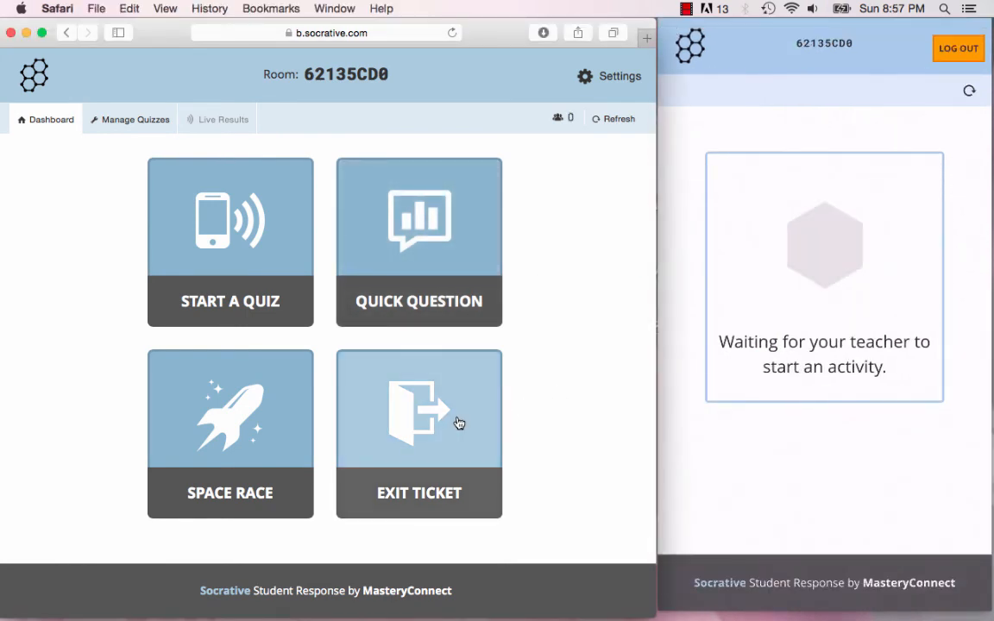
- Launch an Exit Ticket, join as student 'Sy', and answer 'Not very well' to question one
click(418, 435)
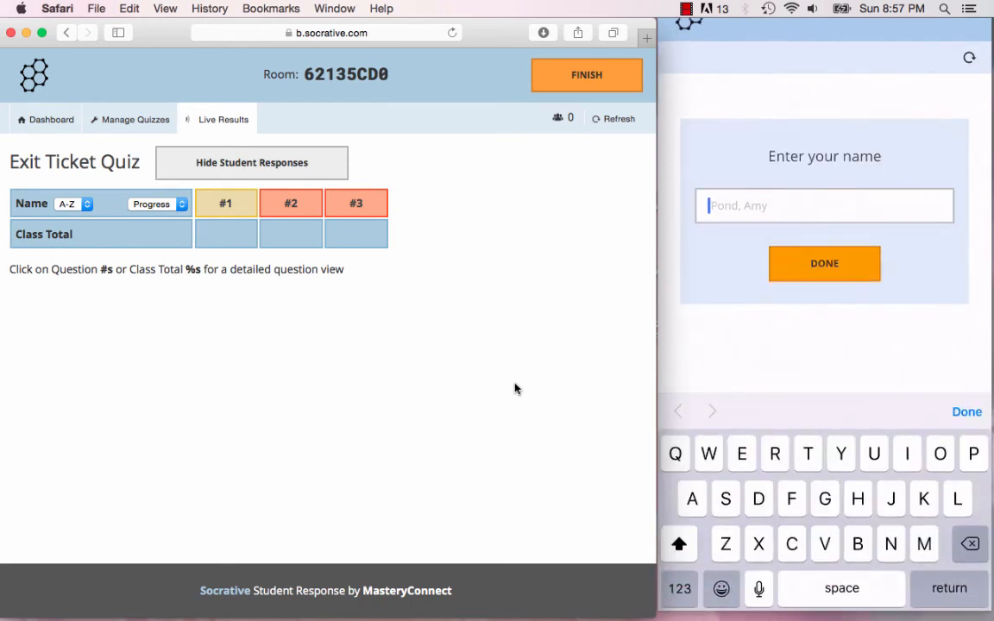
text(Sy)
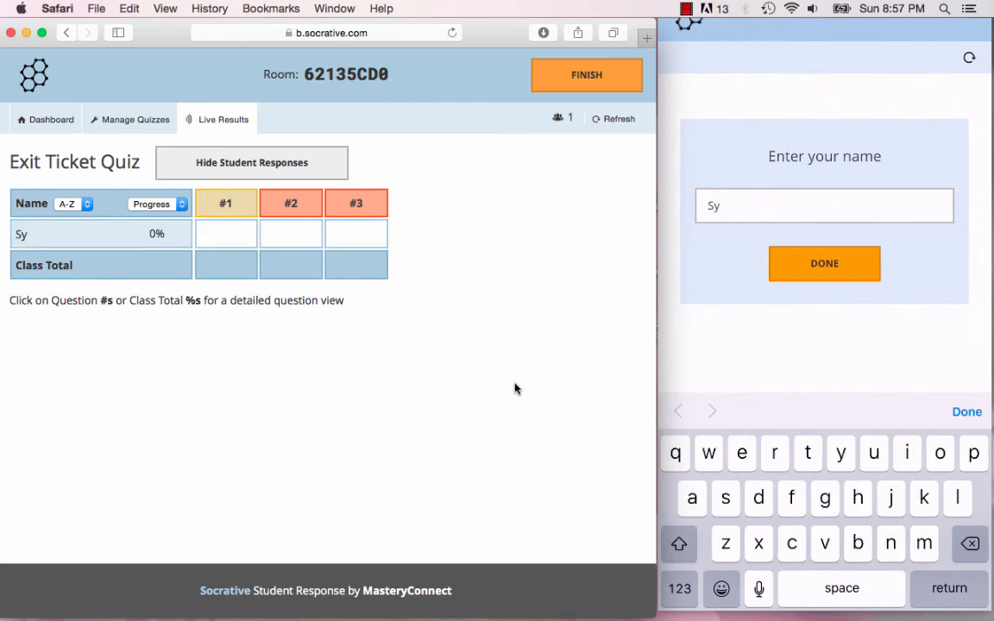
click(825, 262)
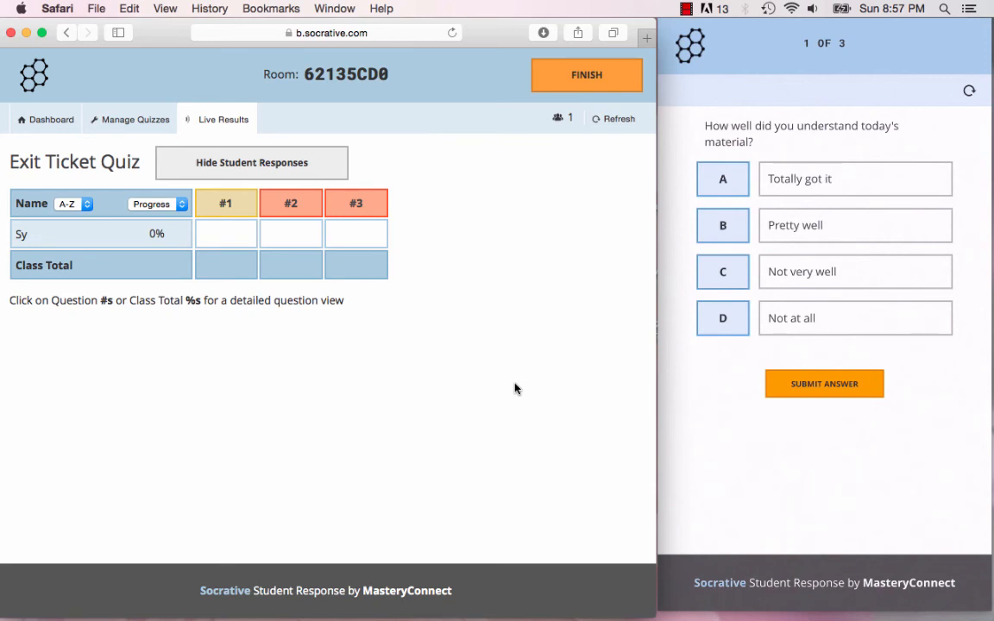
click(855, 271)
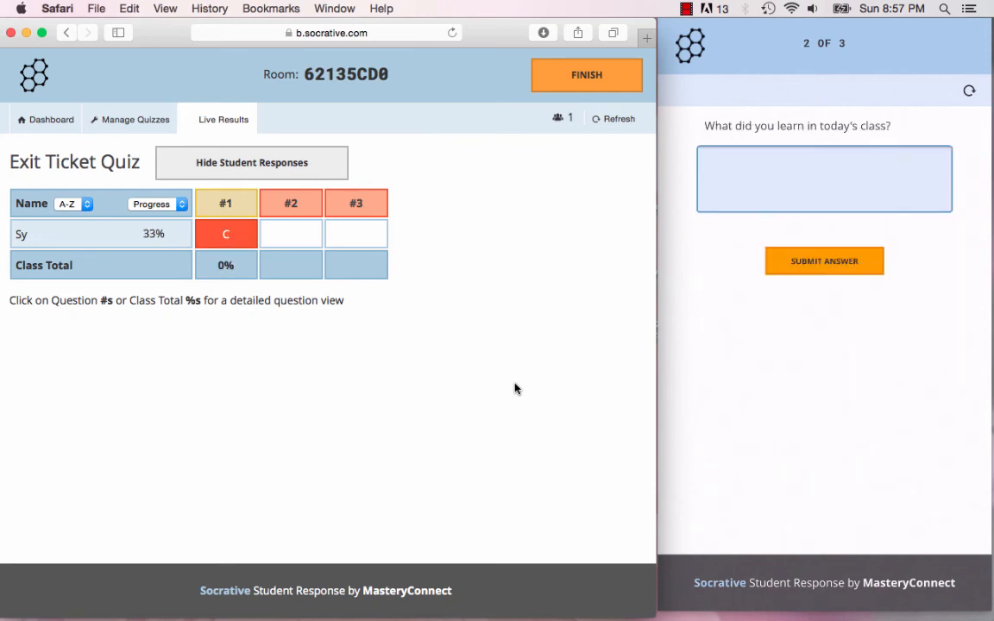
- Submit a short-answer response about Socrative for question two
click(823, 178)
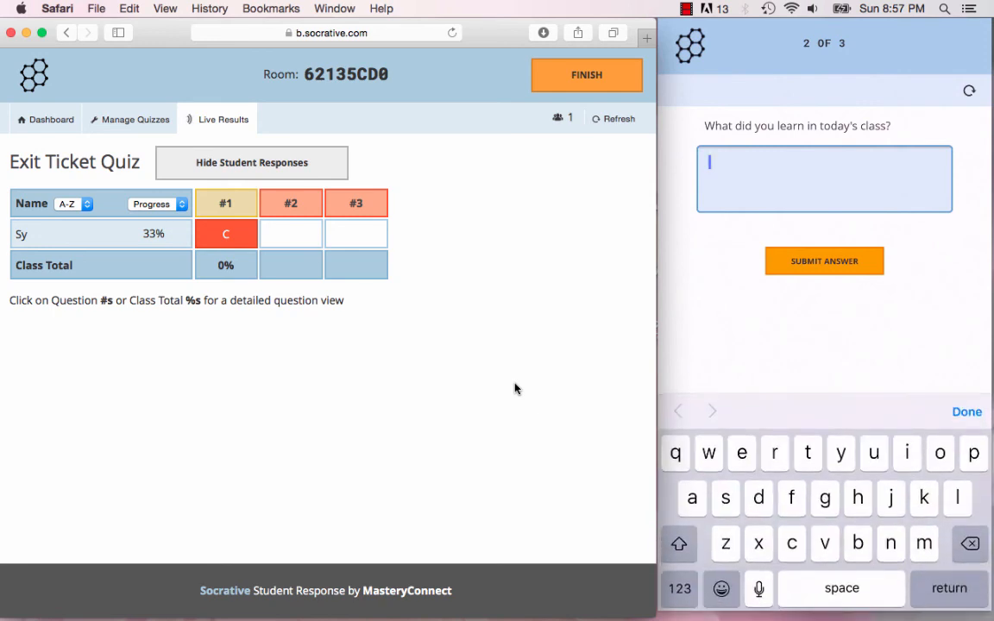
text(that so)
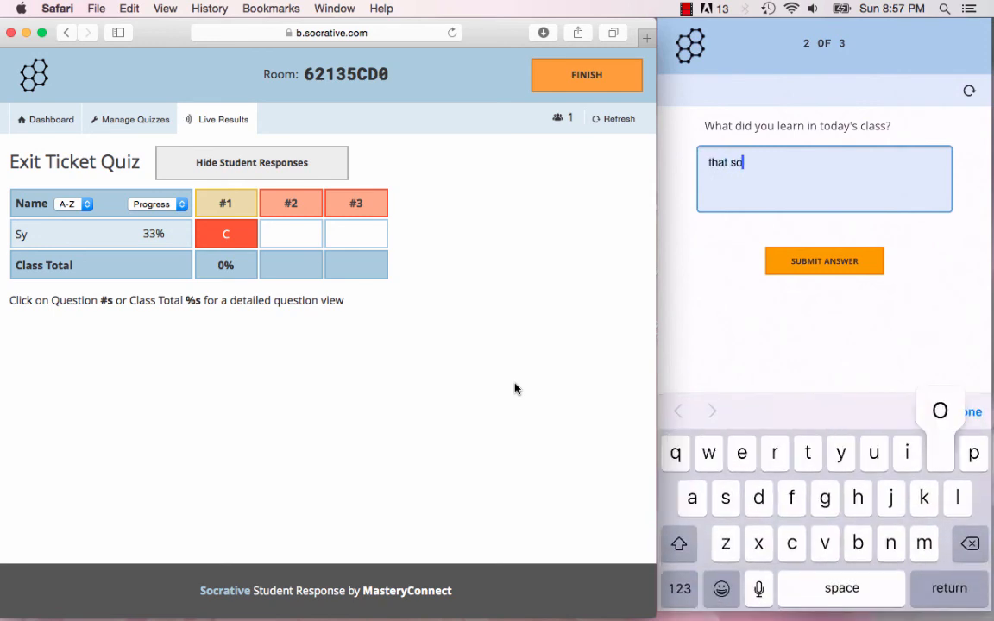
text(crative is pretty fu)
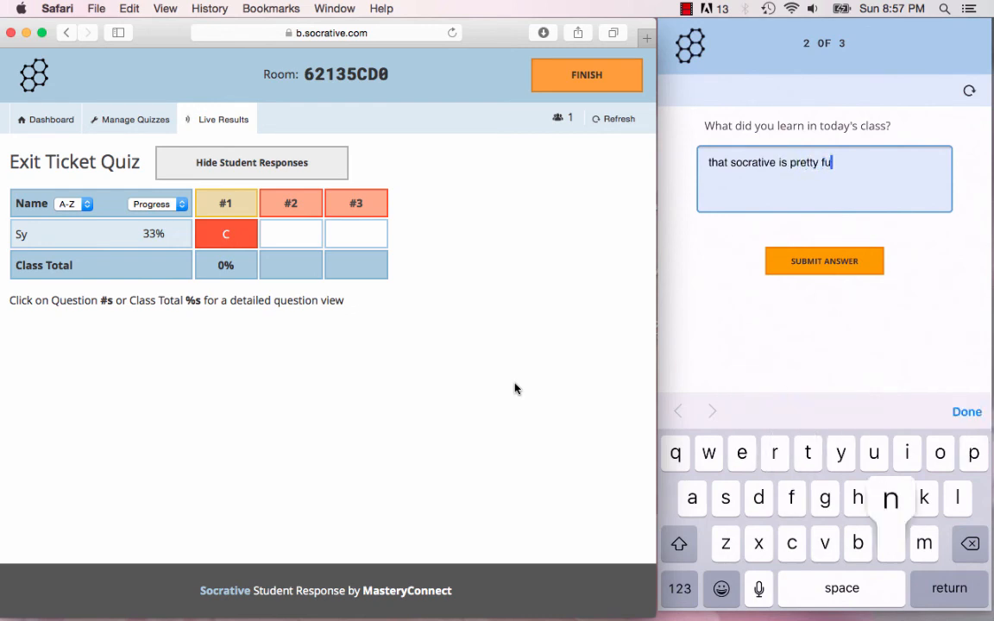
text(n)
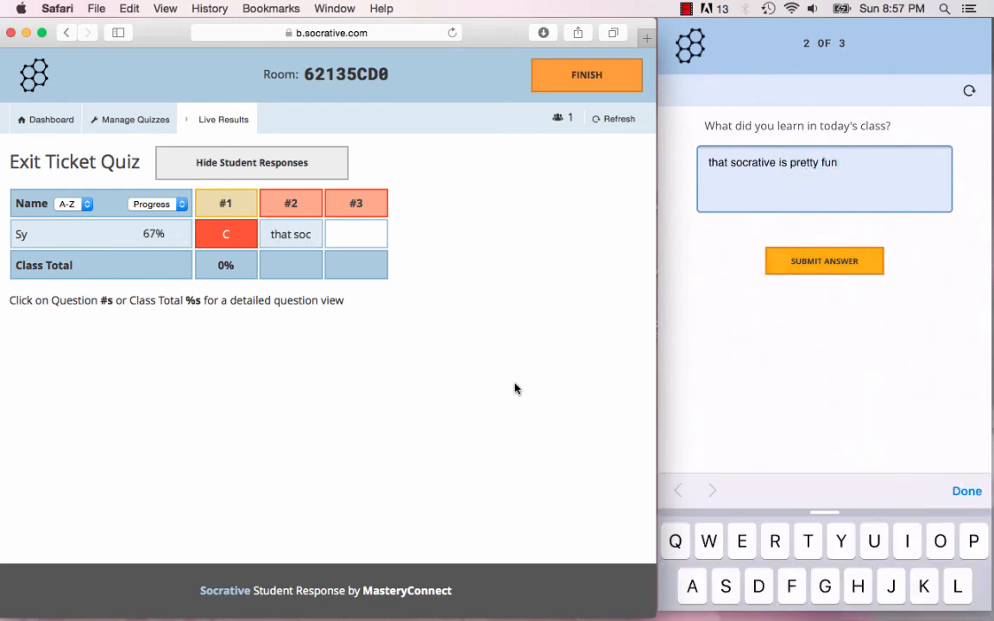
click(825, 261)
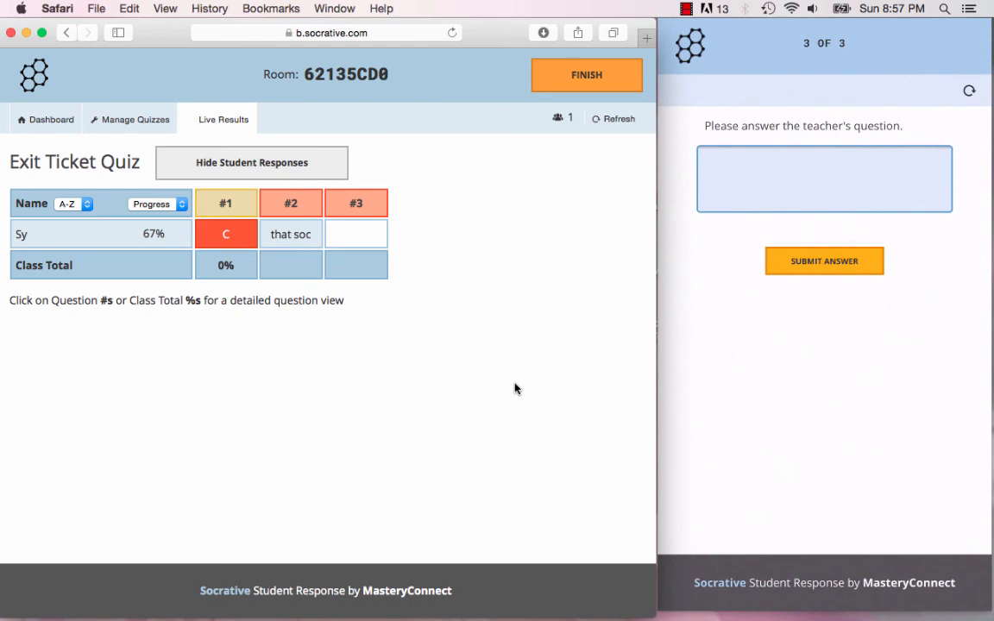
- Submit 'space race!!!!' as the answer to question three
click(825, 178)
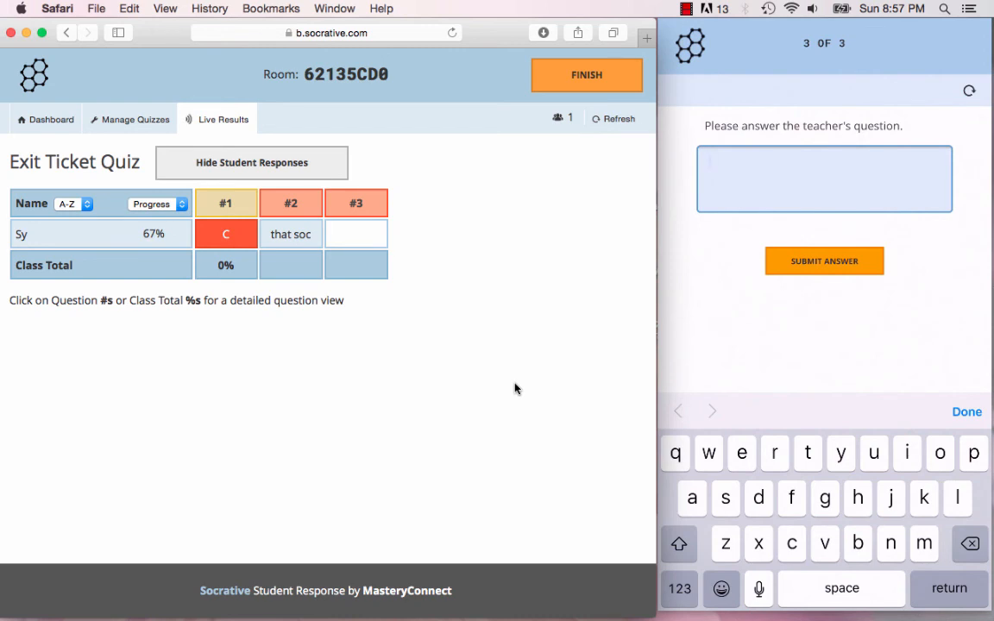
text(space race!!!!)
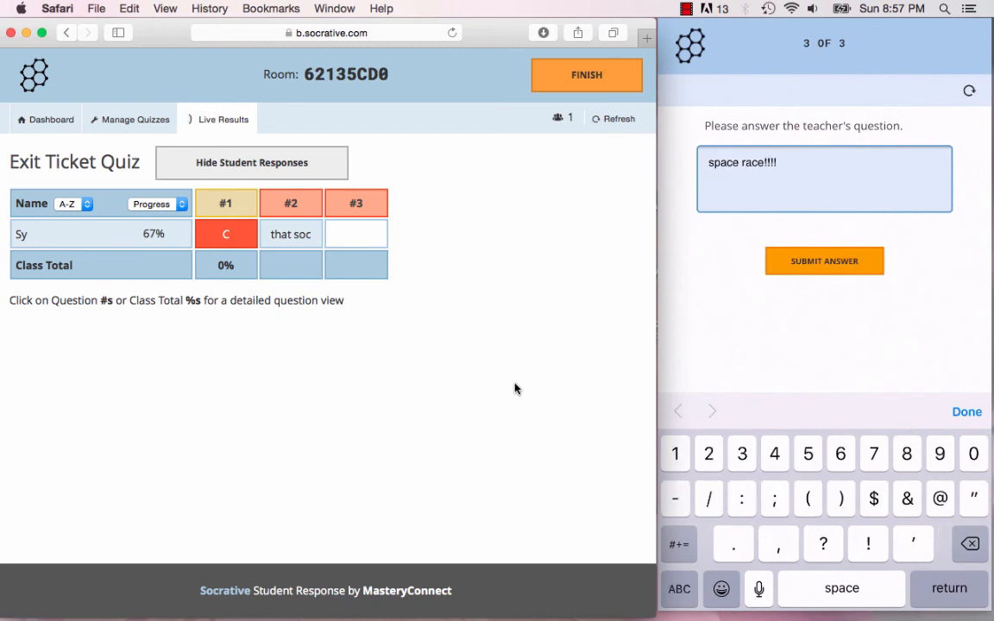
click(825, 261)
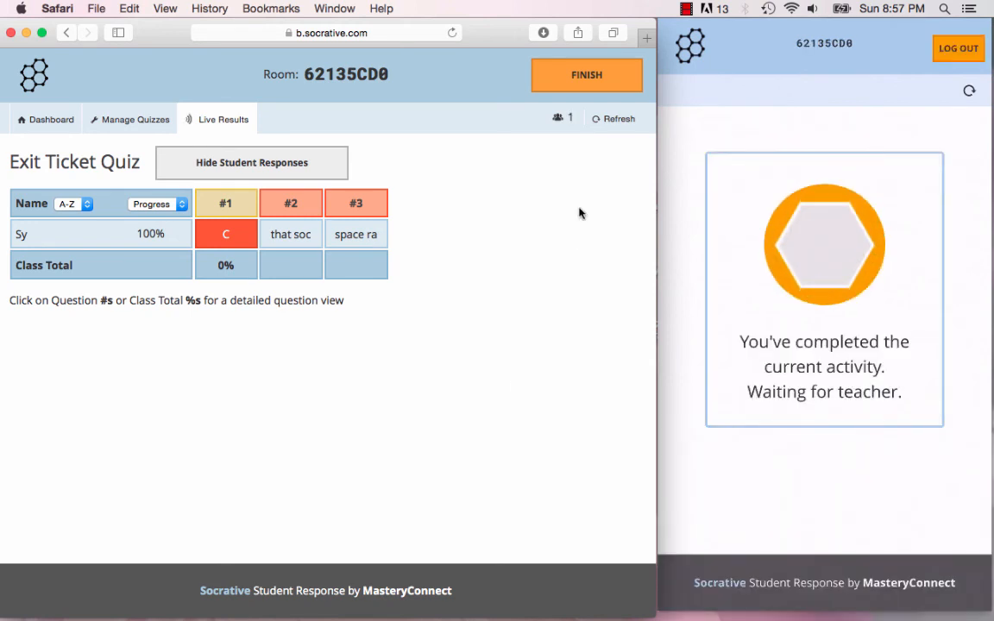
- Finish the Exit Ticket, return to the dashboard, and go to Manage Quizzes
click(587, 74)
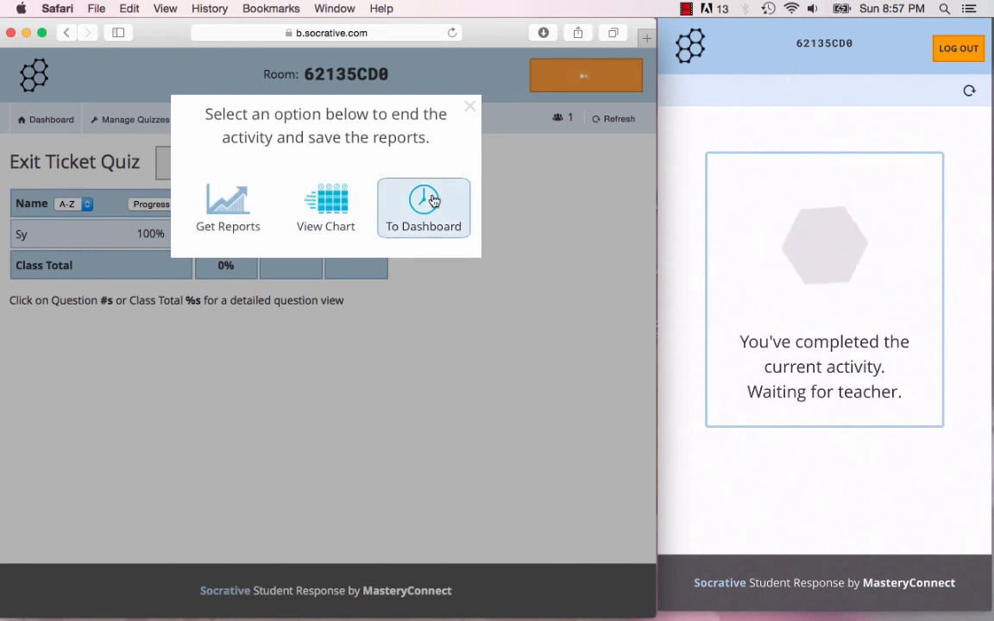
click(425, 207)
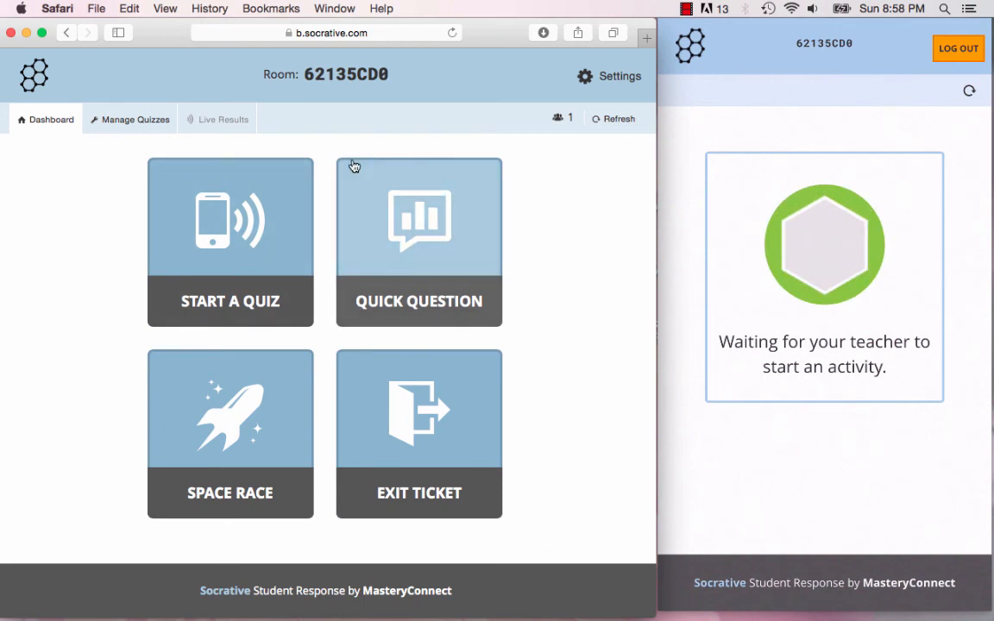
click(135, 119)
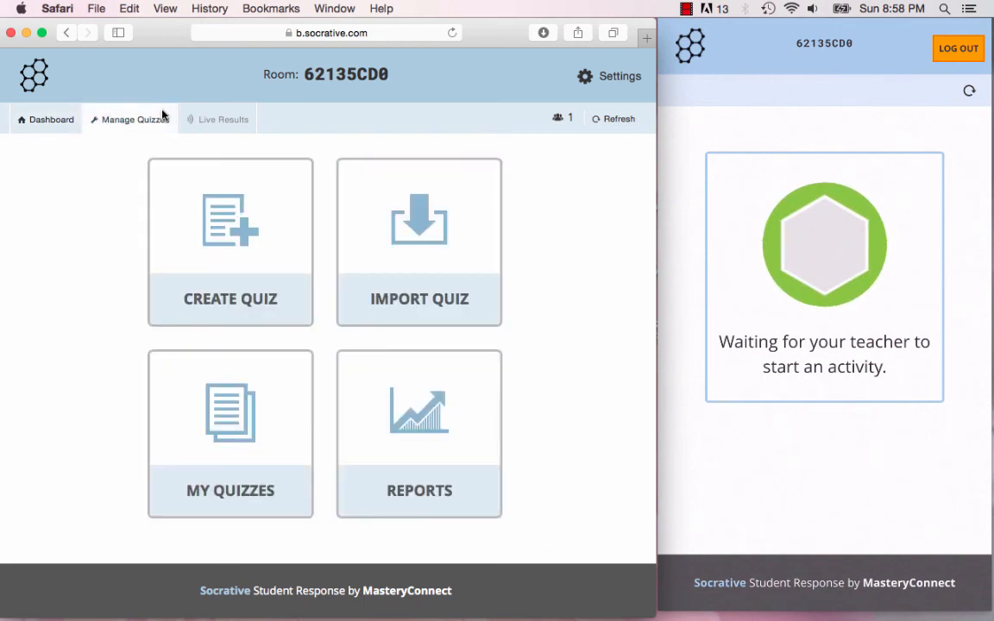
mouse_move(179, 276)
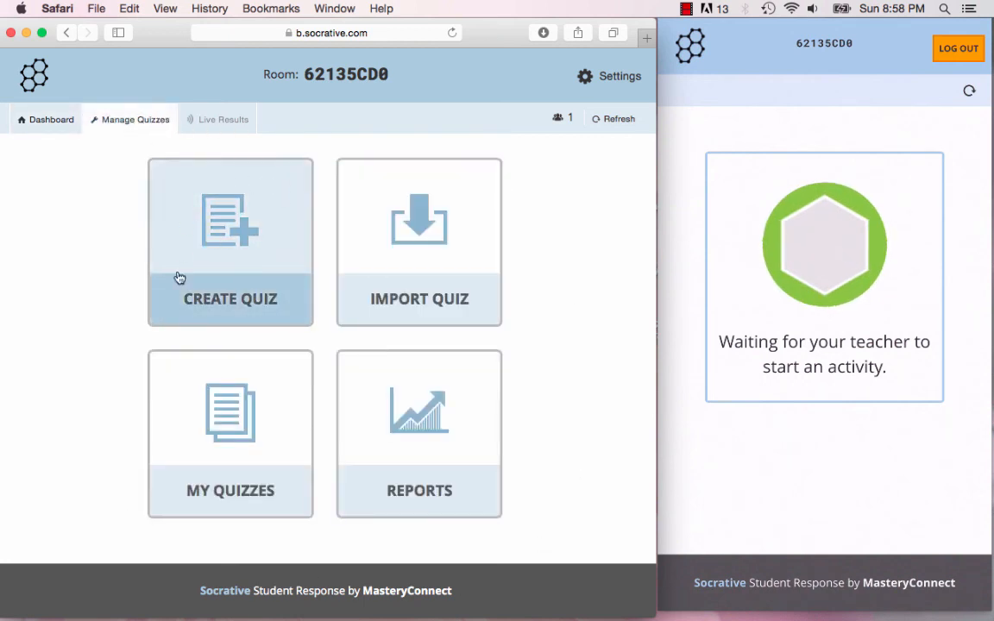
mouse_move(423, 314)
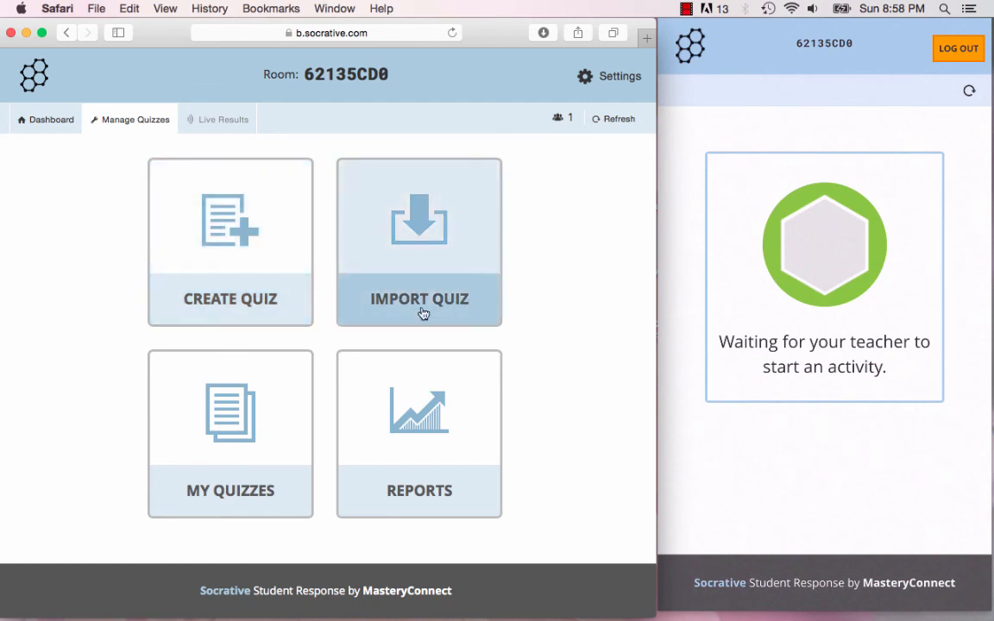
mouse_move(510, 252)
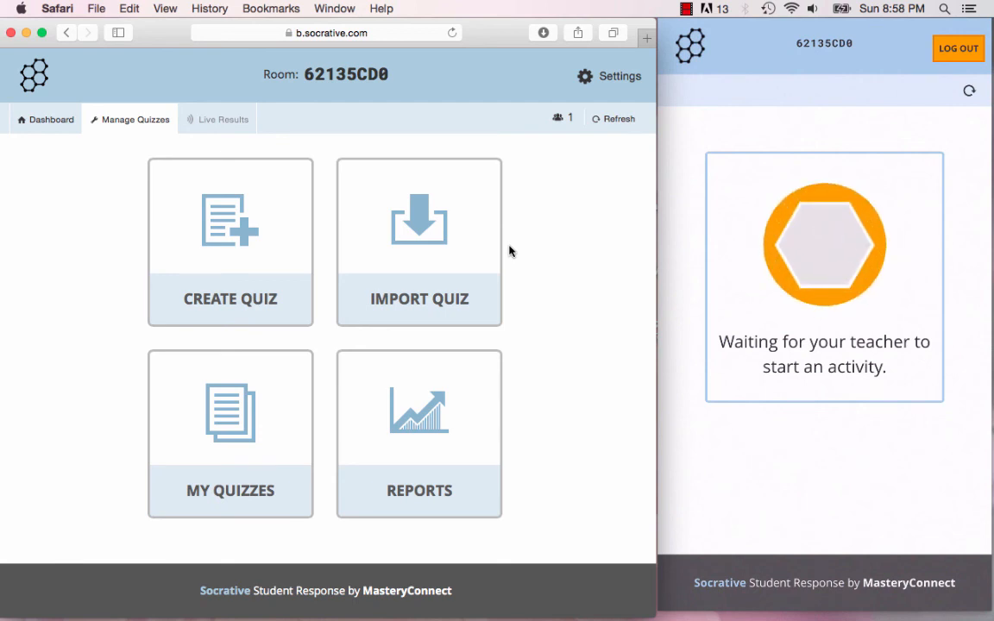
mouse_move(231, 412)
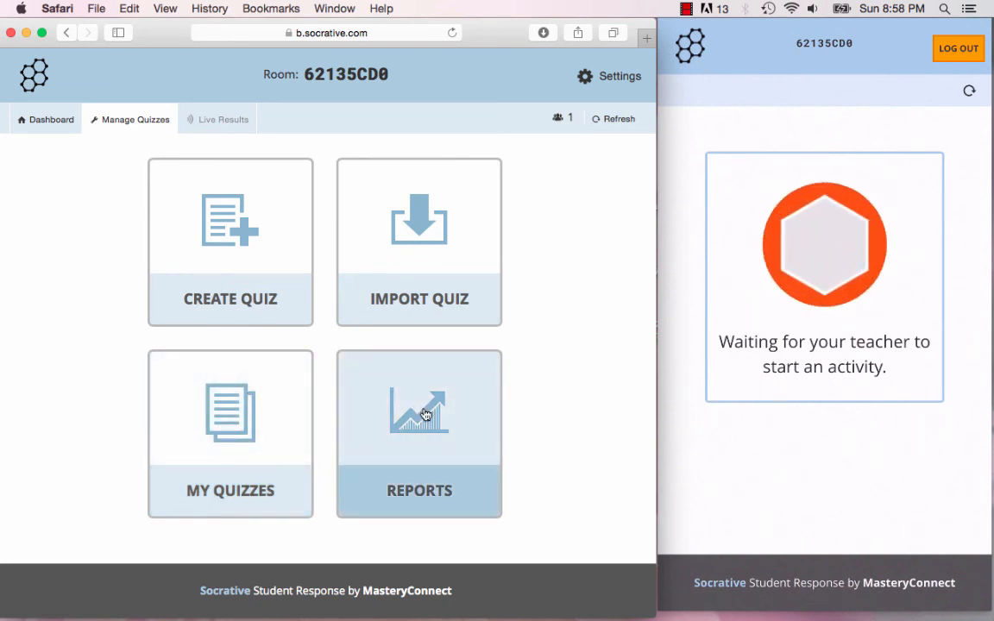
- Show the Reports list of recent Exit Ticket Quiz runs
click(420, 435)
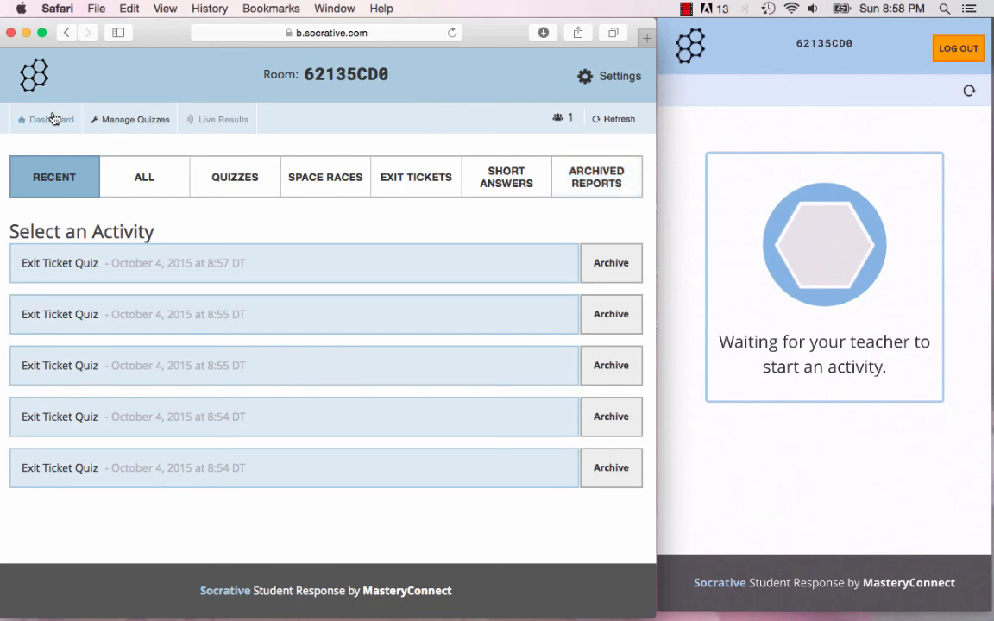
- Return to the teacher dashboard with its four activity choices
click(50, 119)
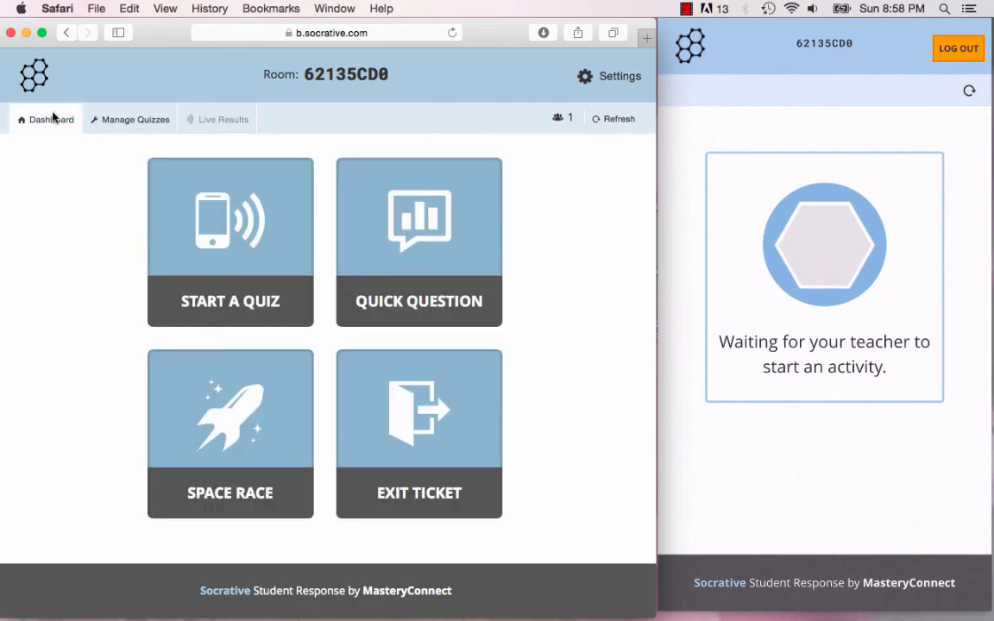
mouse_move(38, 206)
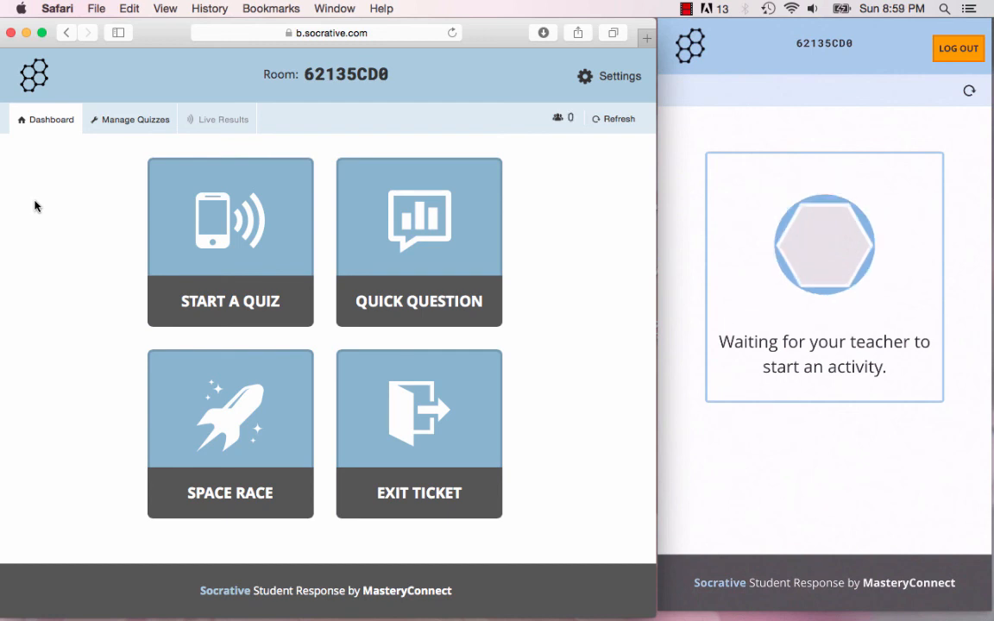
mouse_move(83, 175)
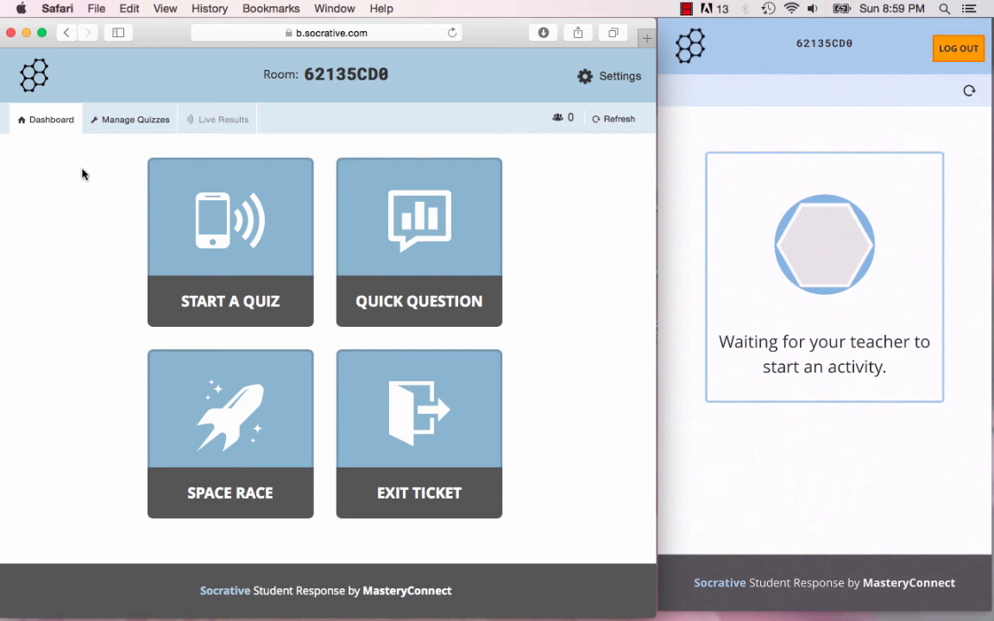